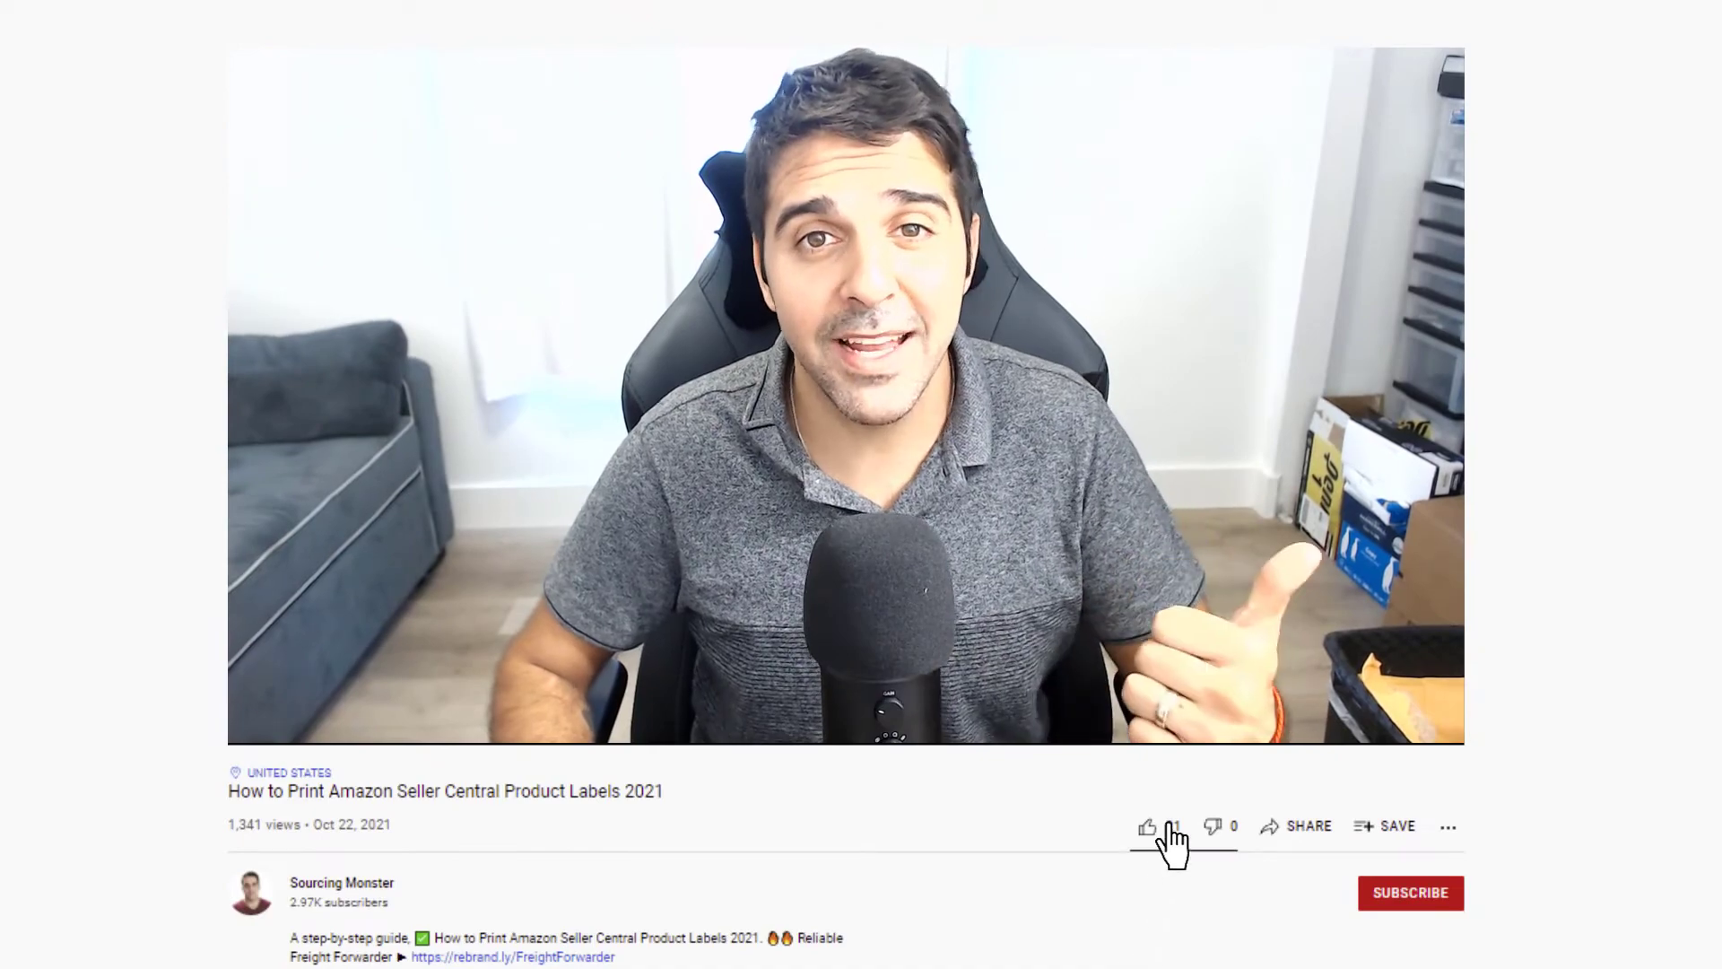
# Like the 'How to Print Amazon Seller Central Product Labels 2021' video and subscribe to its channel
pyautogui.click(1309, 827)
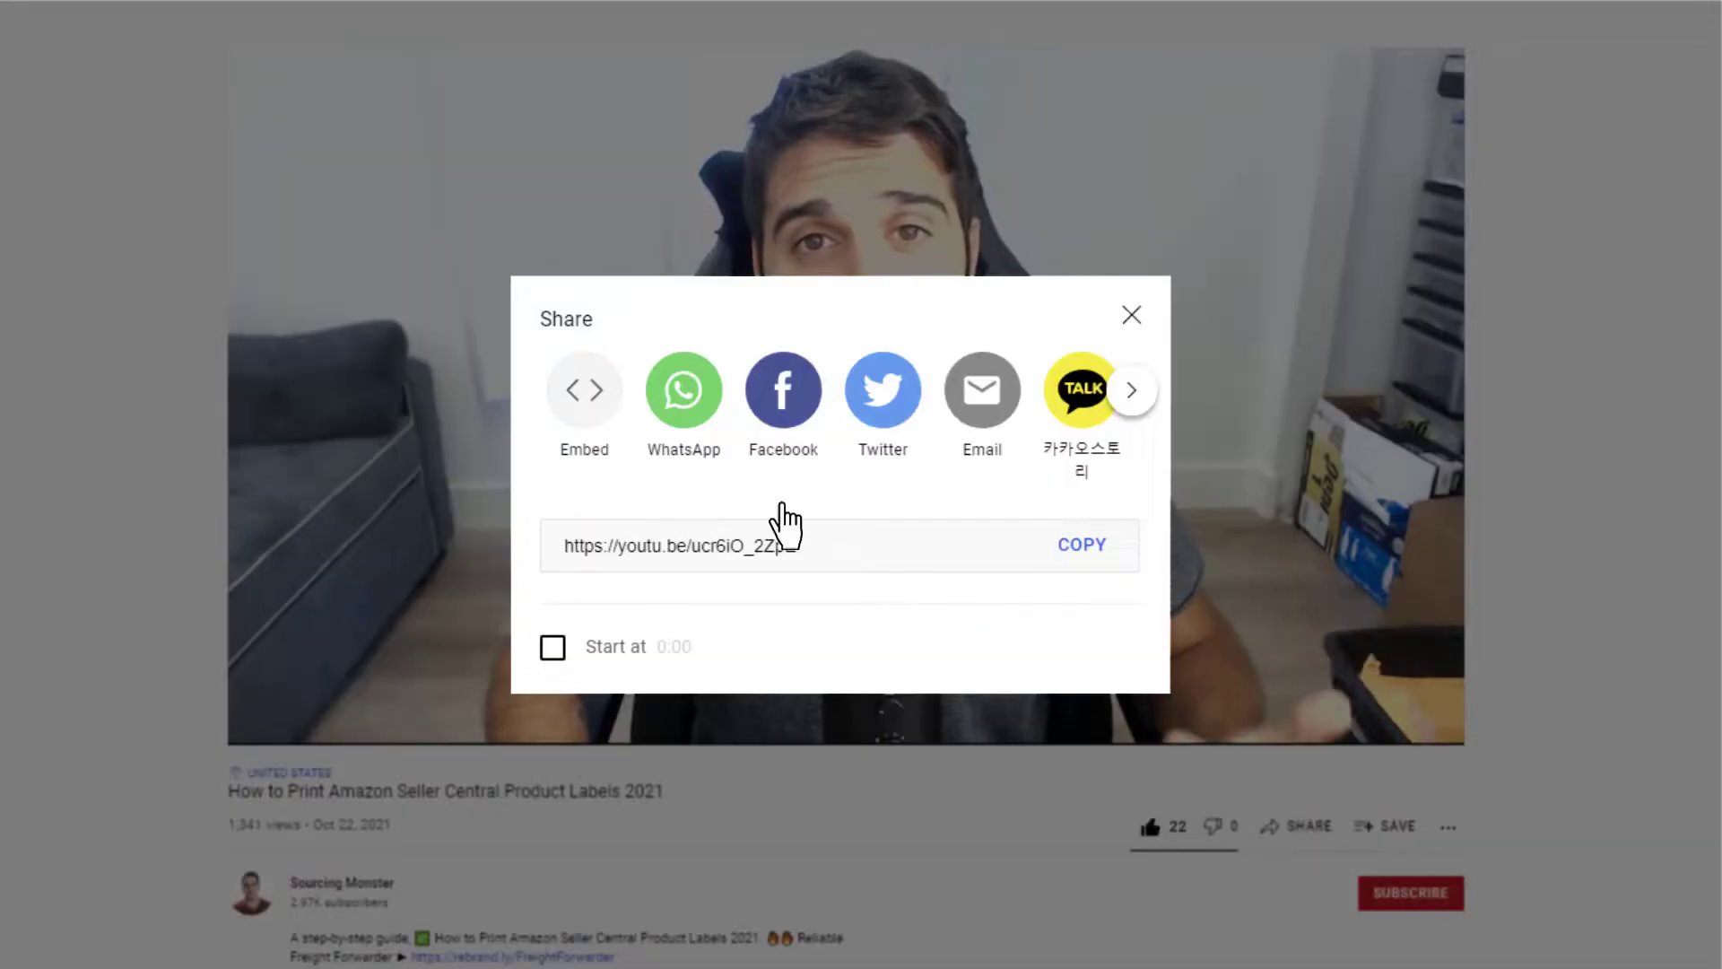
pyautogui.click(1410, 892)
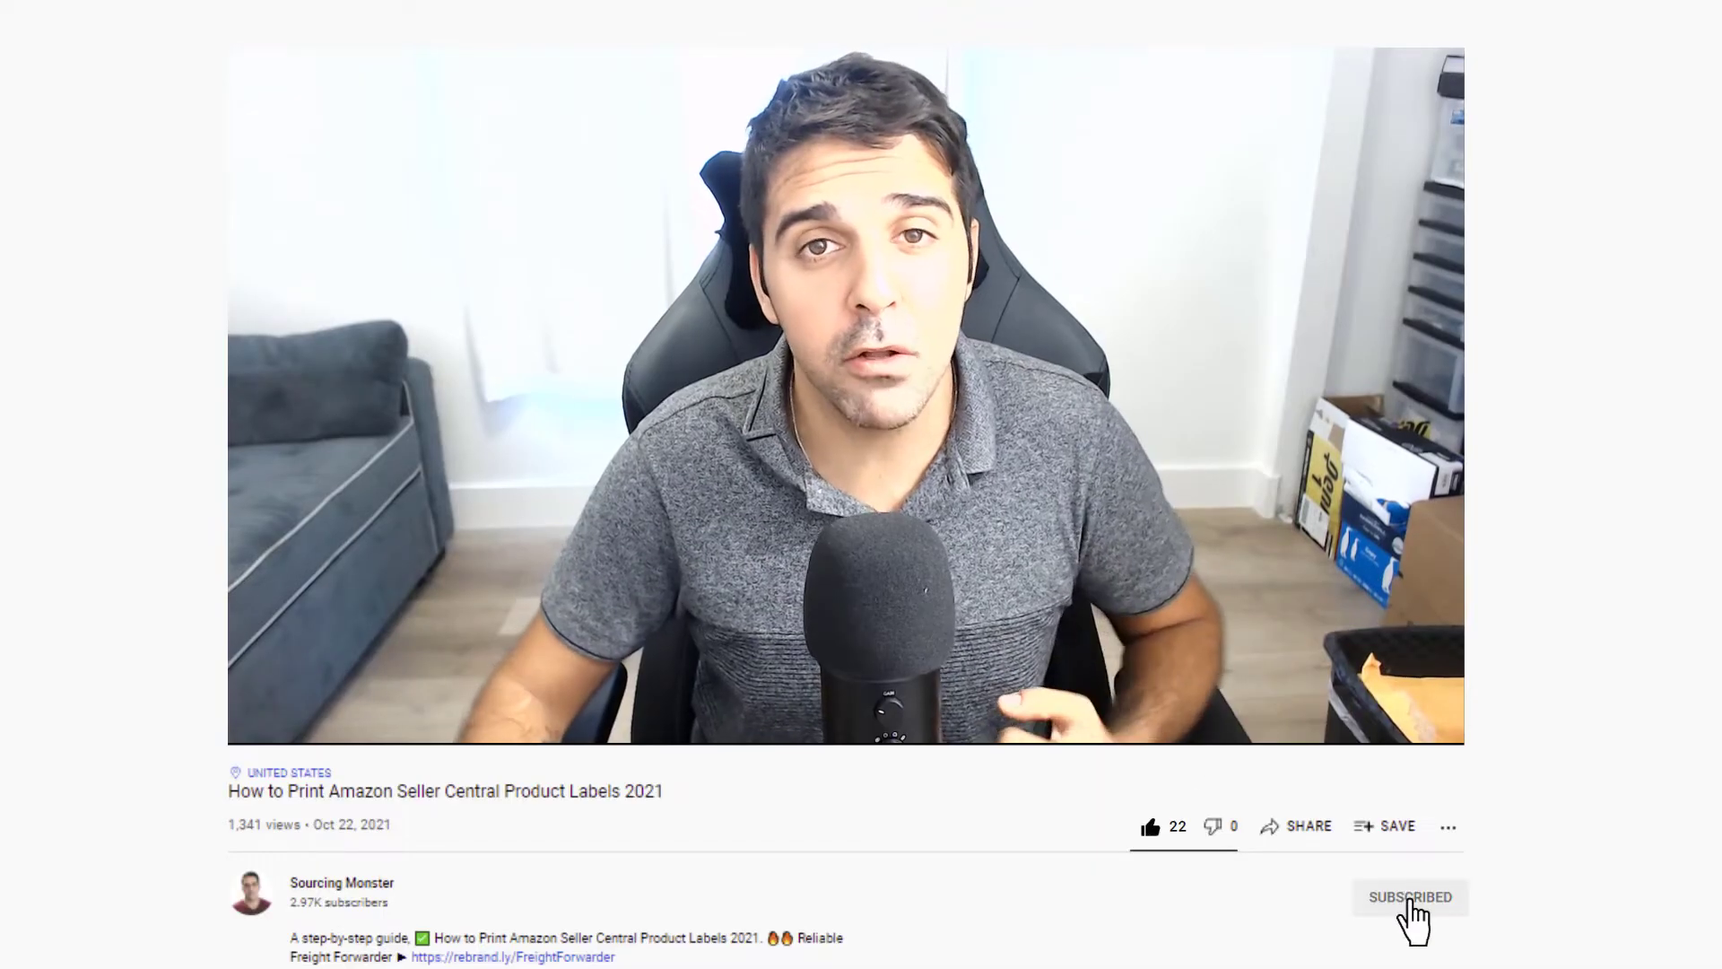
pyautogui.scroll(-3)
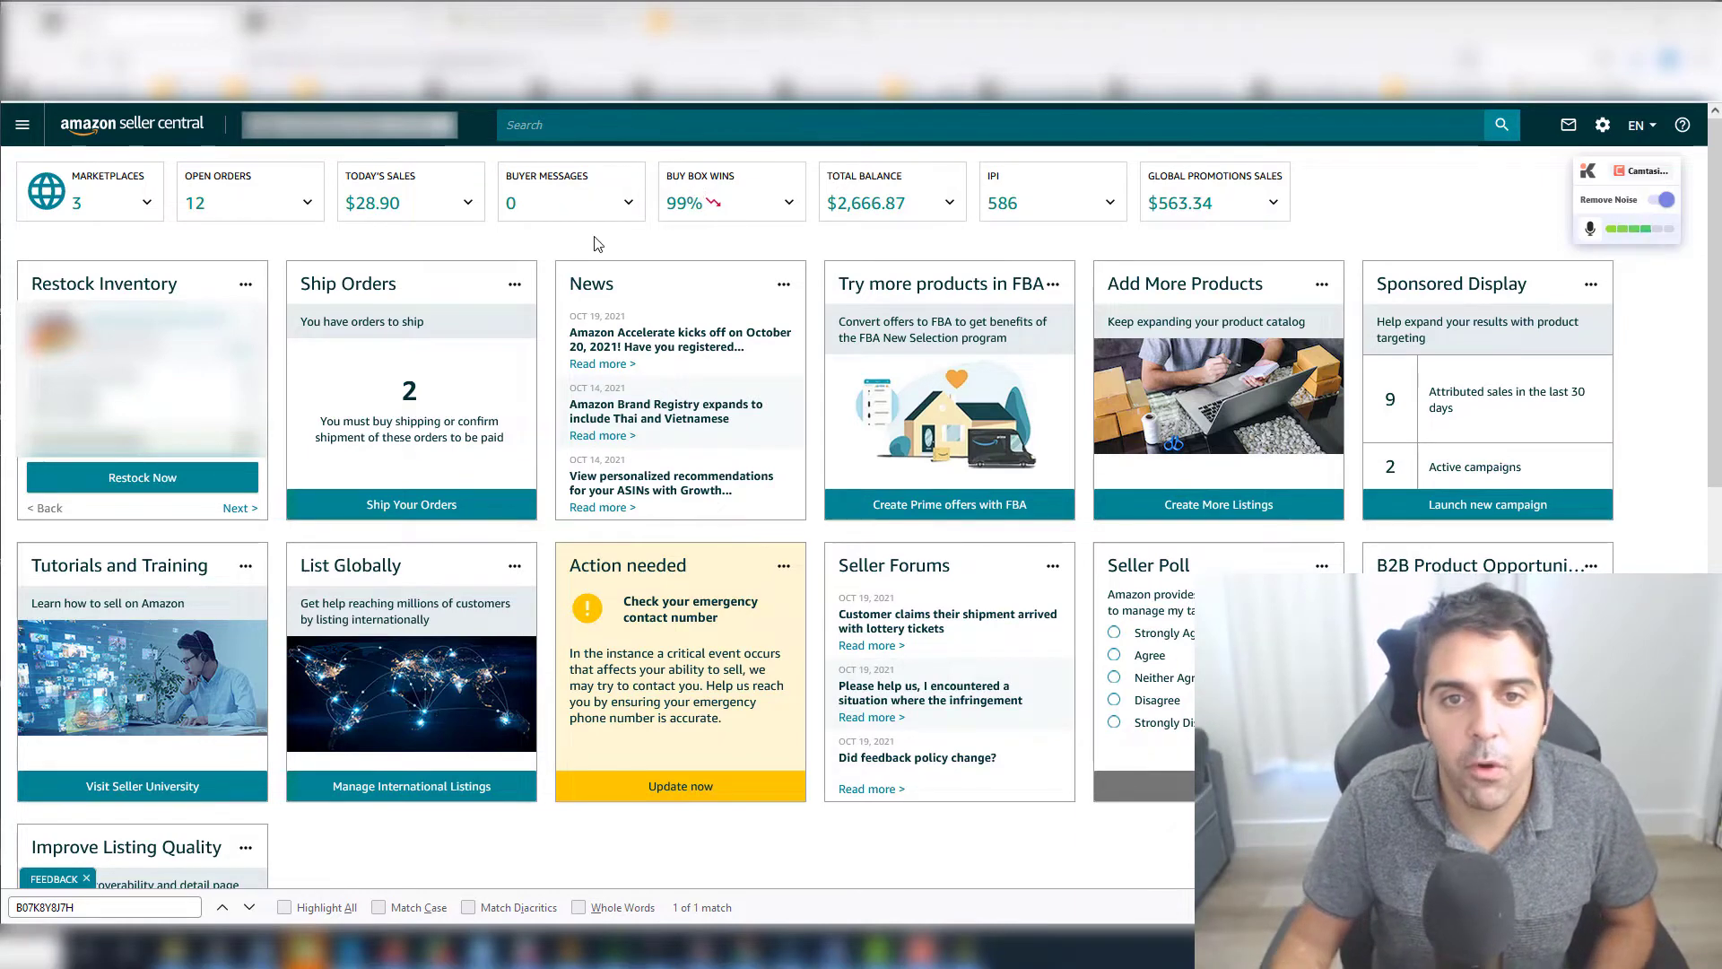
pyautogui.moveTo(581, 247)
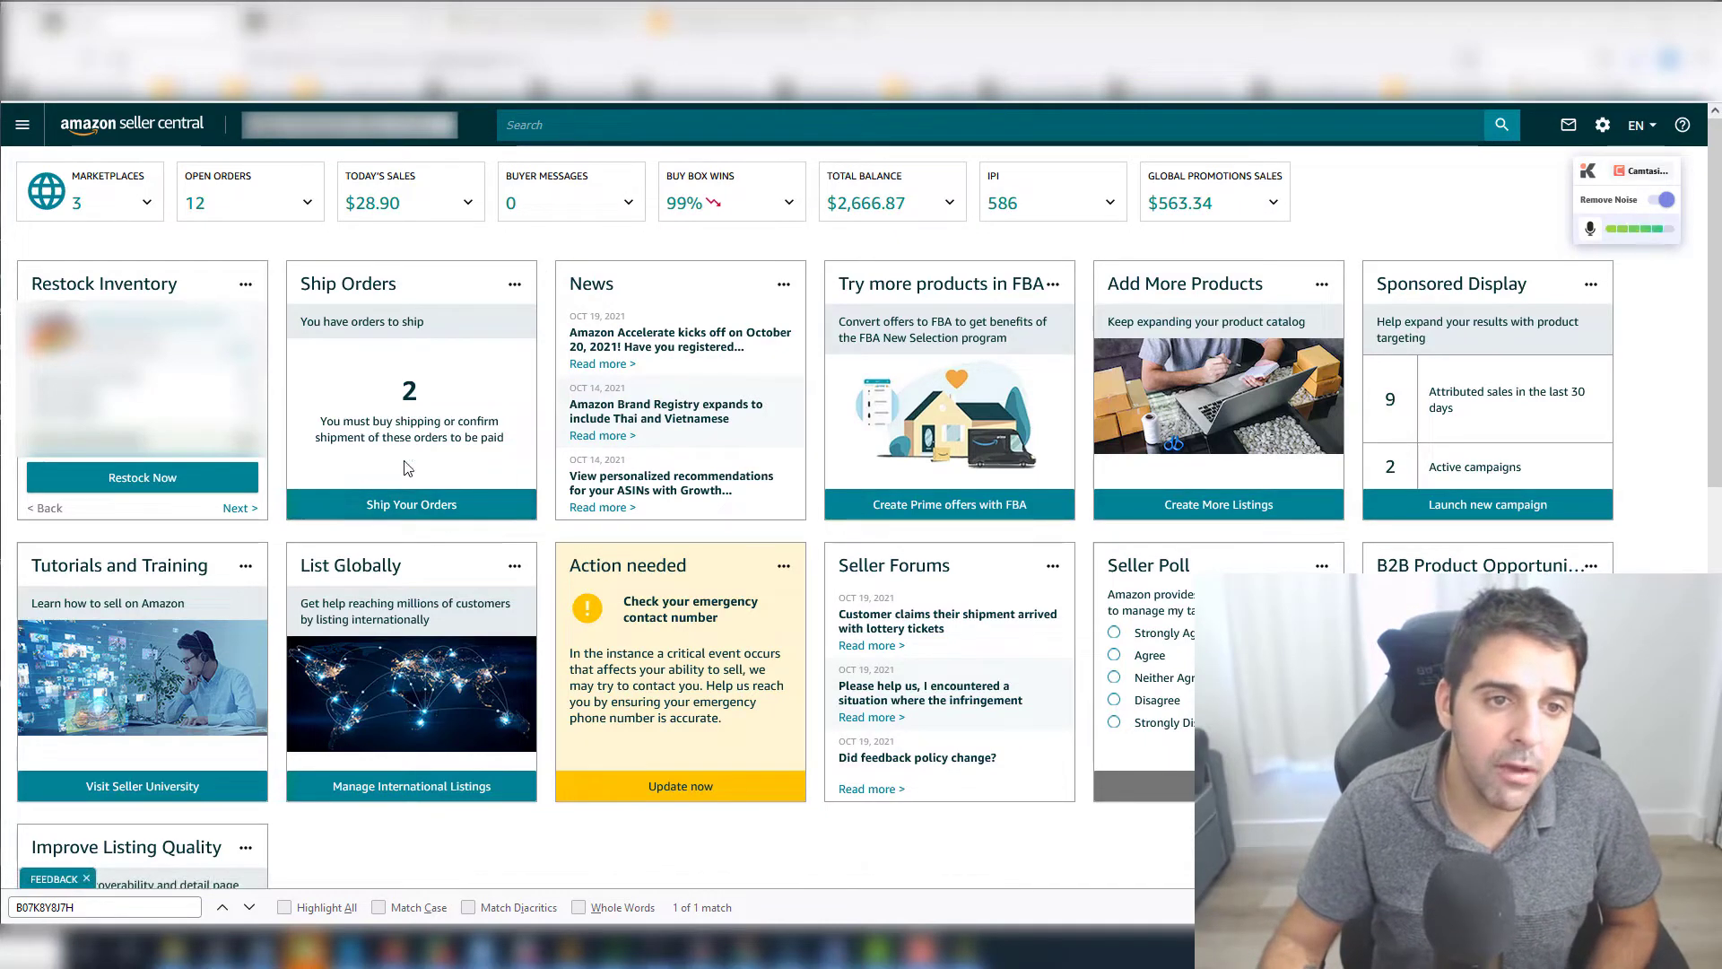
# Choose Ship Your Orders in the dashboard's Ship Orders card to list unshipped orders
pyautogui.click(411, 504)
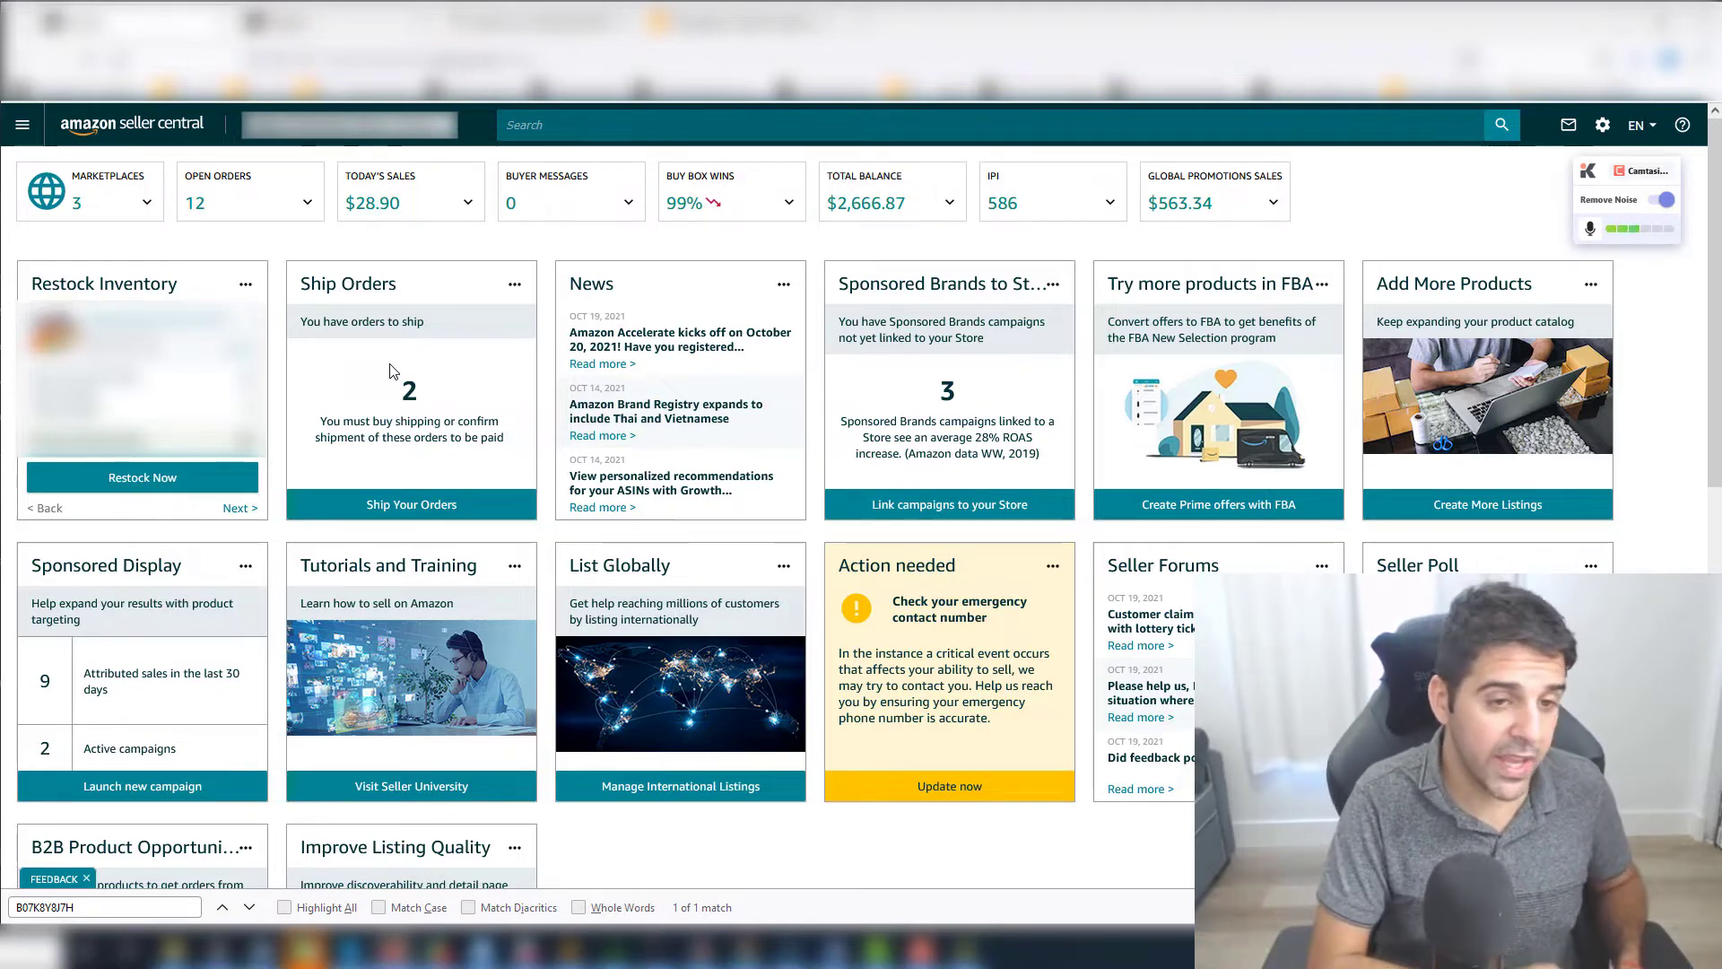
pyautogui.moveTo(395, 504)
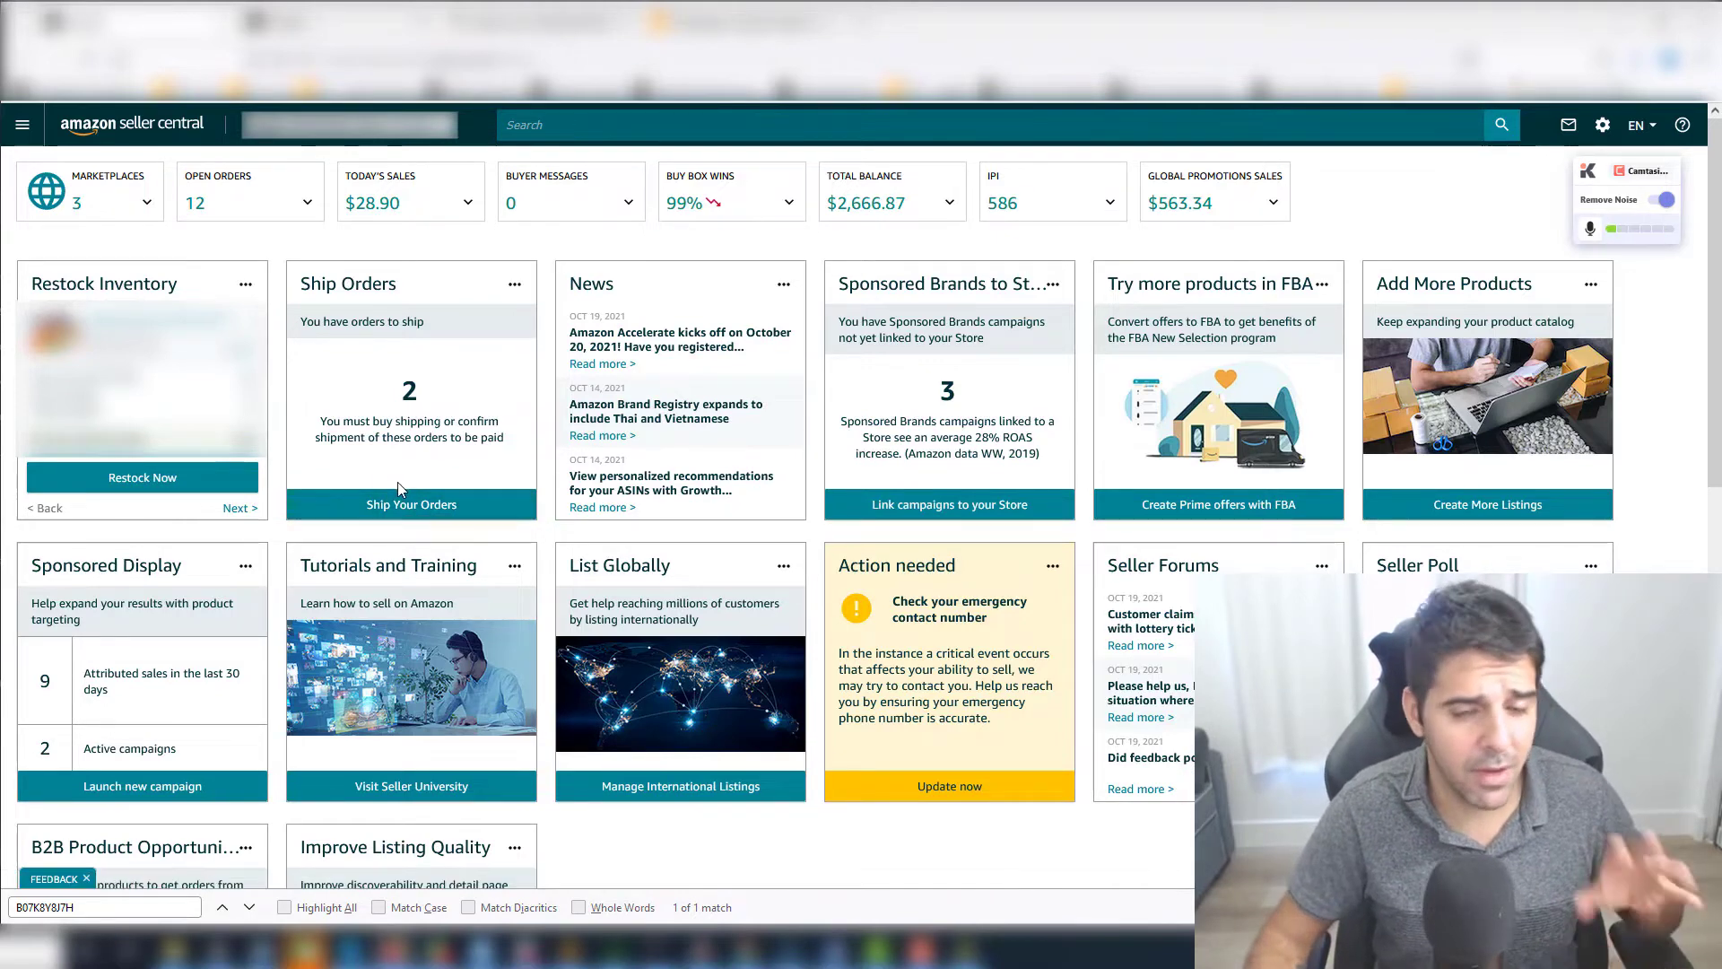
pyautogui.moveTo(397, 501)
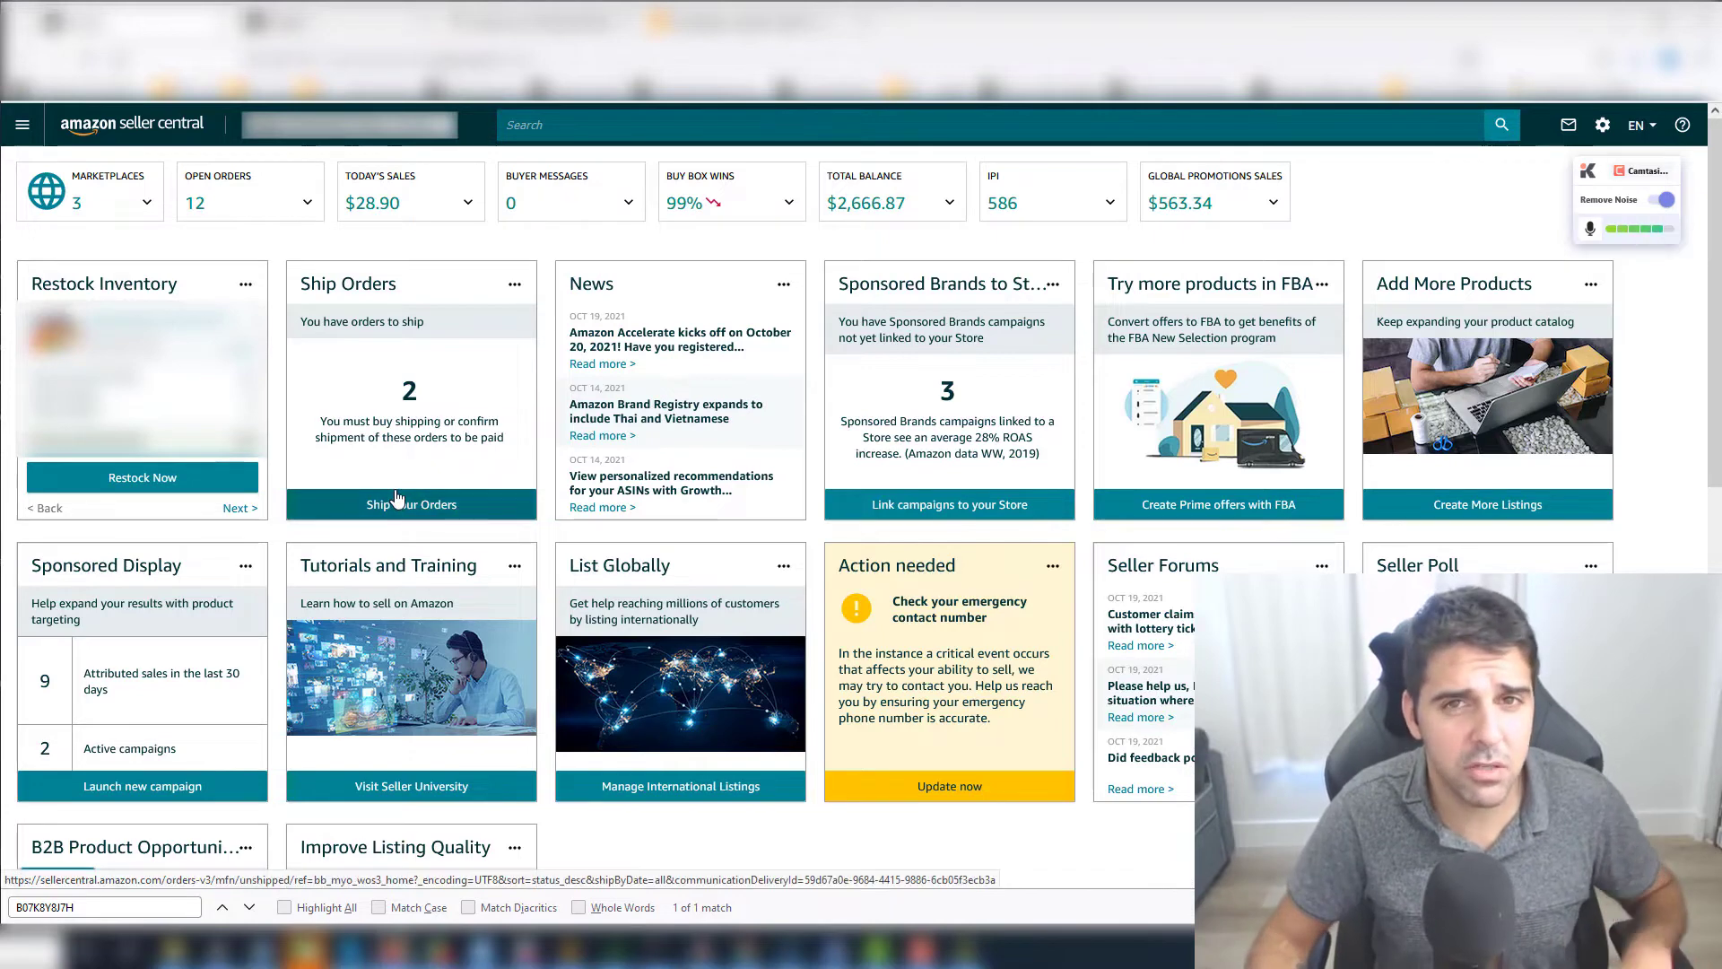
pyautogui.click(411, 504)
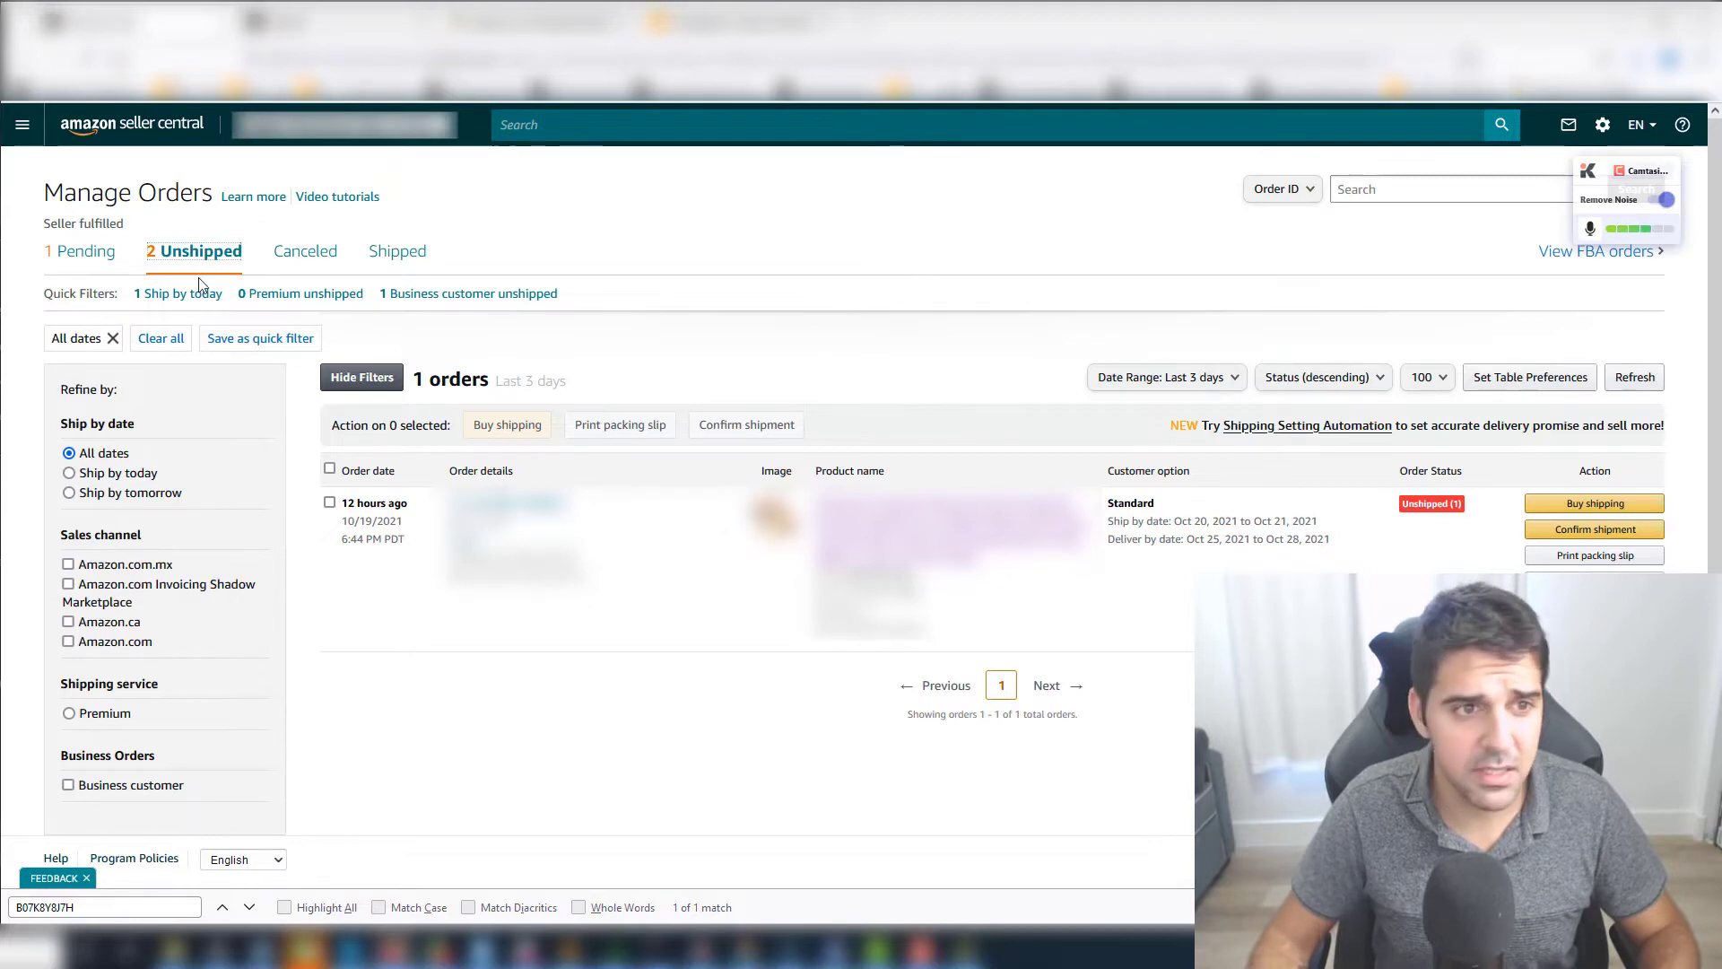
# Check Pending, return to Unshipped, filter to the last 3 days, and select the order
pyautogui.click(86, 252)
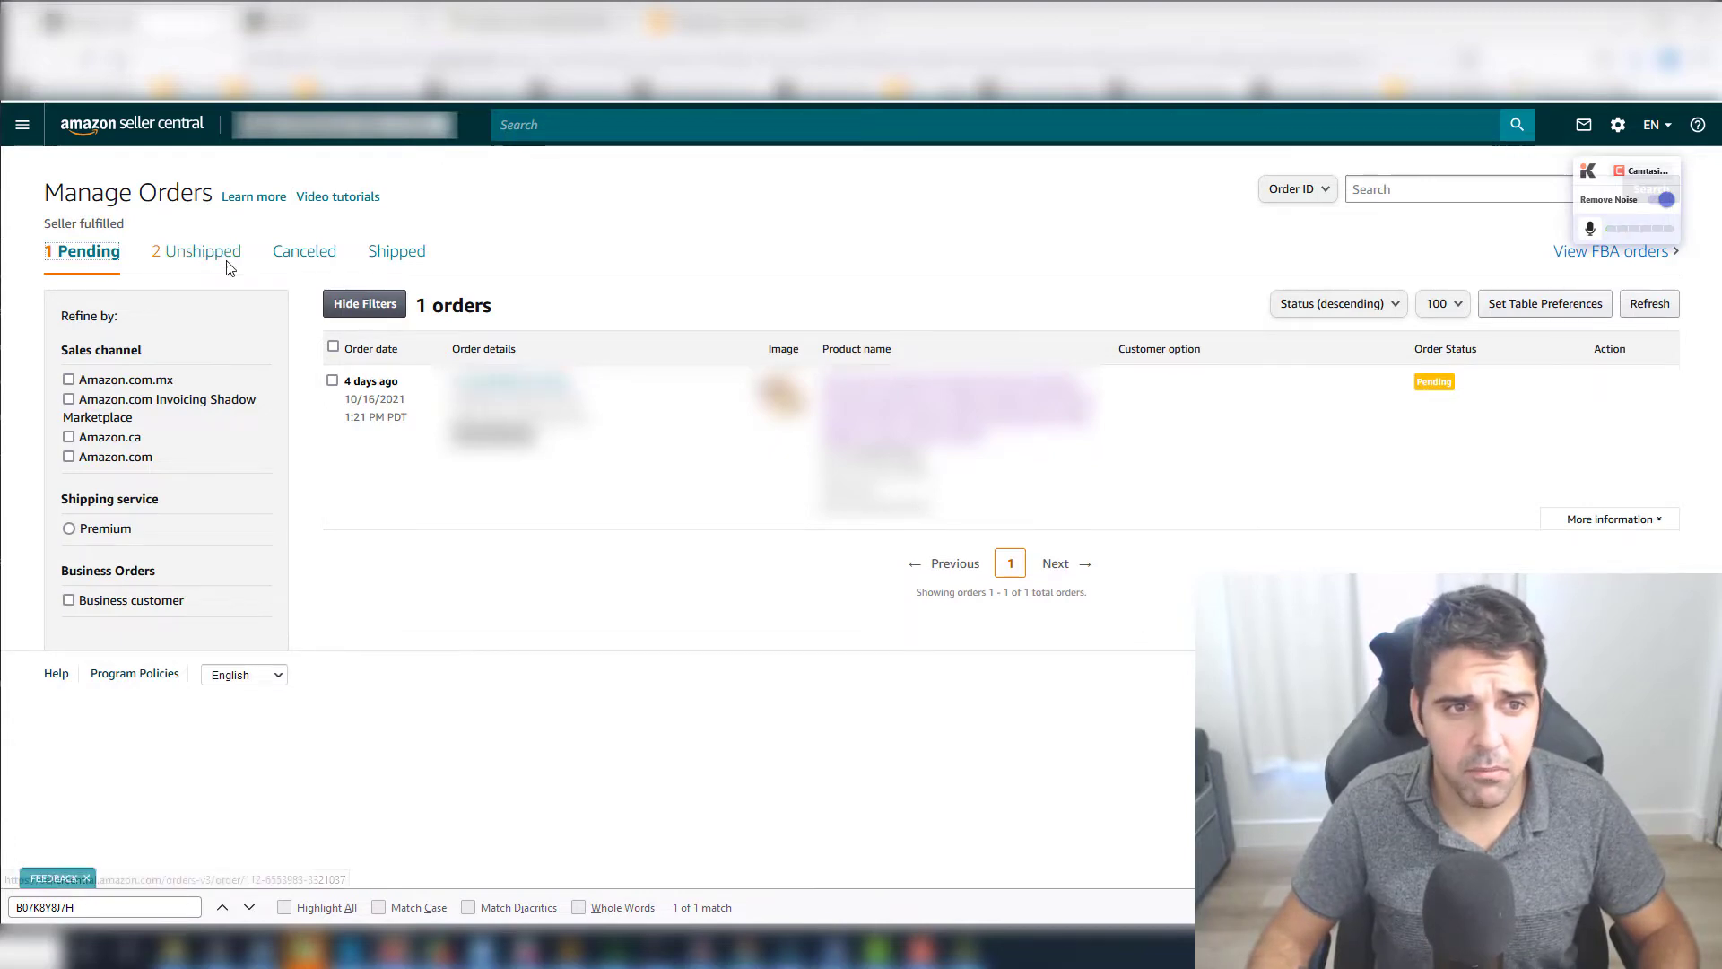
pyautogui.click(201, 252)
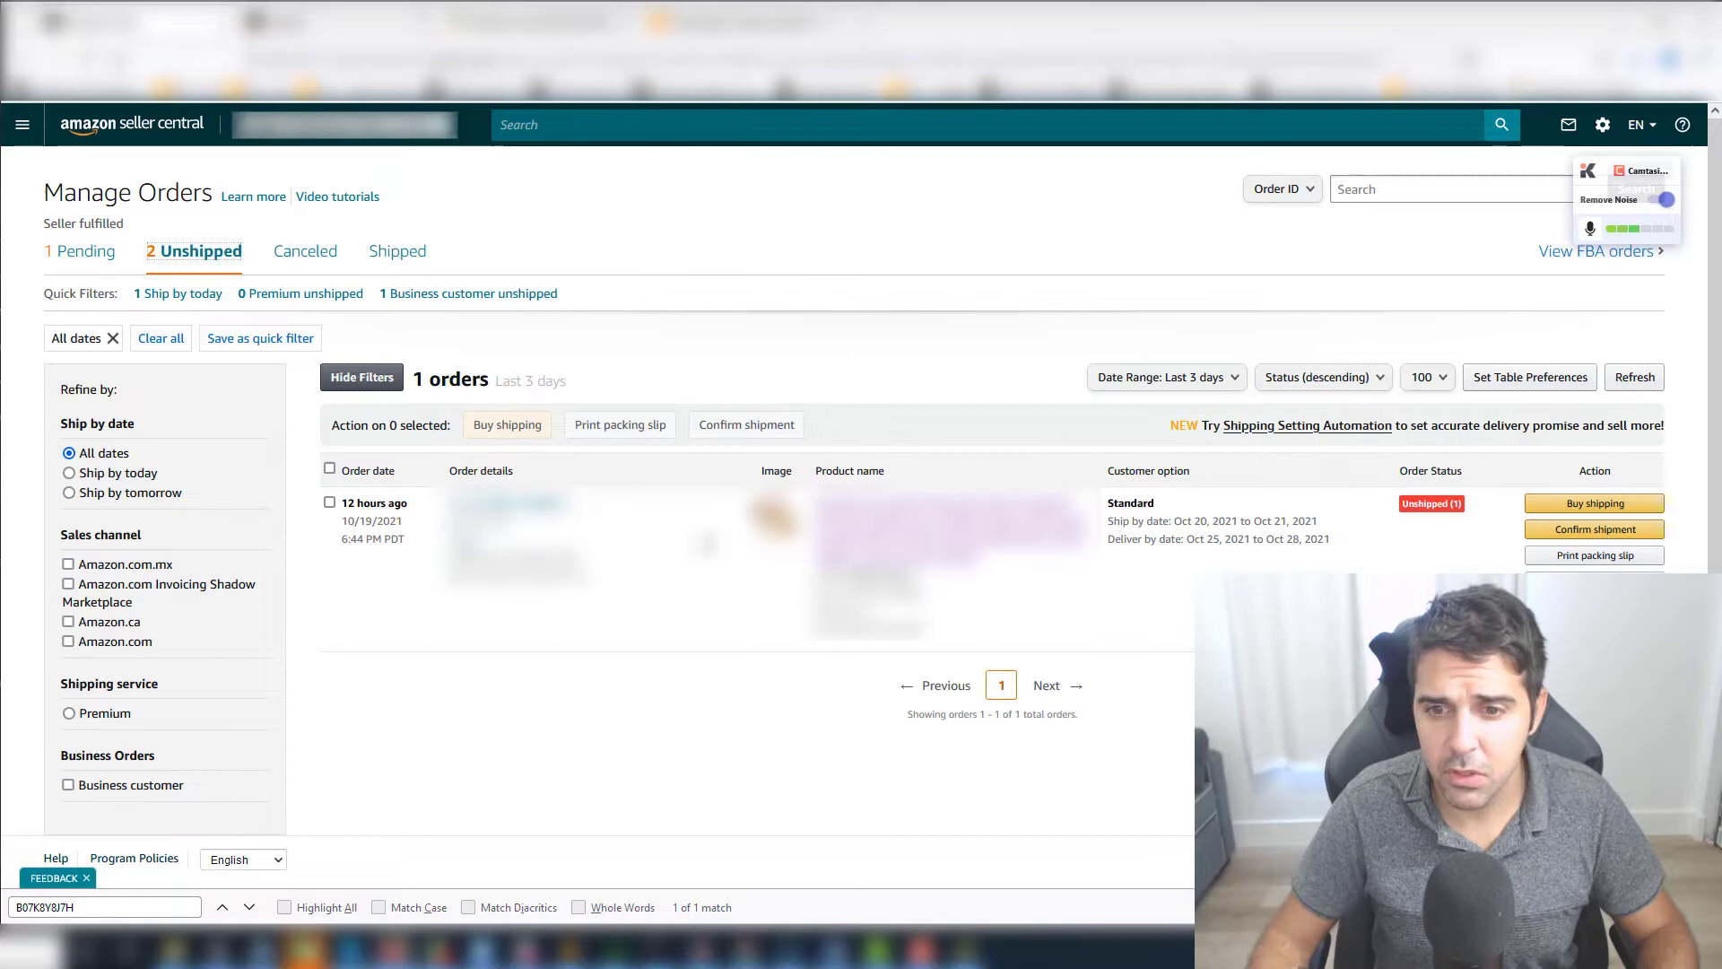
pyautogui.click(1167, 377)
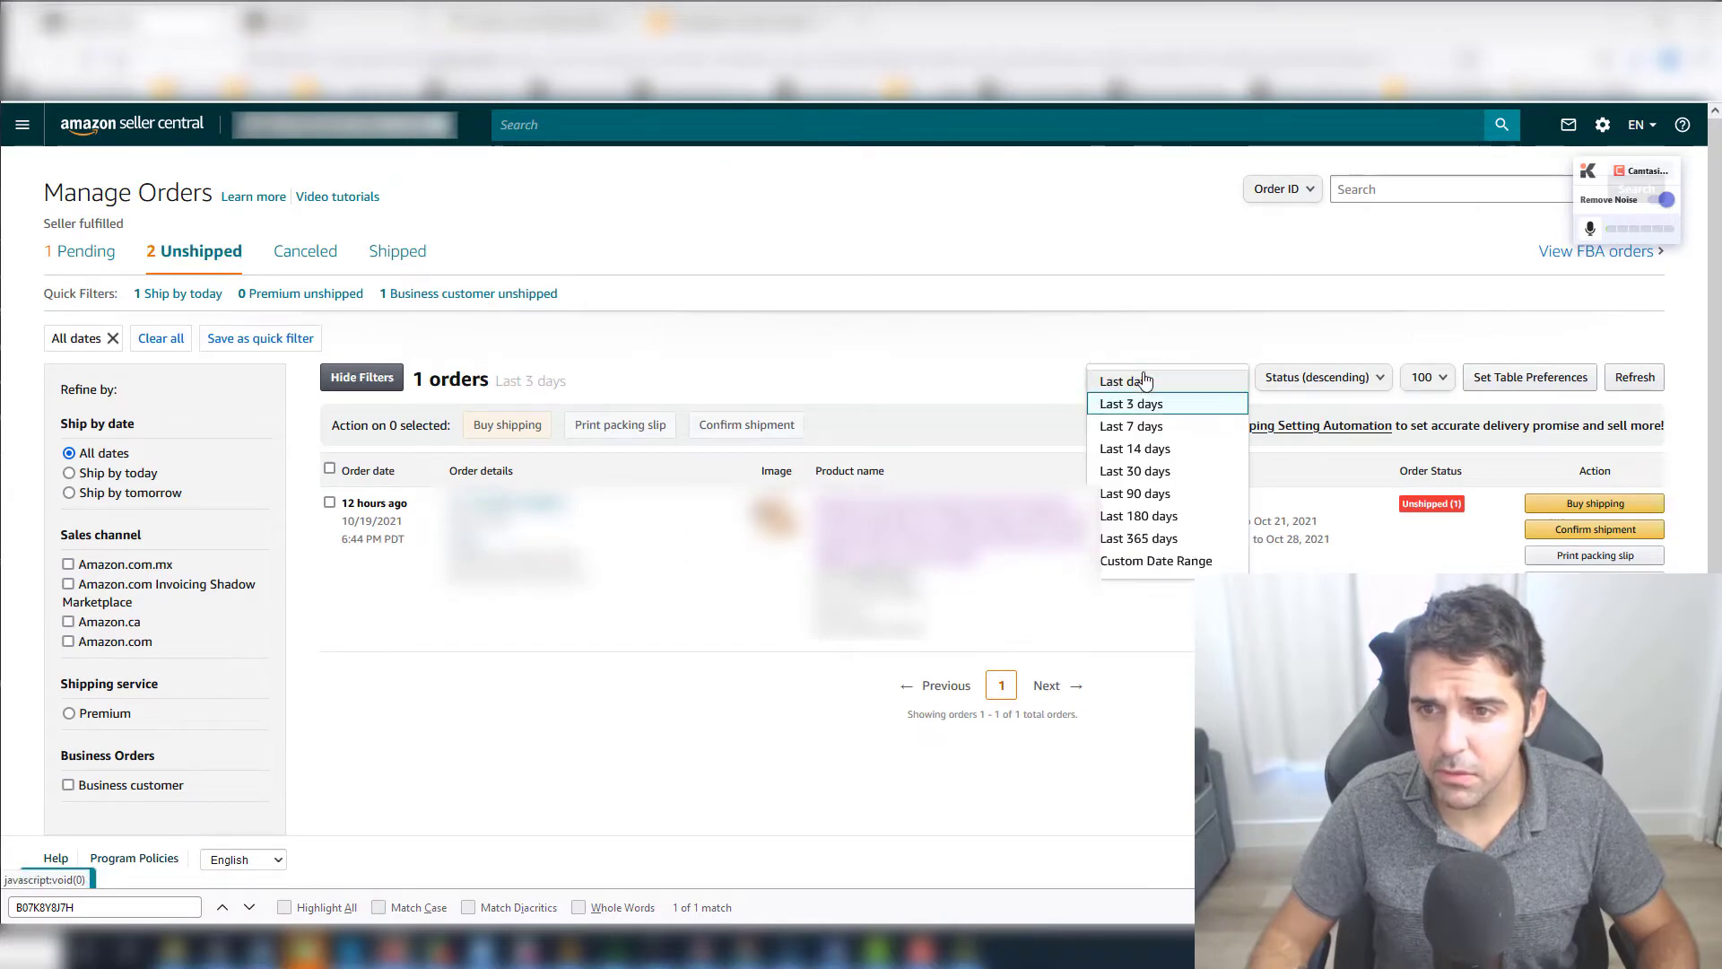
pyautogui.click(1131, 403)
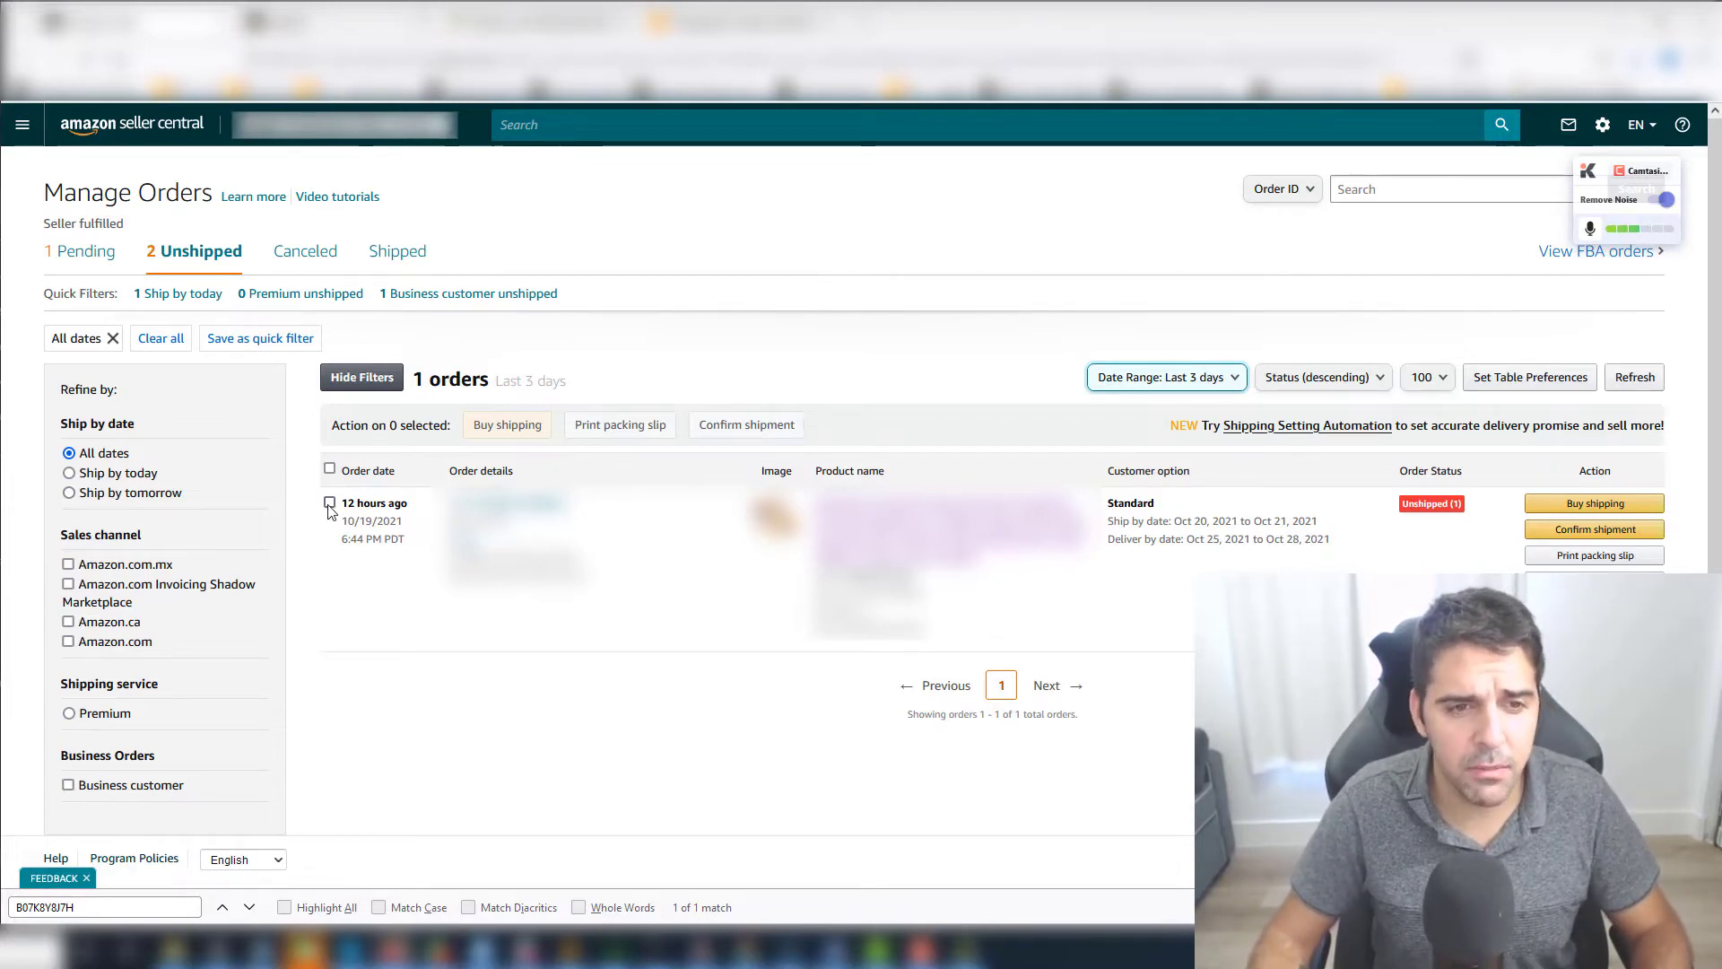
pyautogui.click(328, 503)
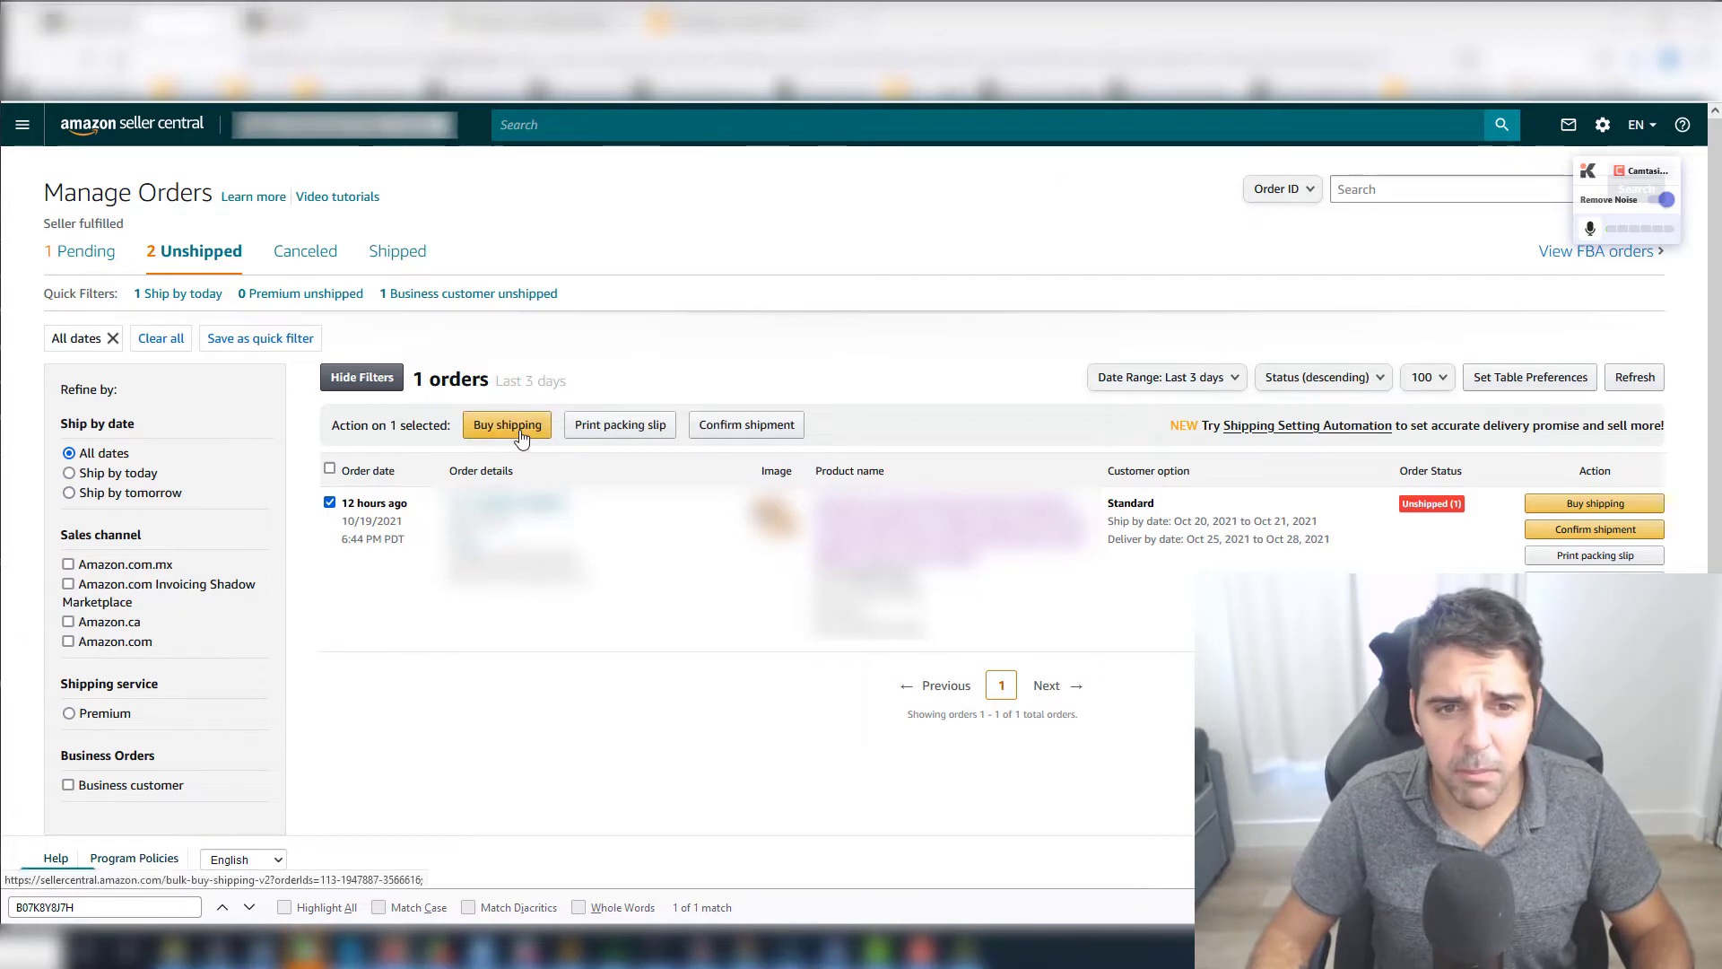
# Start buying shipping, review delivery confirmation options, and view all available shipping services
pyautogui.click(507, 424)
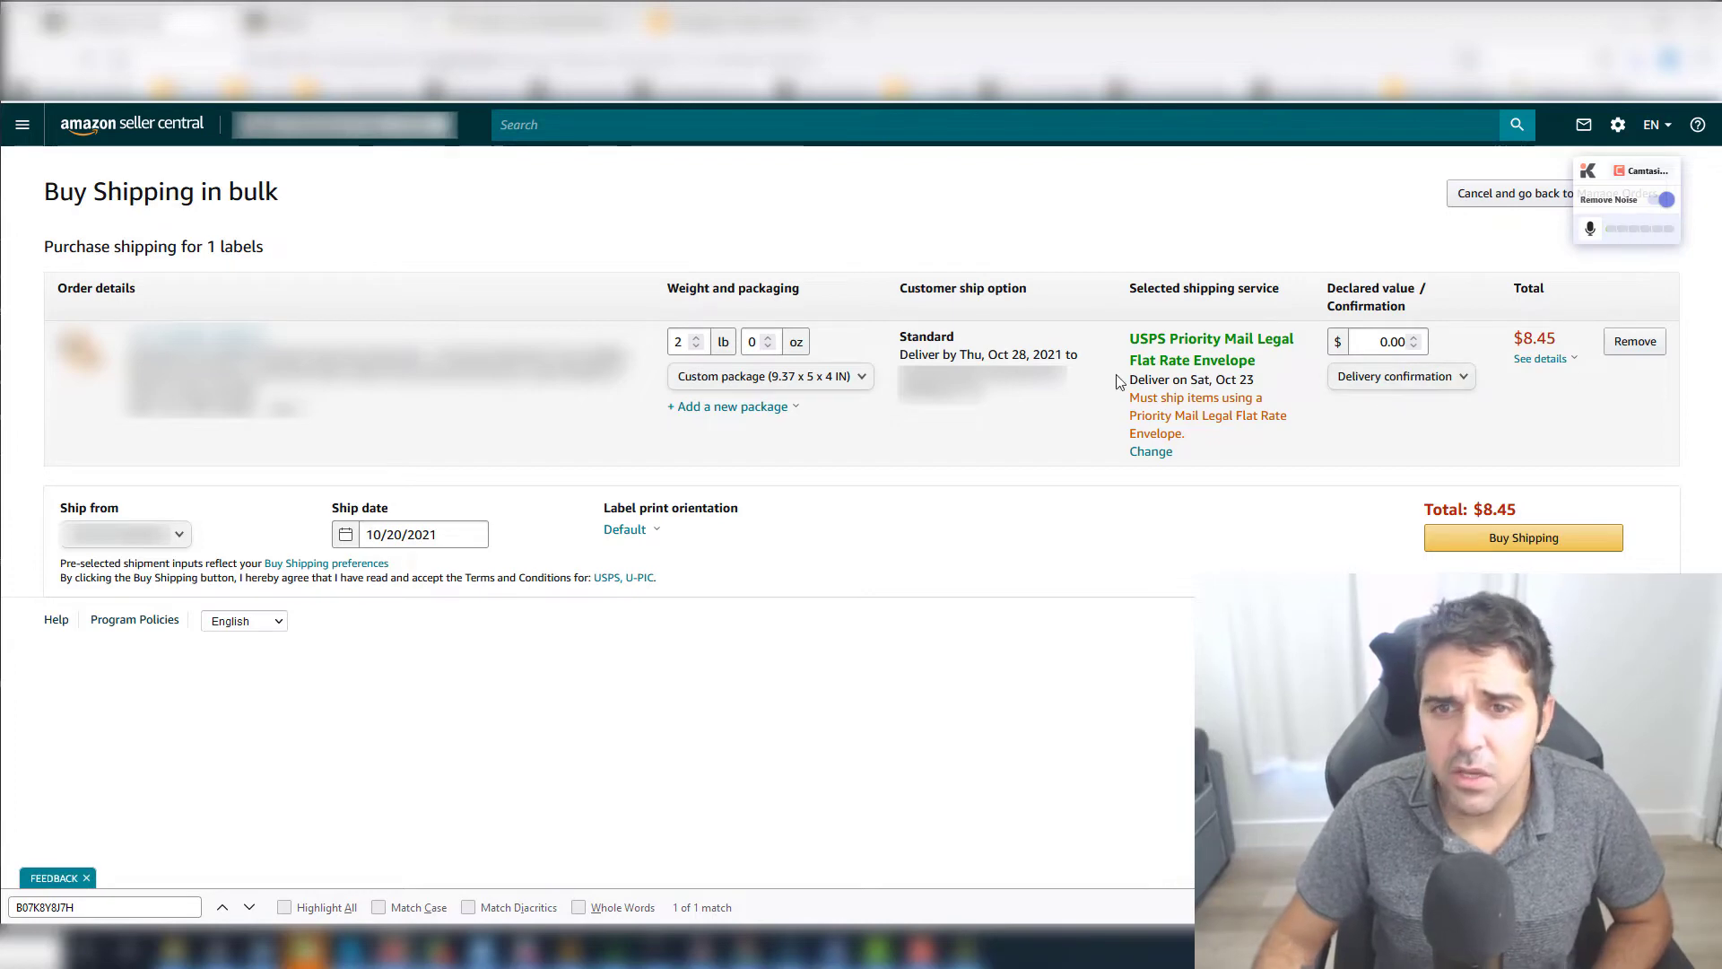
pyautogui.click(1401, 376)
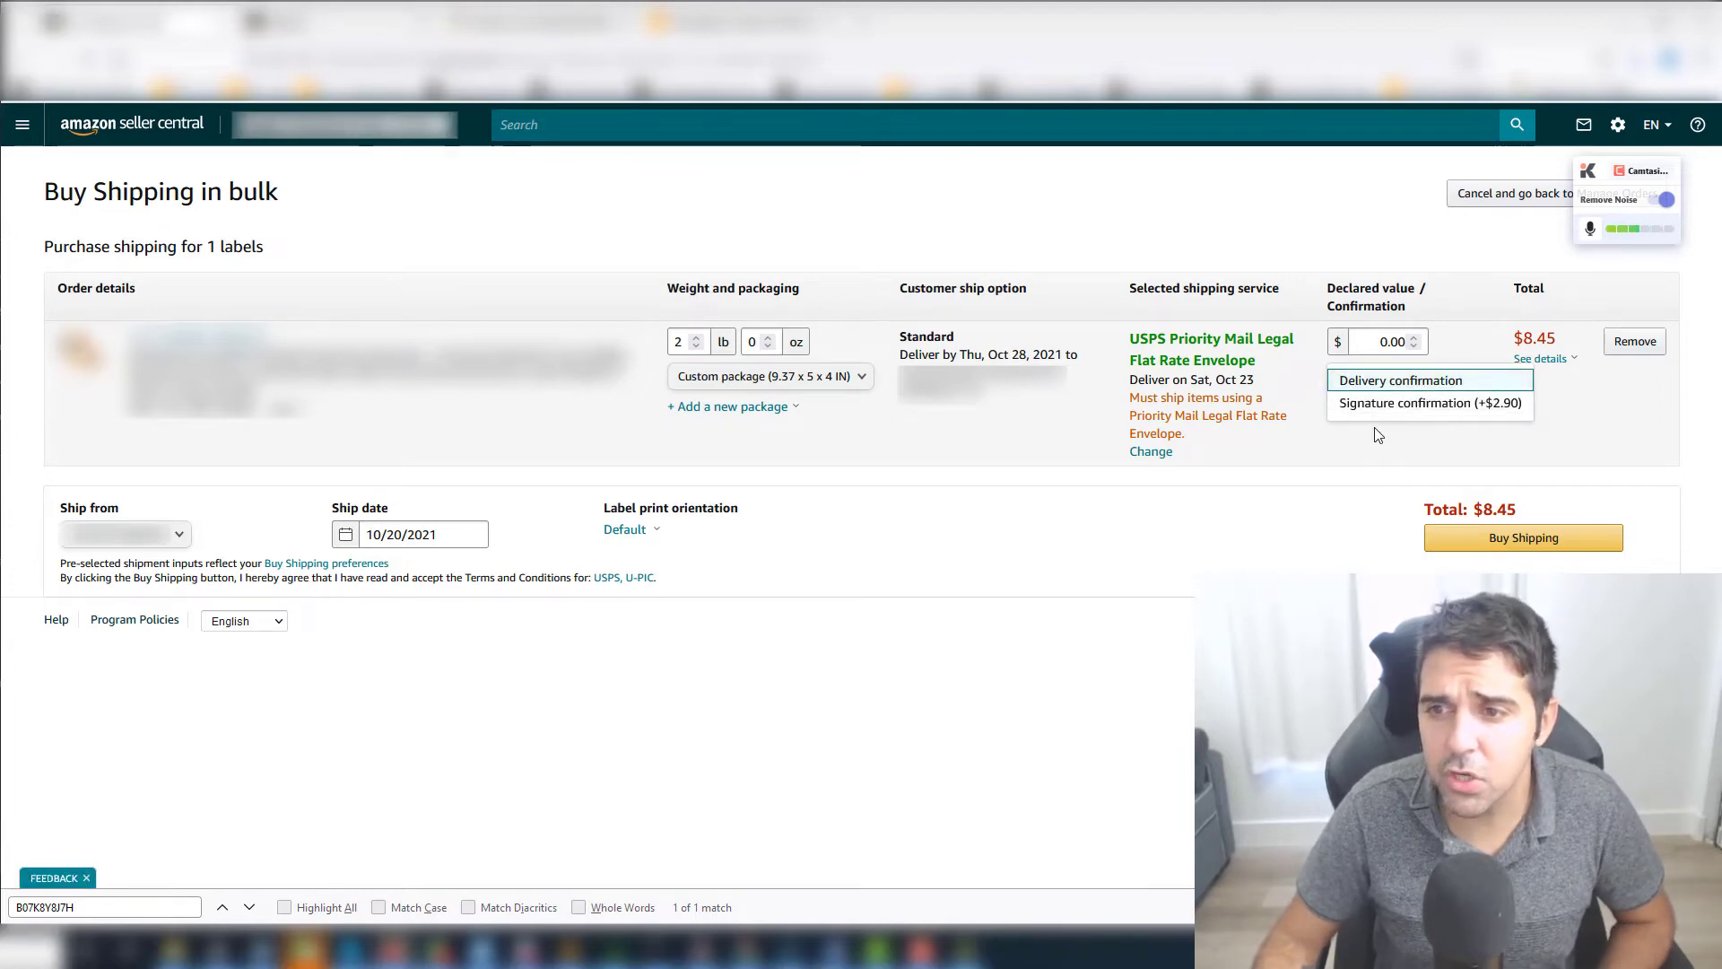
pyautogui.click(1400, 379)
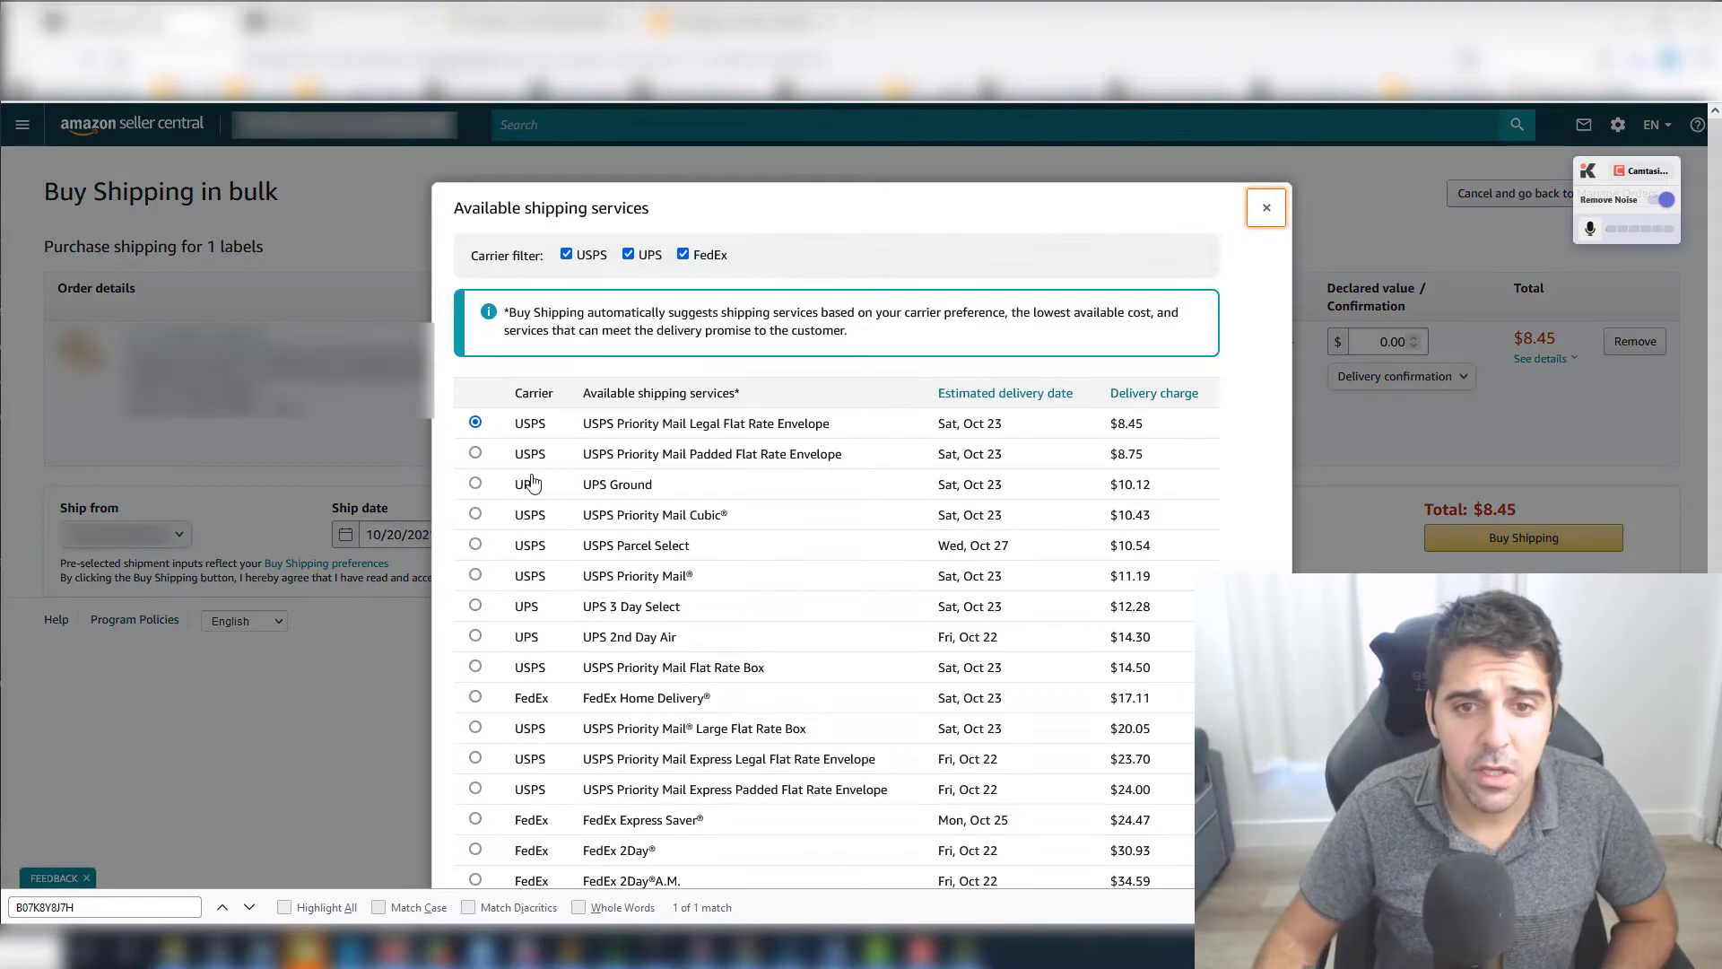
# Scroll the USPS, UPS and FedEx service list, then close it keeping the $8.45 envelope
pyautogui.scroll(-3)
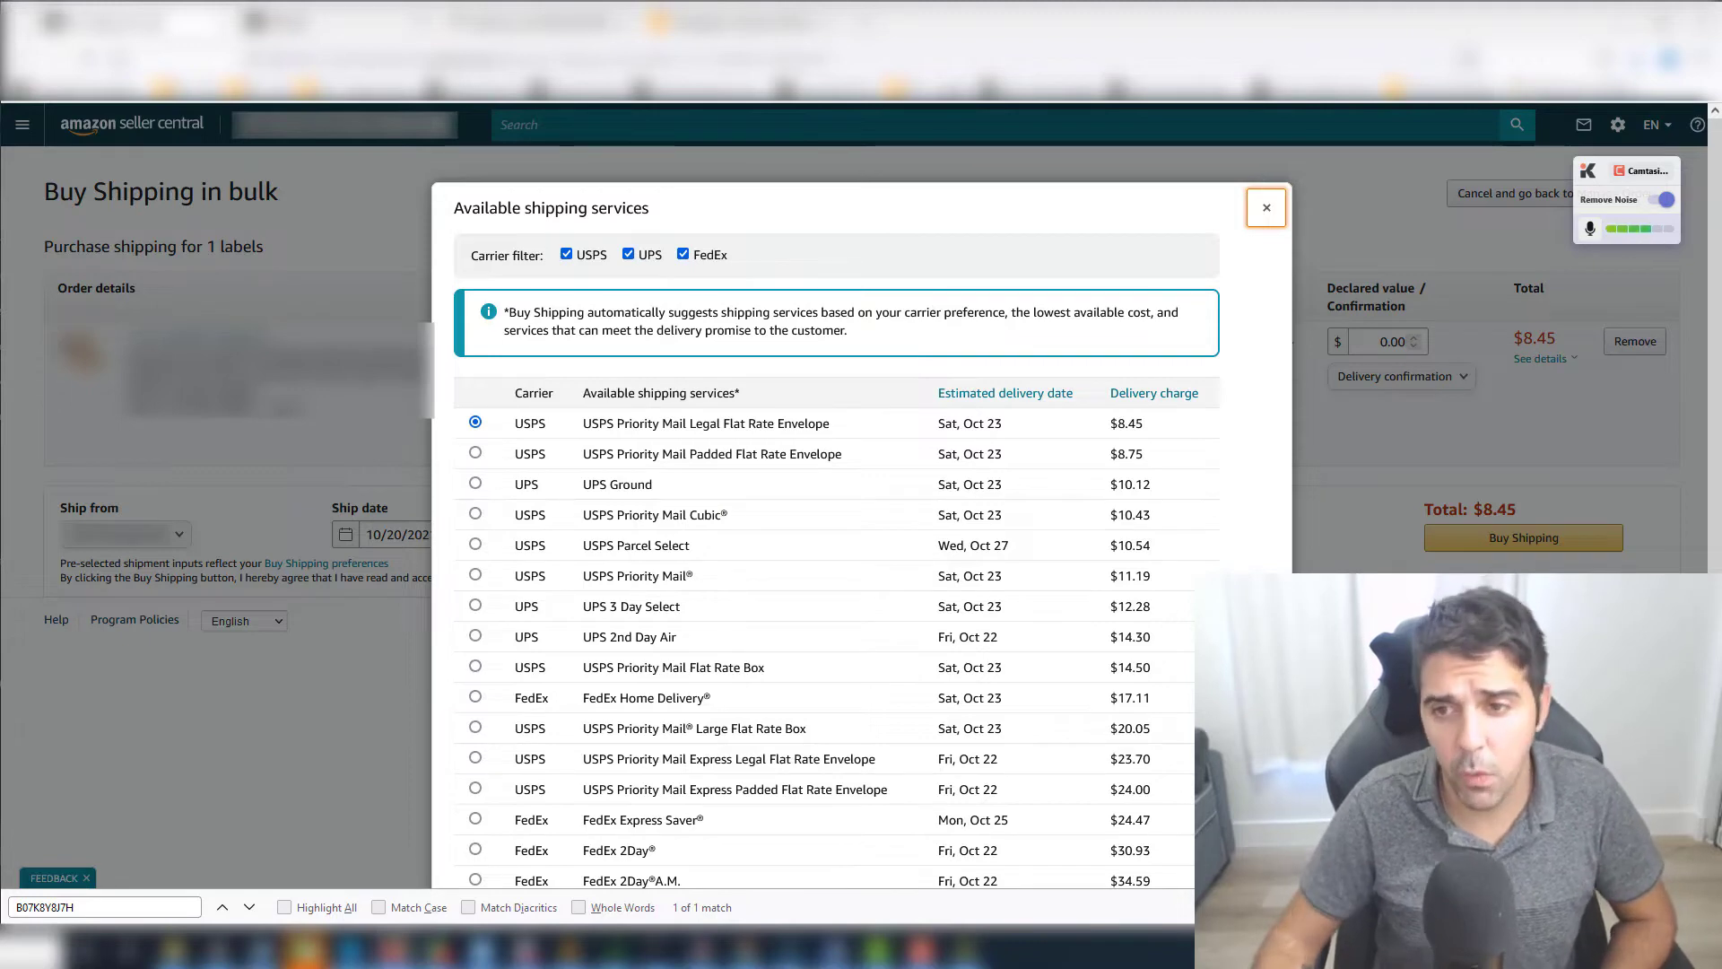
pyautogui.click(1265, 207)
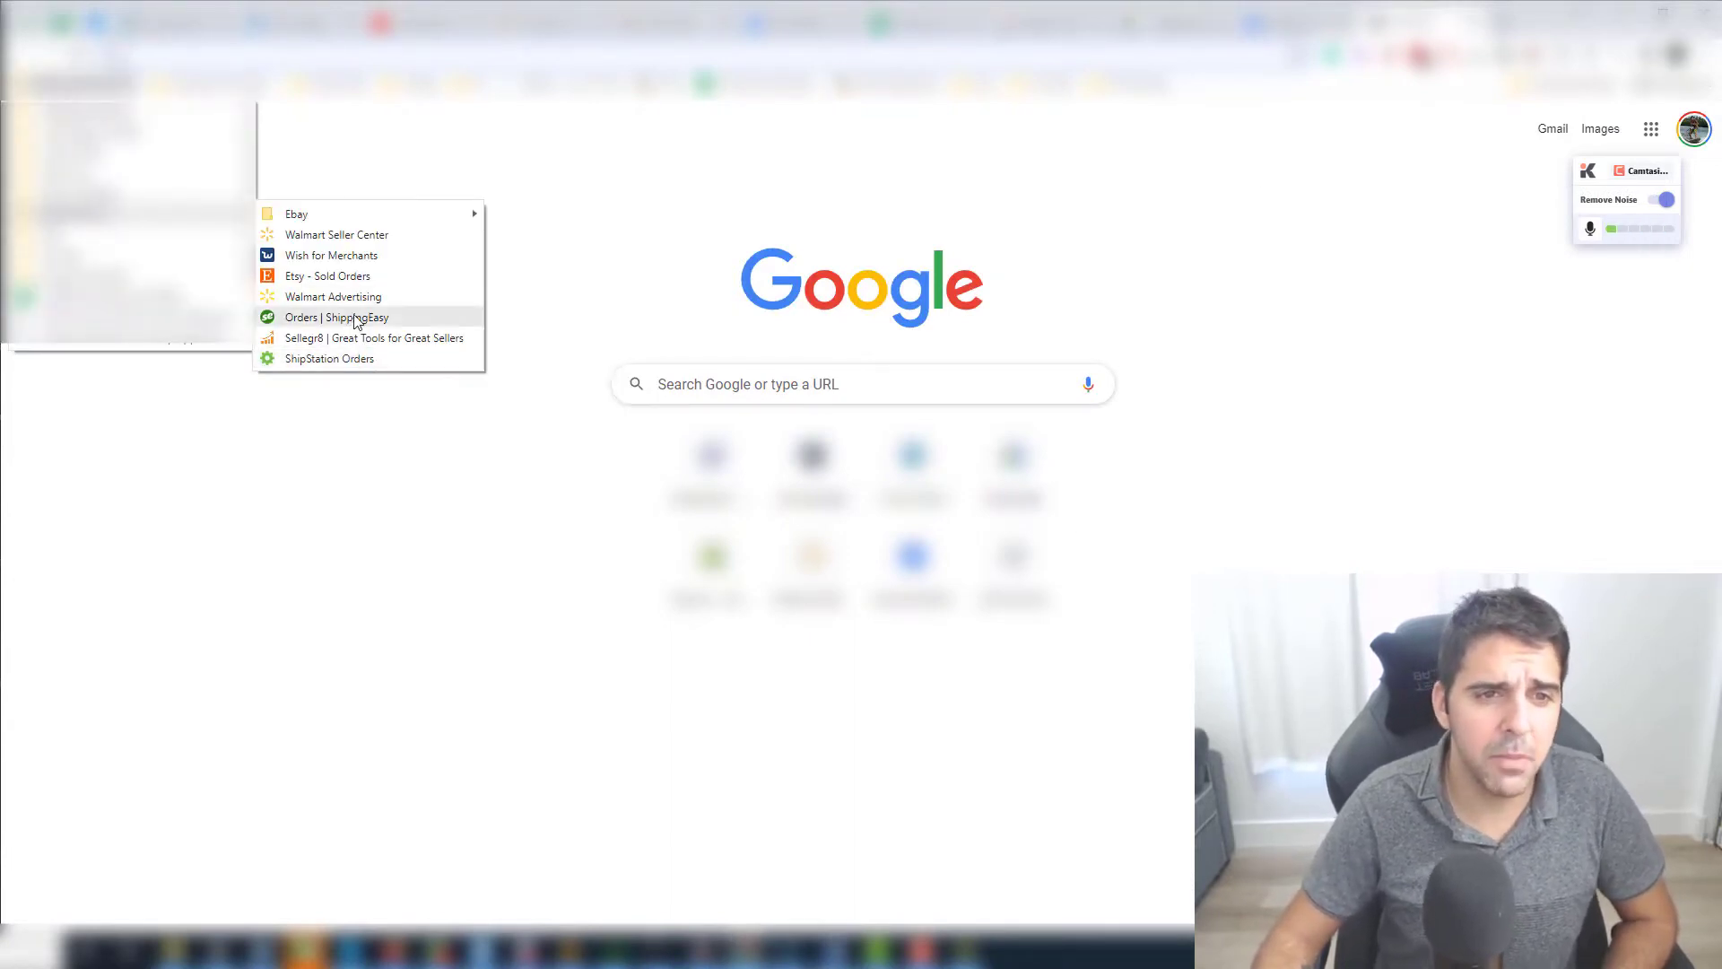
# Log into ShippingEasy from the Orders bookmark using the saved login details
pyautogui.click(336, 317)
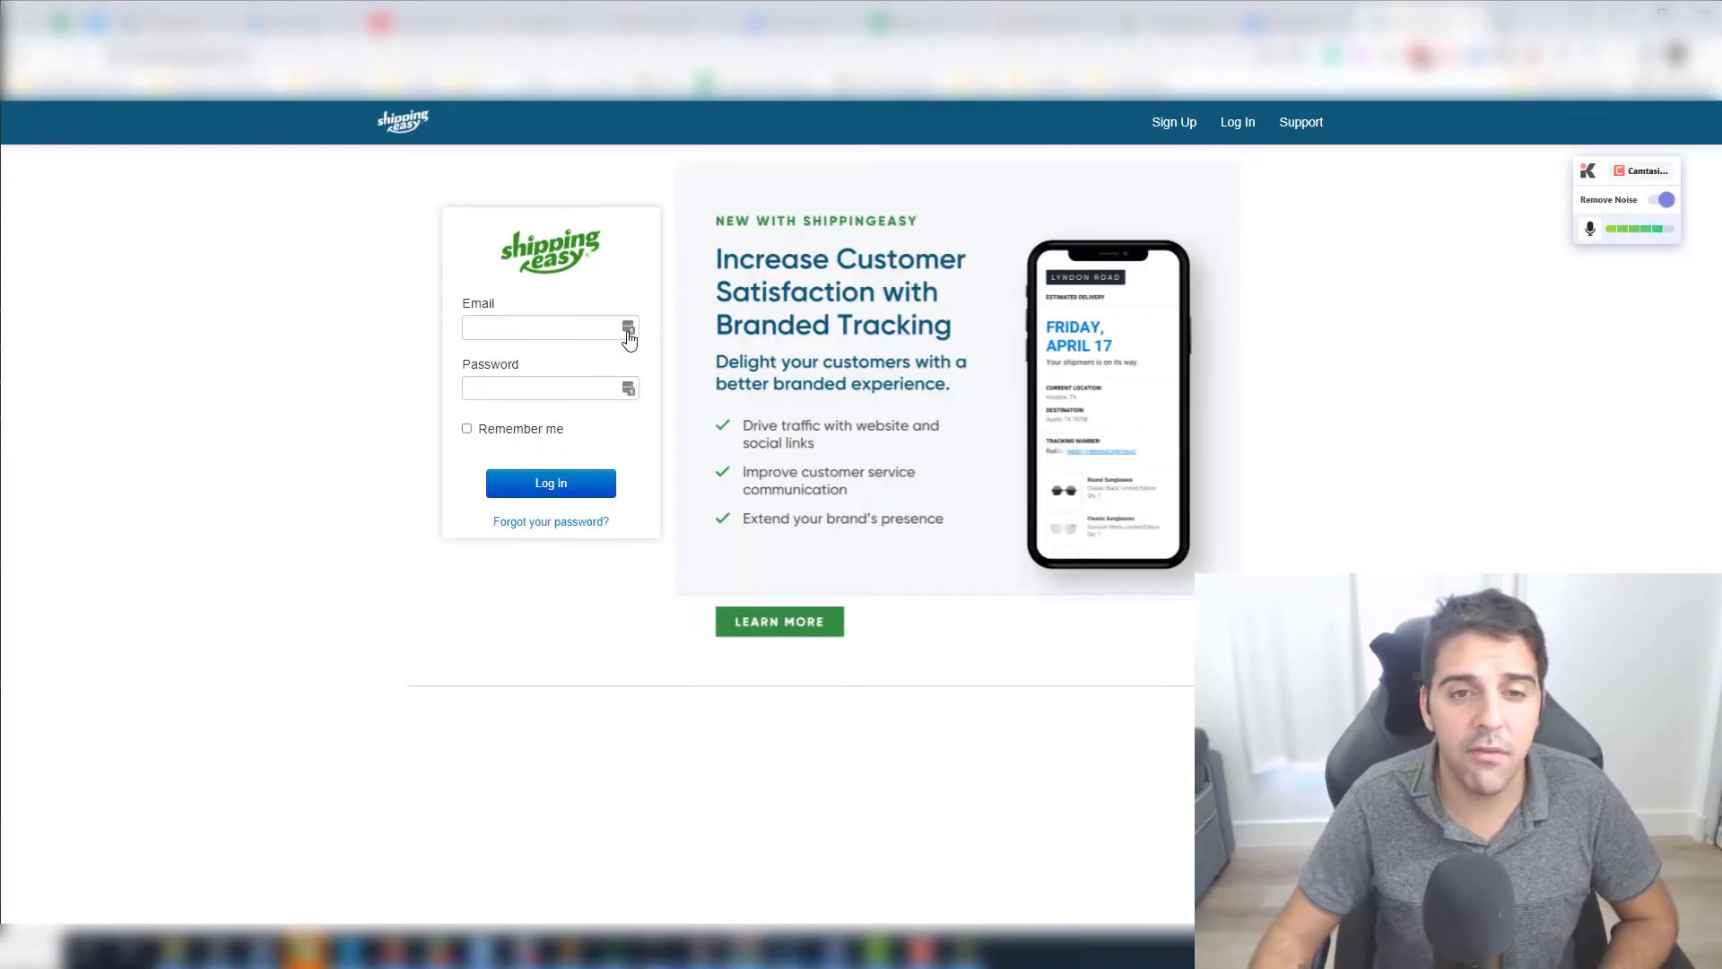
pyautogui.click(551, 327)
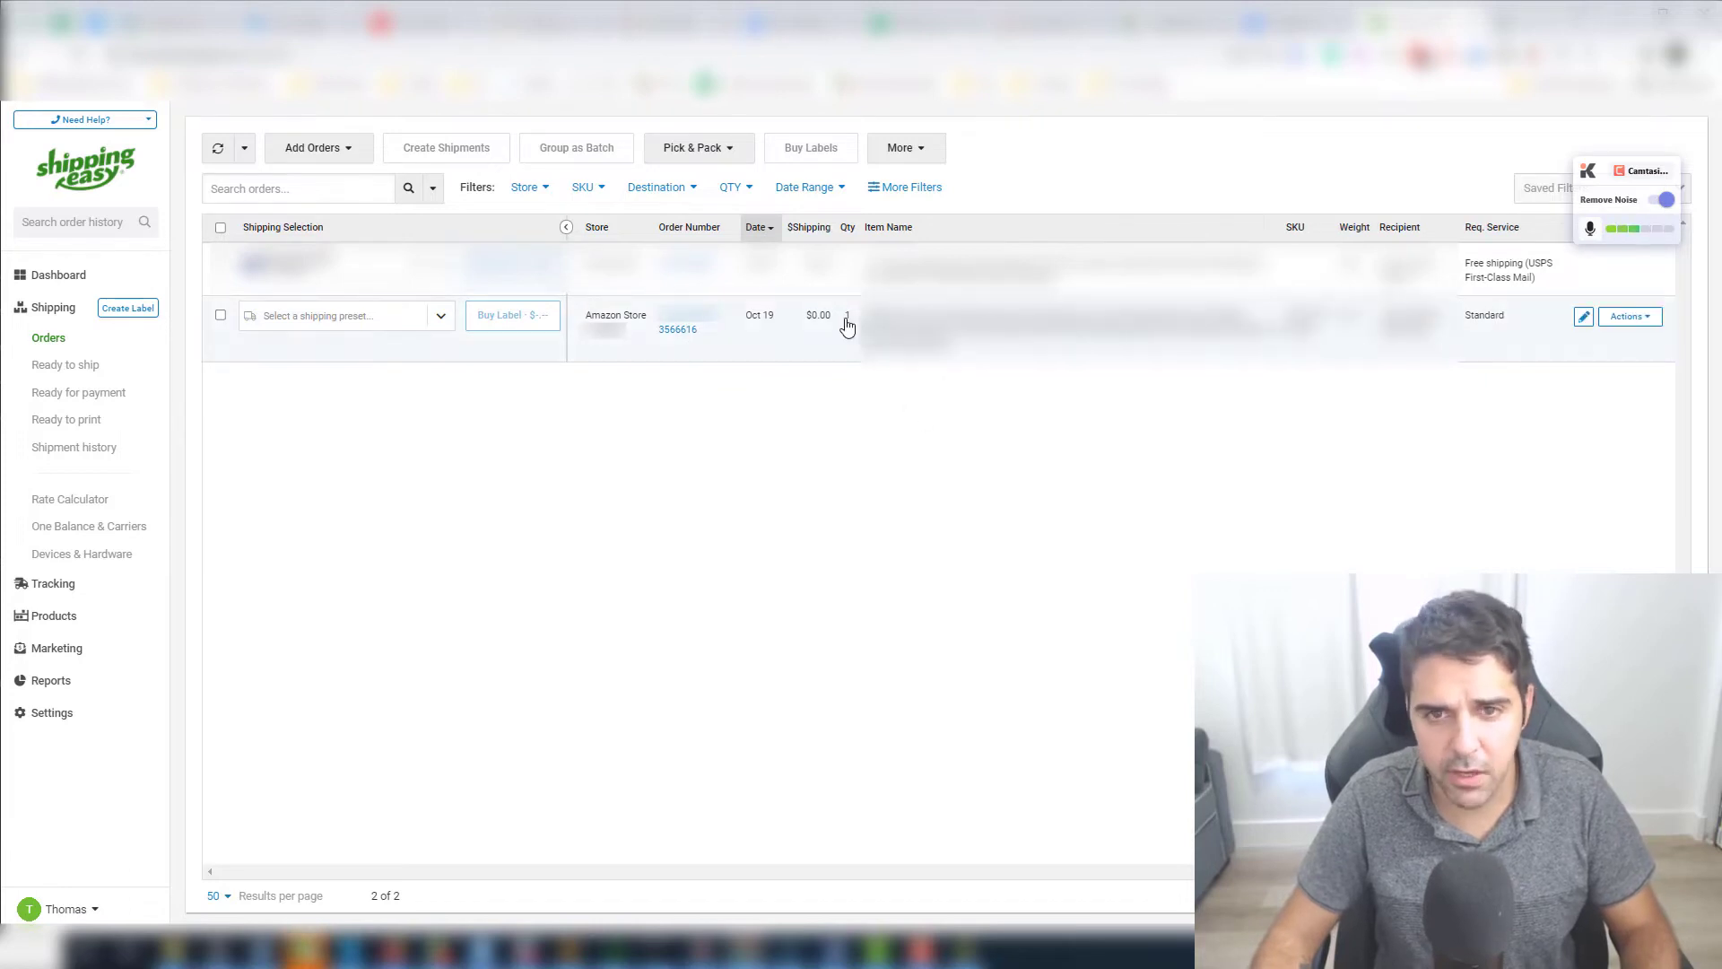
# Open the Amazon order's shipment settings and set the package weight to 2 lb
pyautogui.click(847, 323)
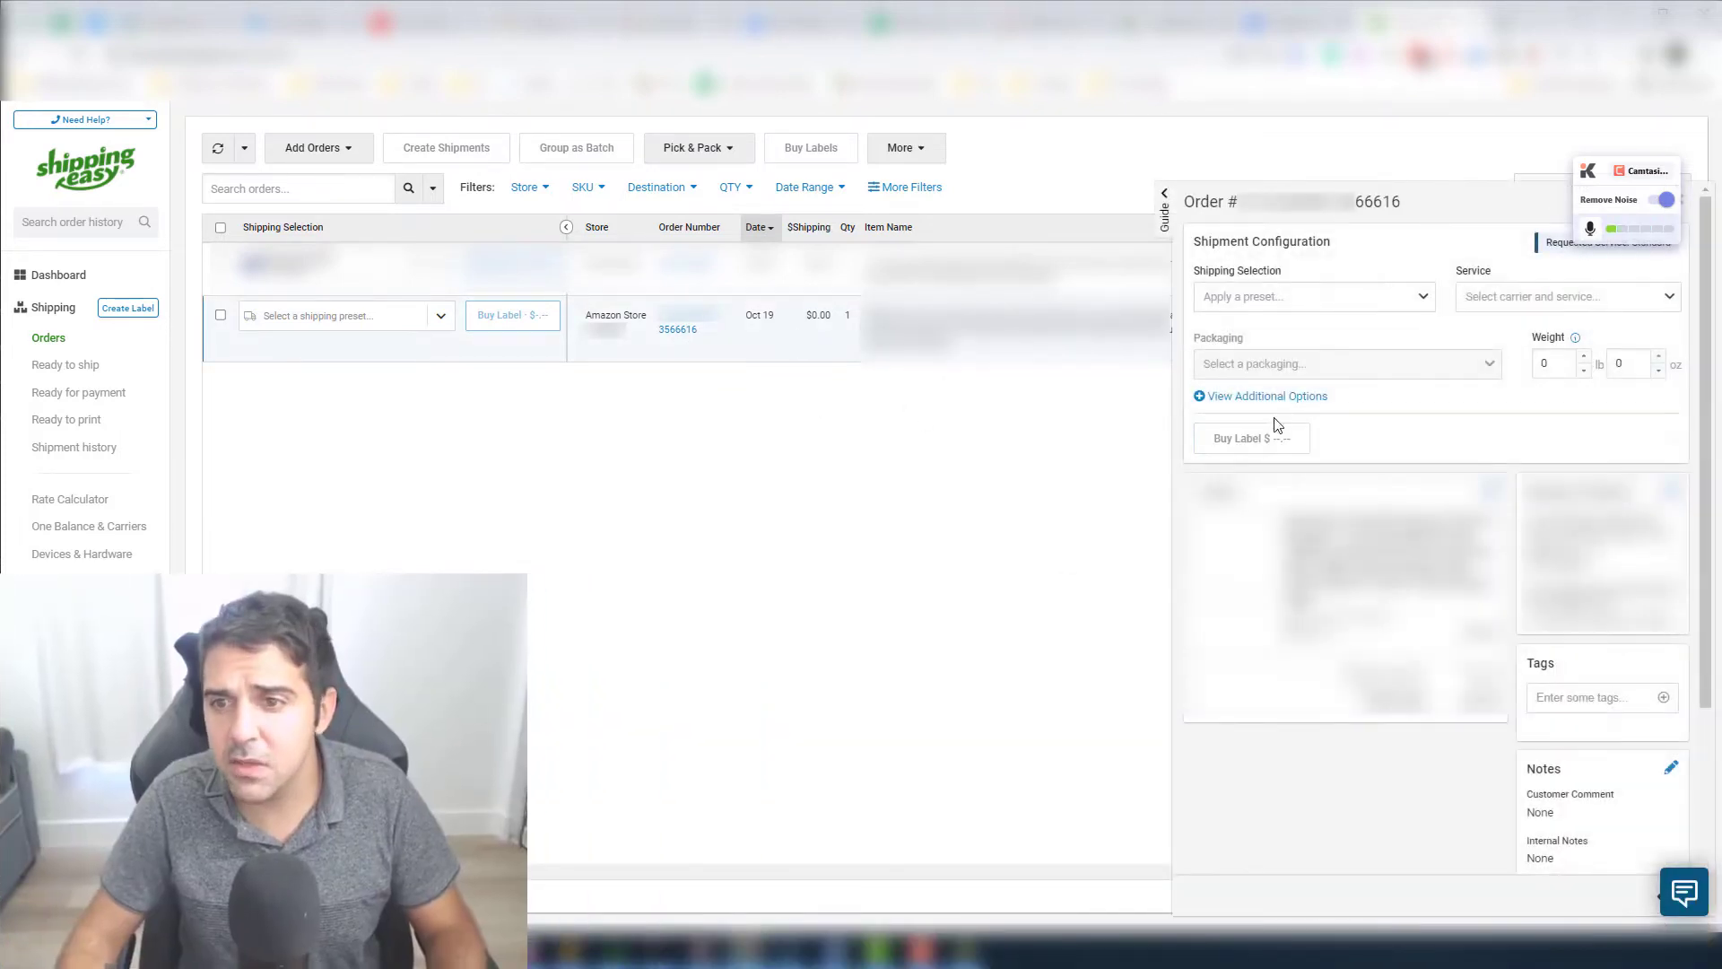
pyautogui.click(1553, 364)
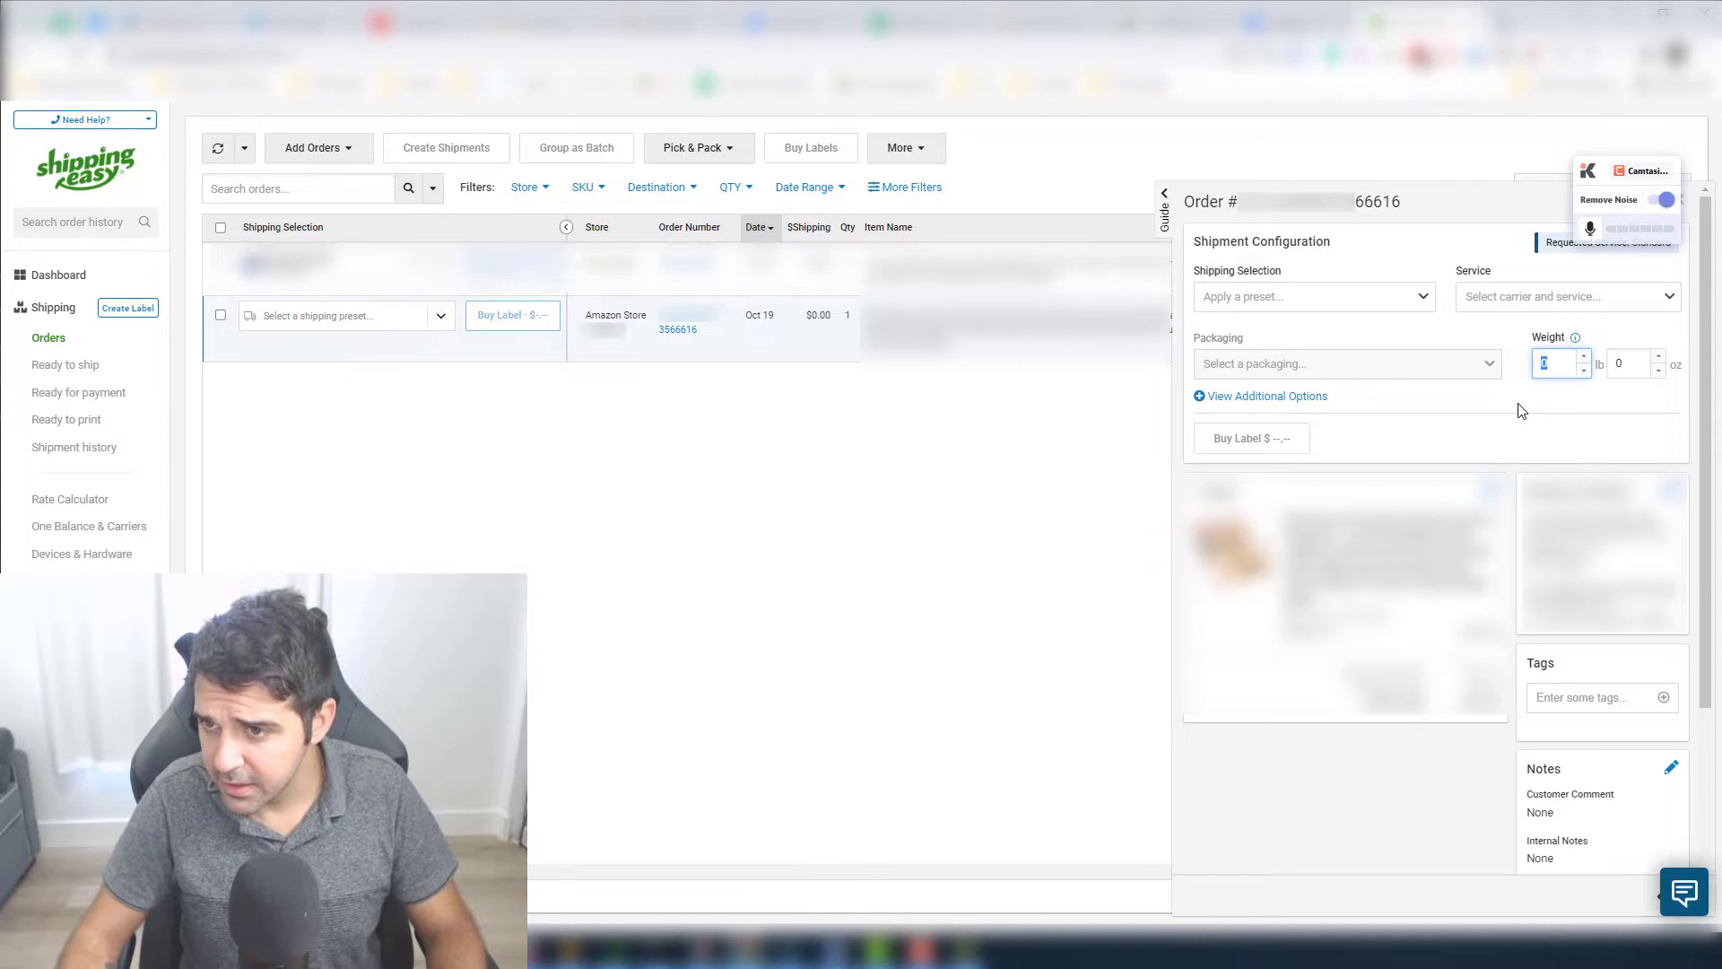
pyautogui.write('2')
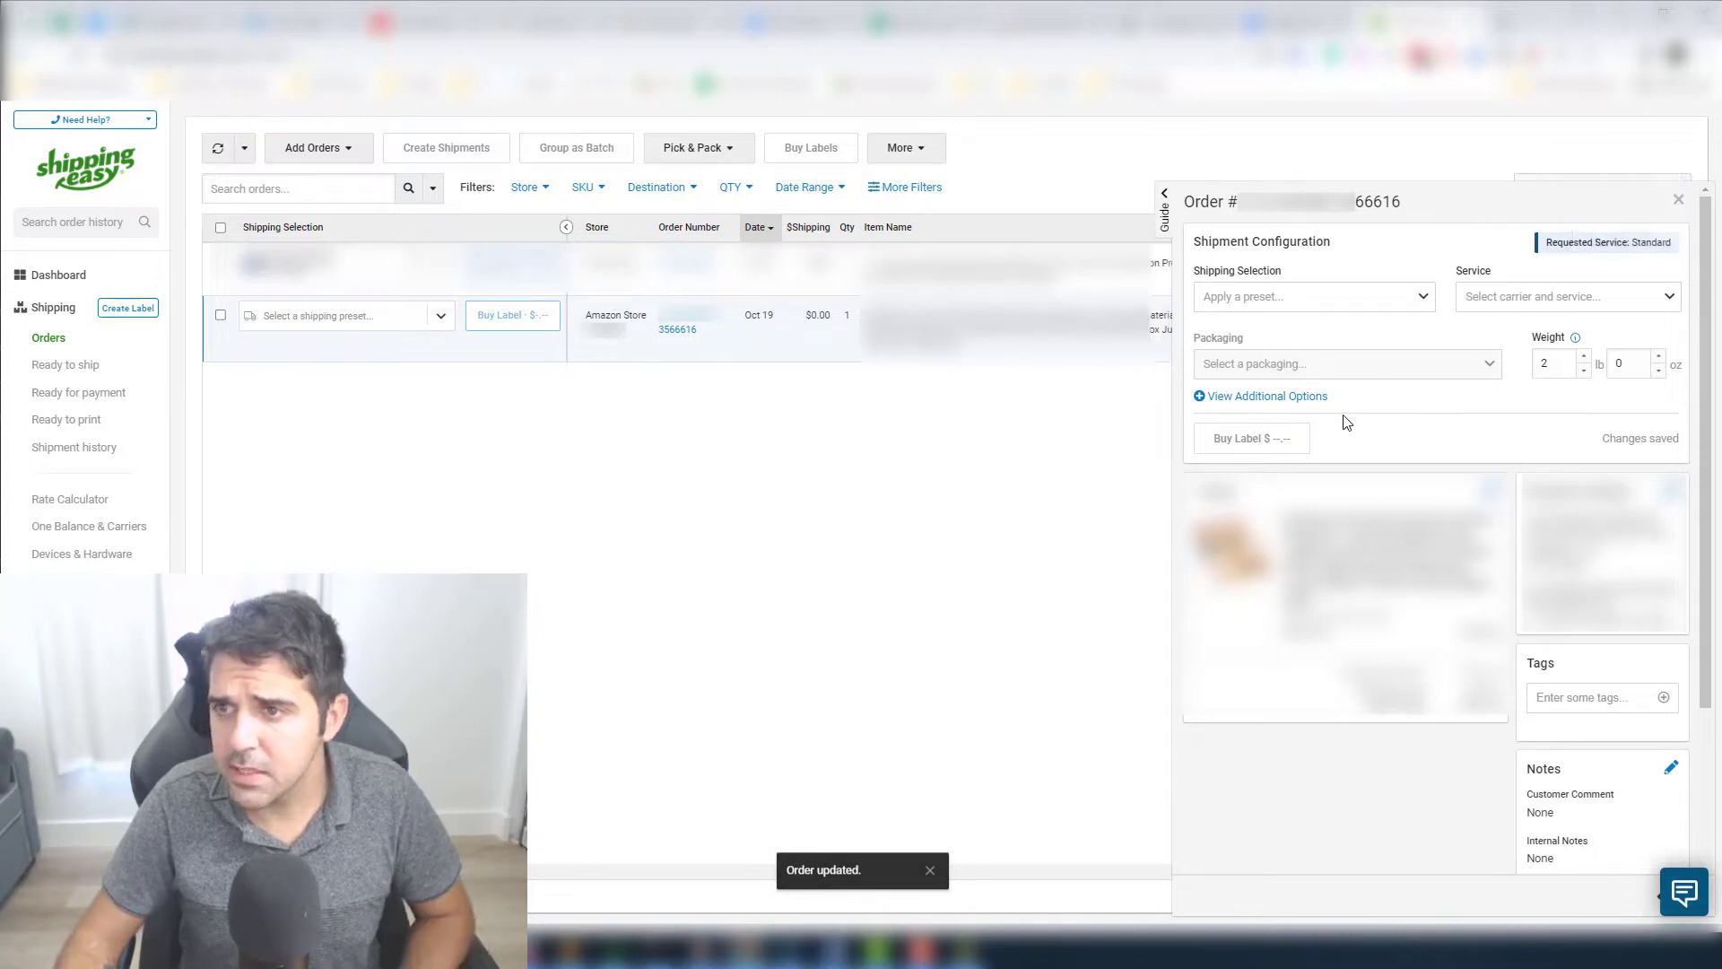
pyautogui.click(1314, 296)
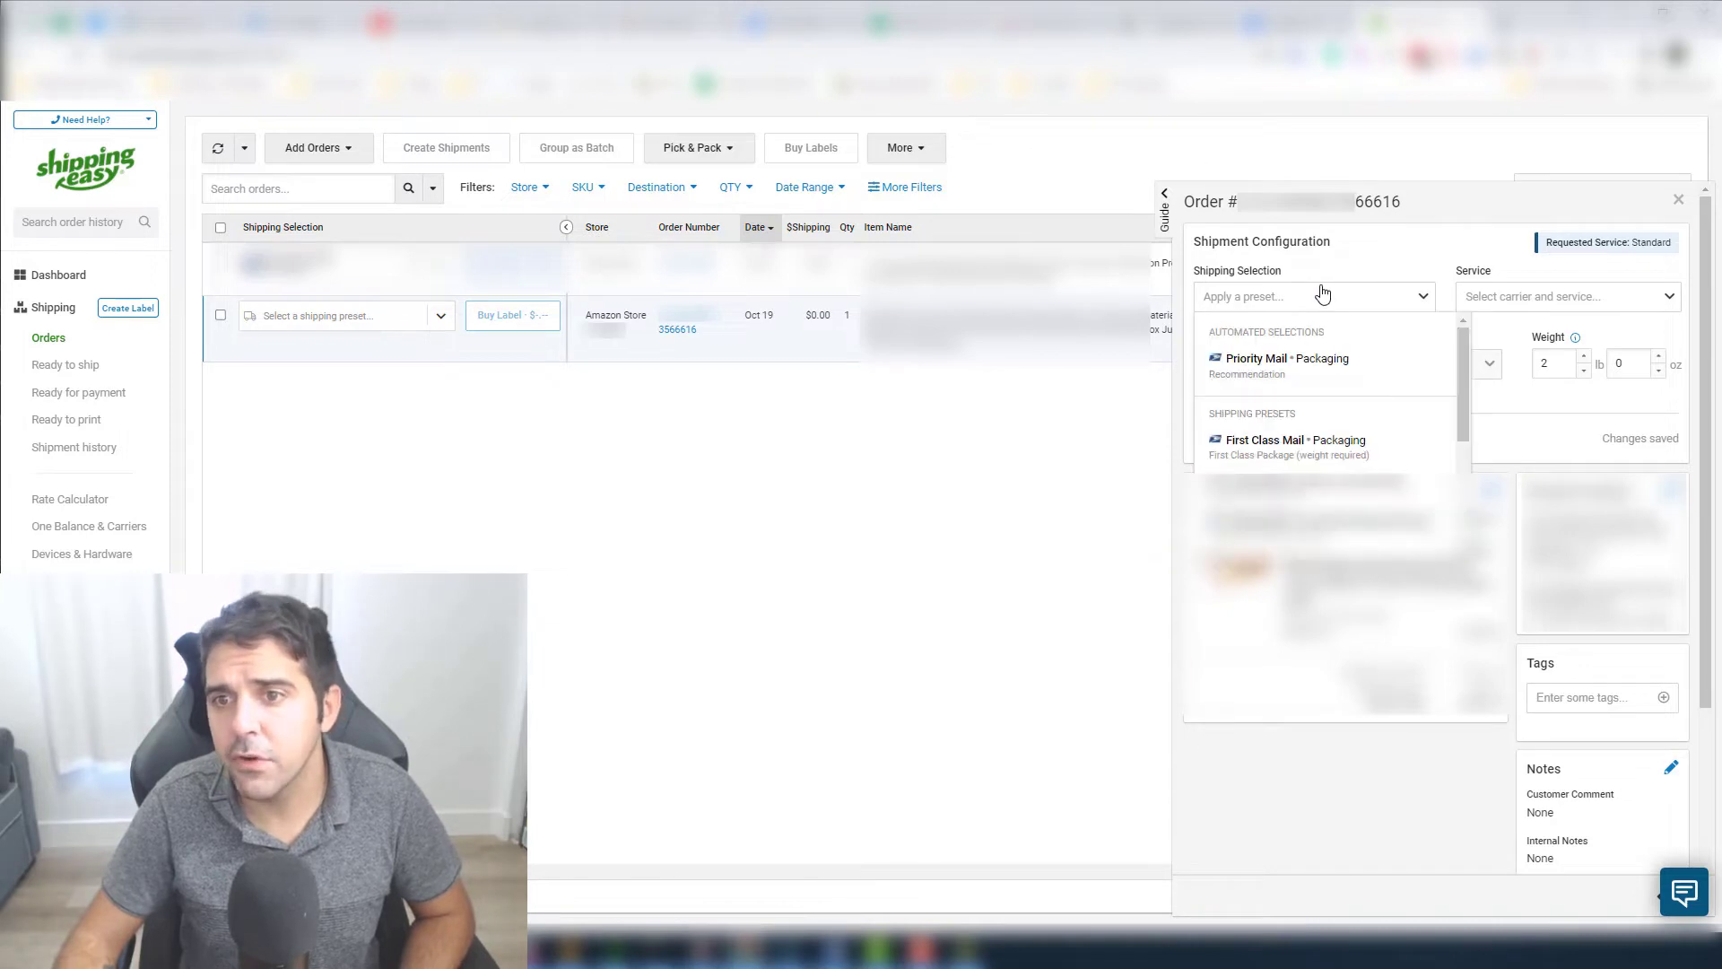
# Set Priority Mail and compare Large Flat Rate Box ($20.05) with Large Envelope/Flat ($11.19)
pyautogui.click(1567, 296)
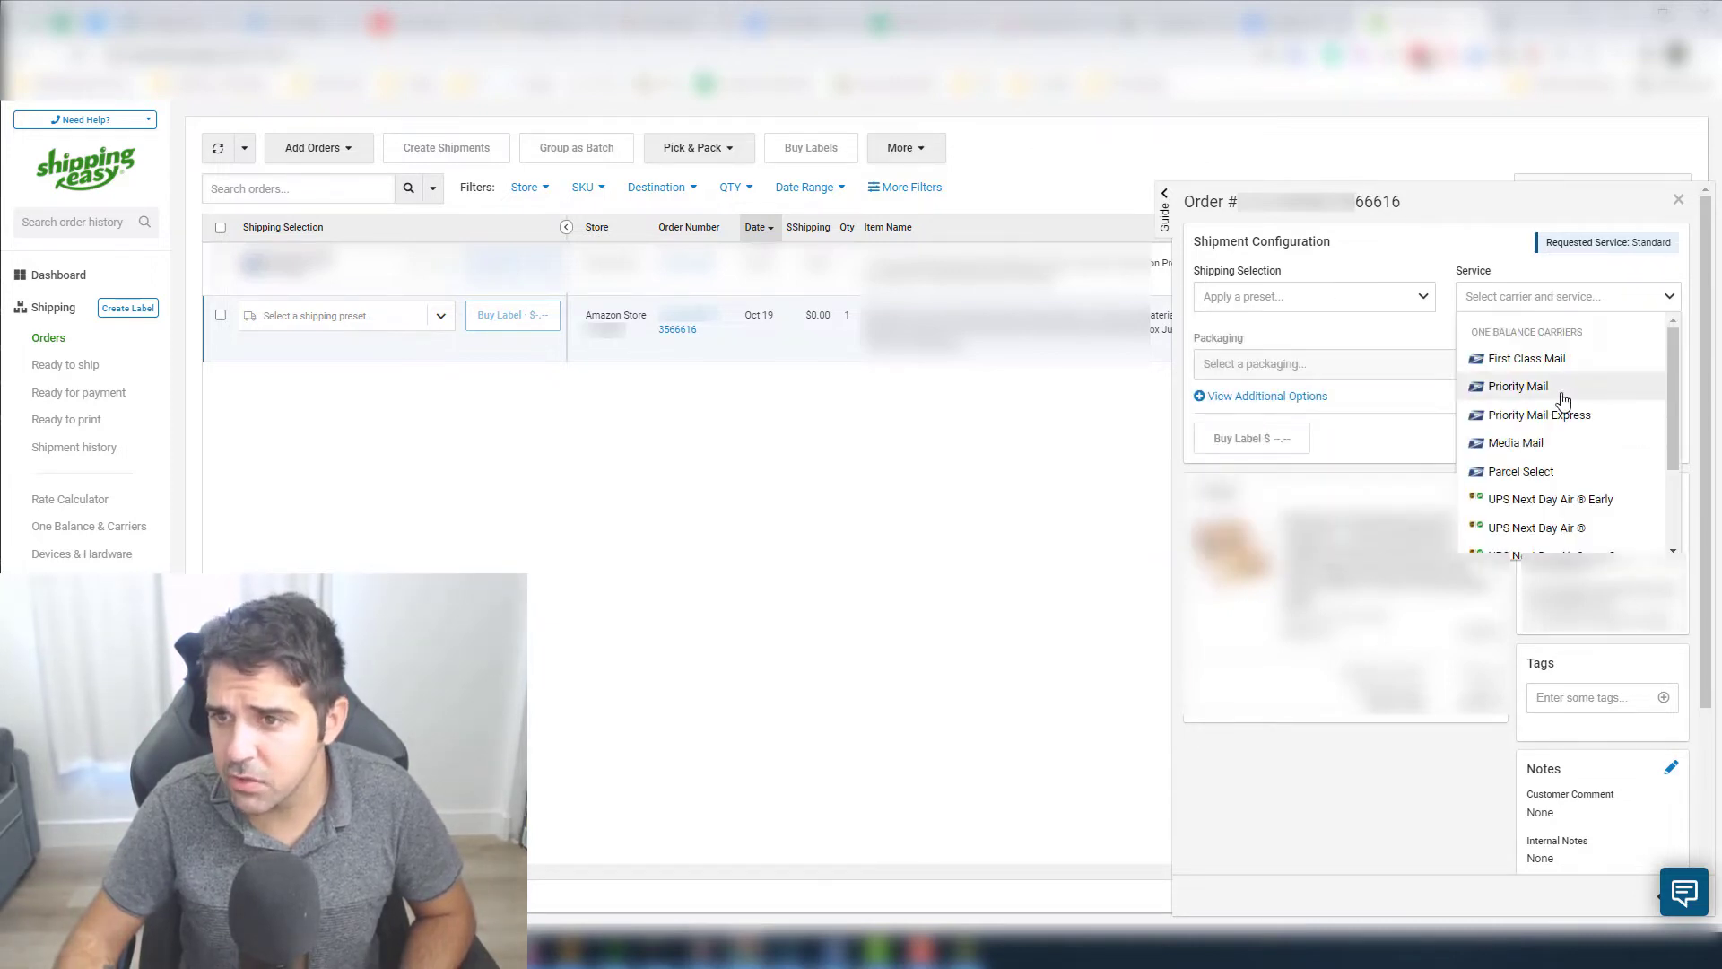
pyautogui.click(1518, 386)
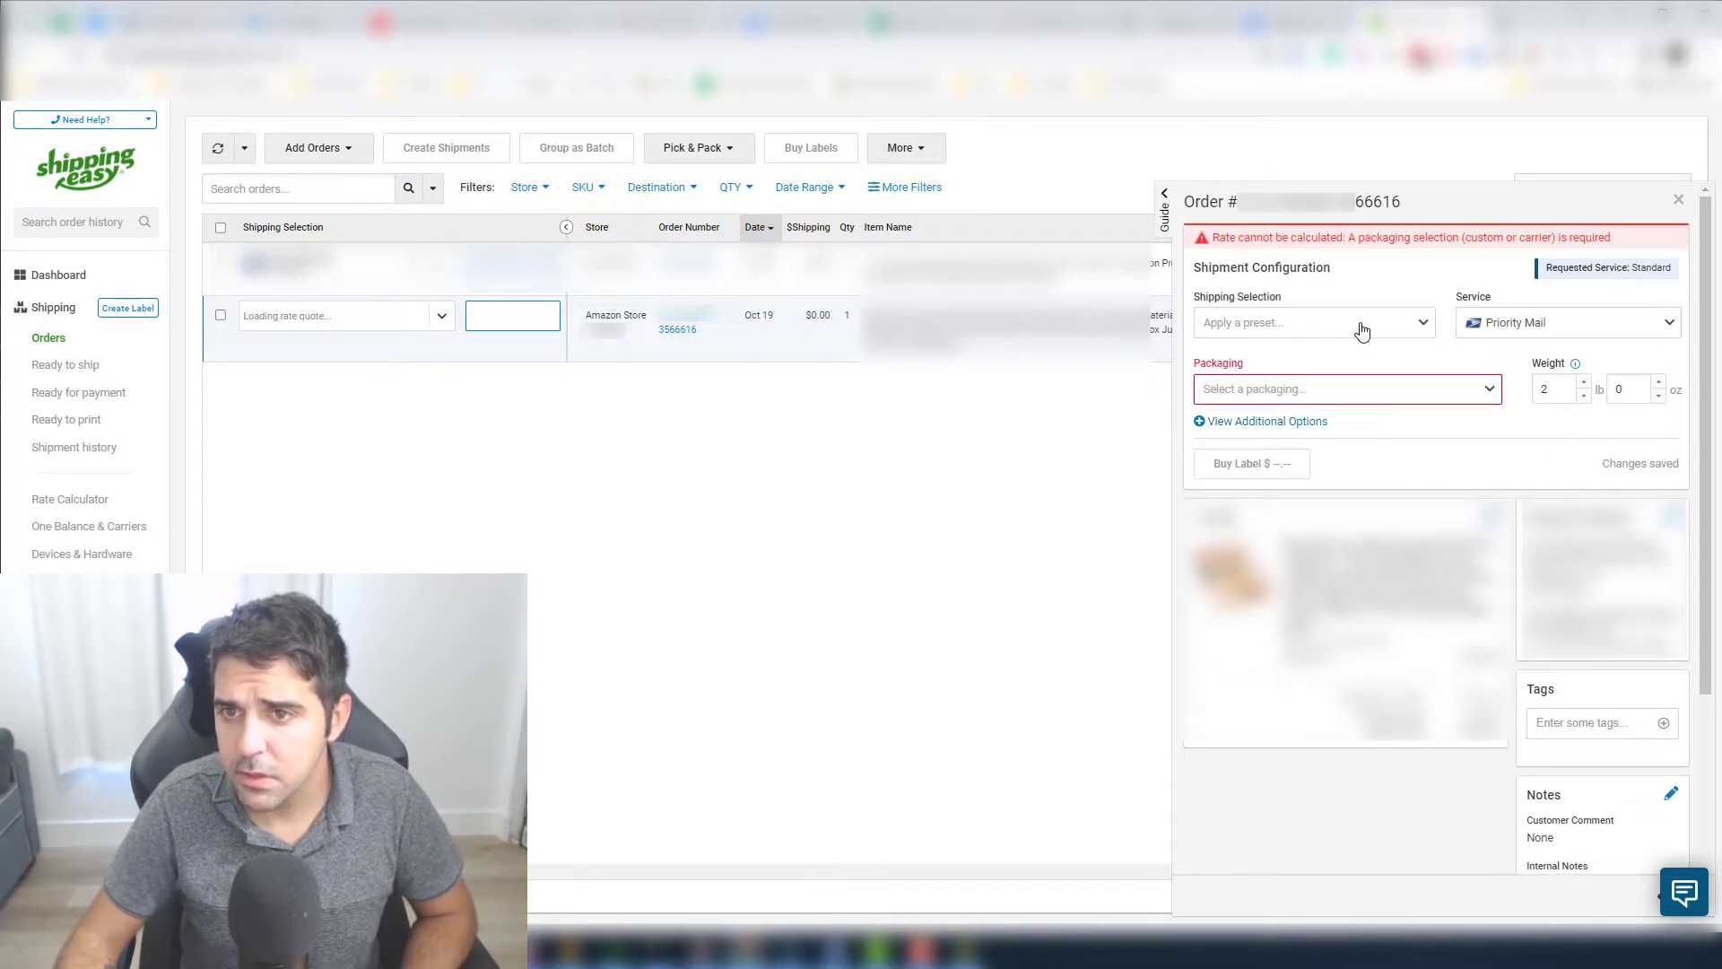
pyautogui.click(1346, 388)
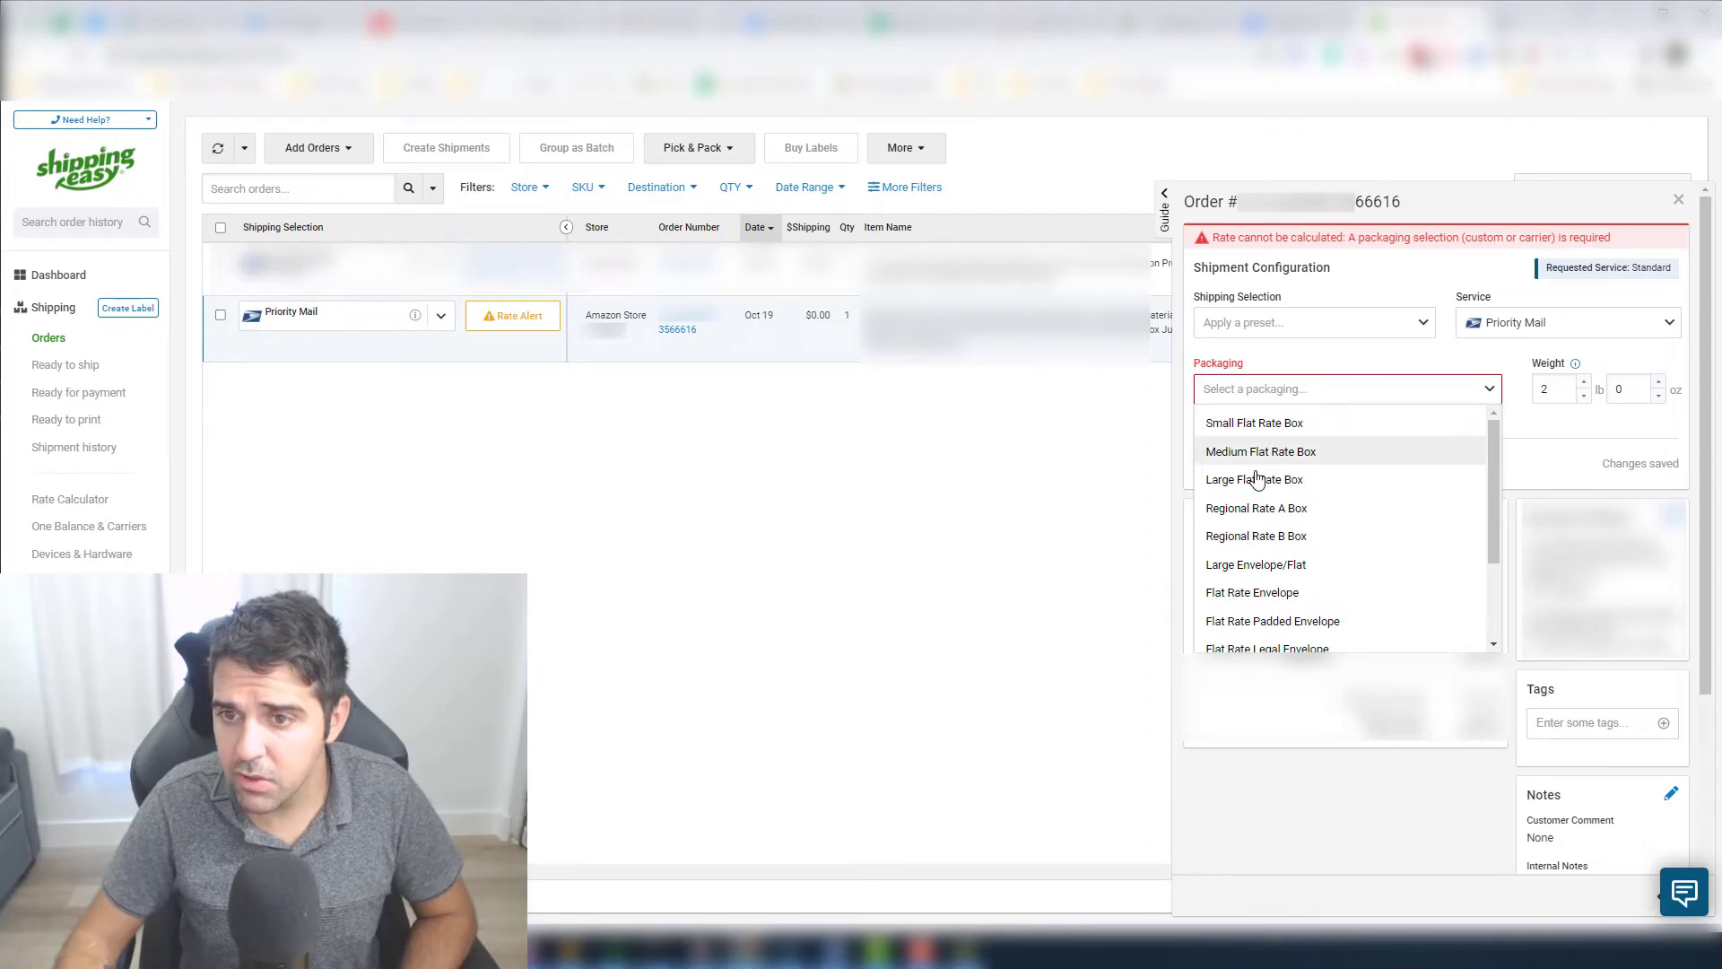
pyautogui.click(1254, 479)
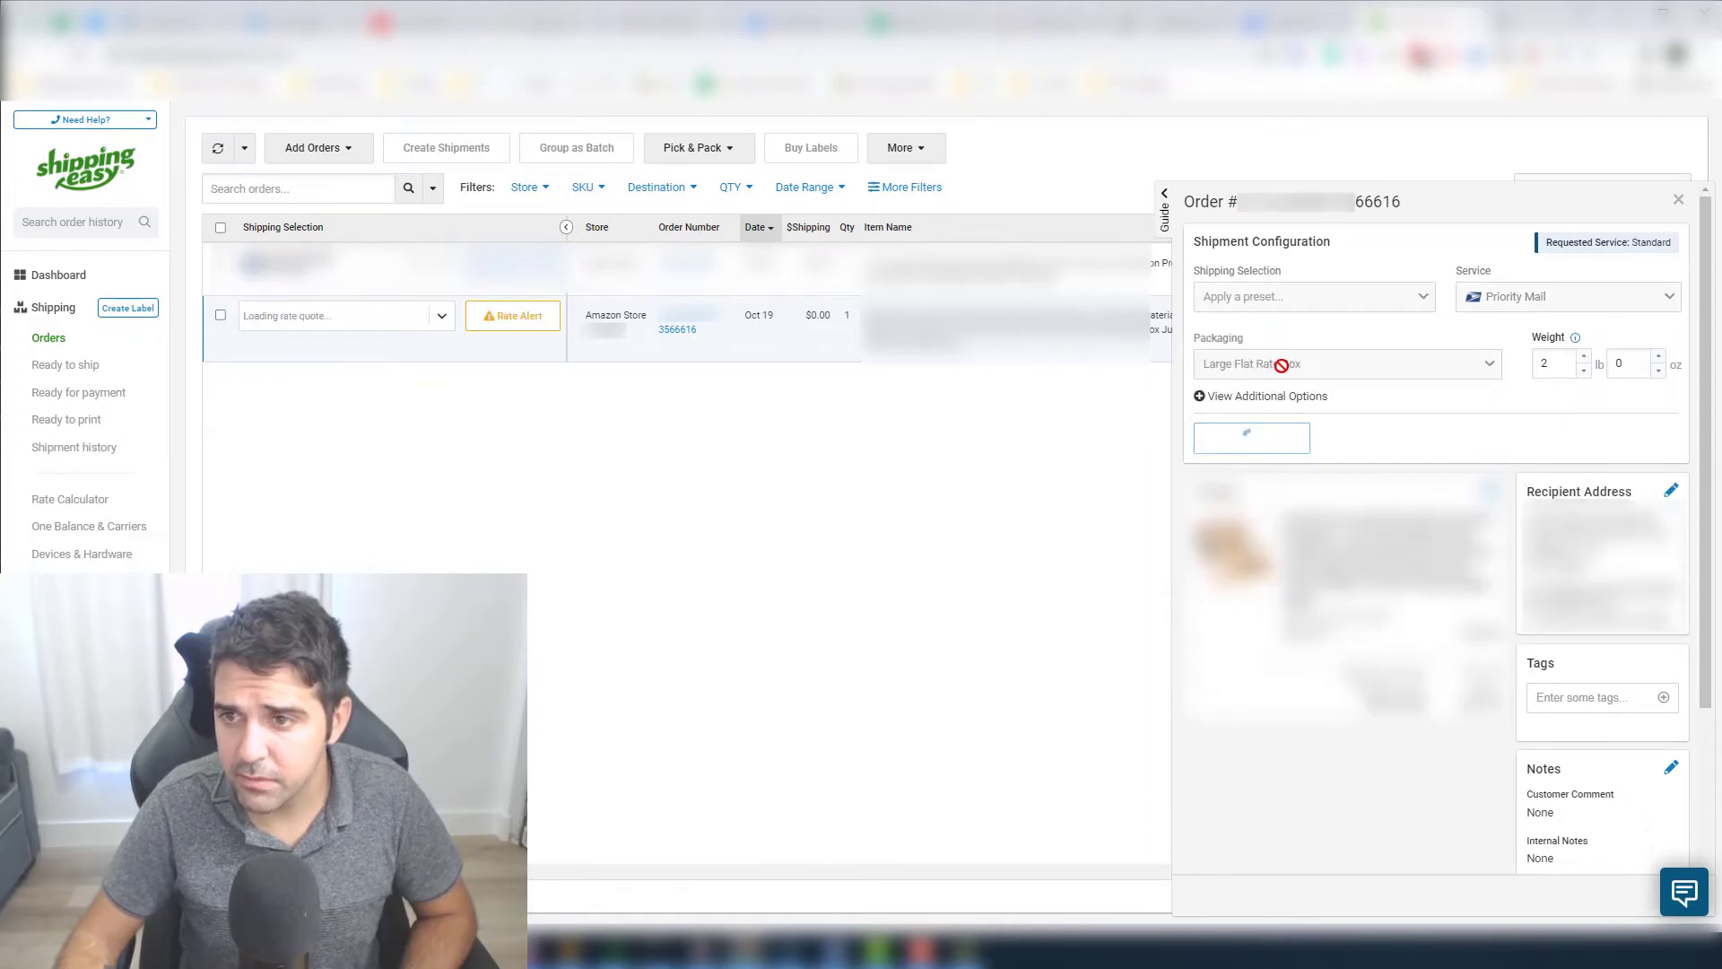
pyautogui.click(1346, 364)
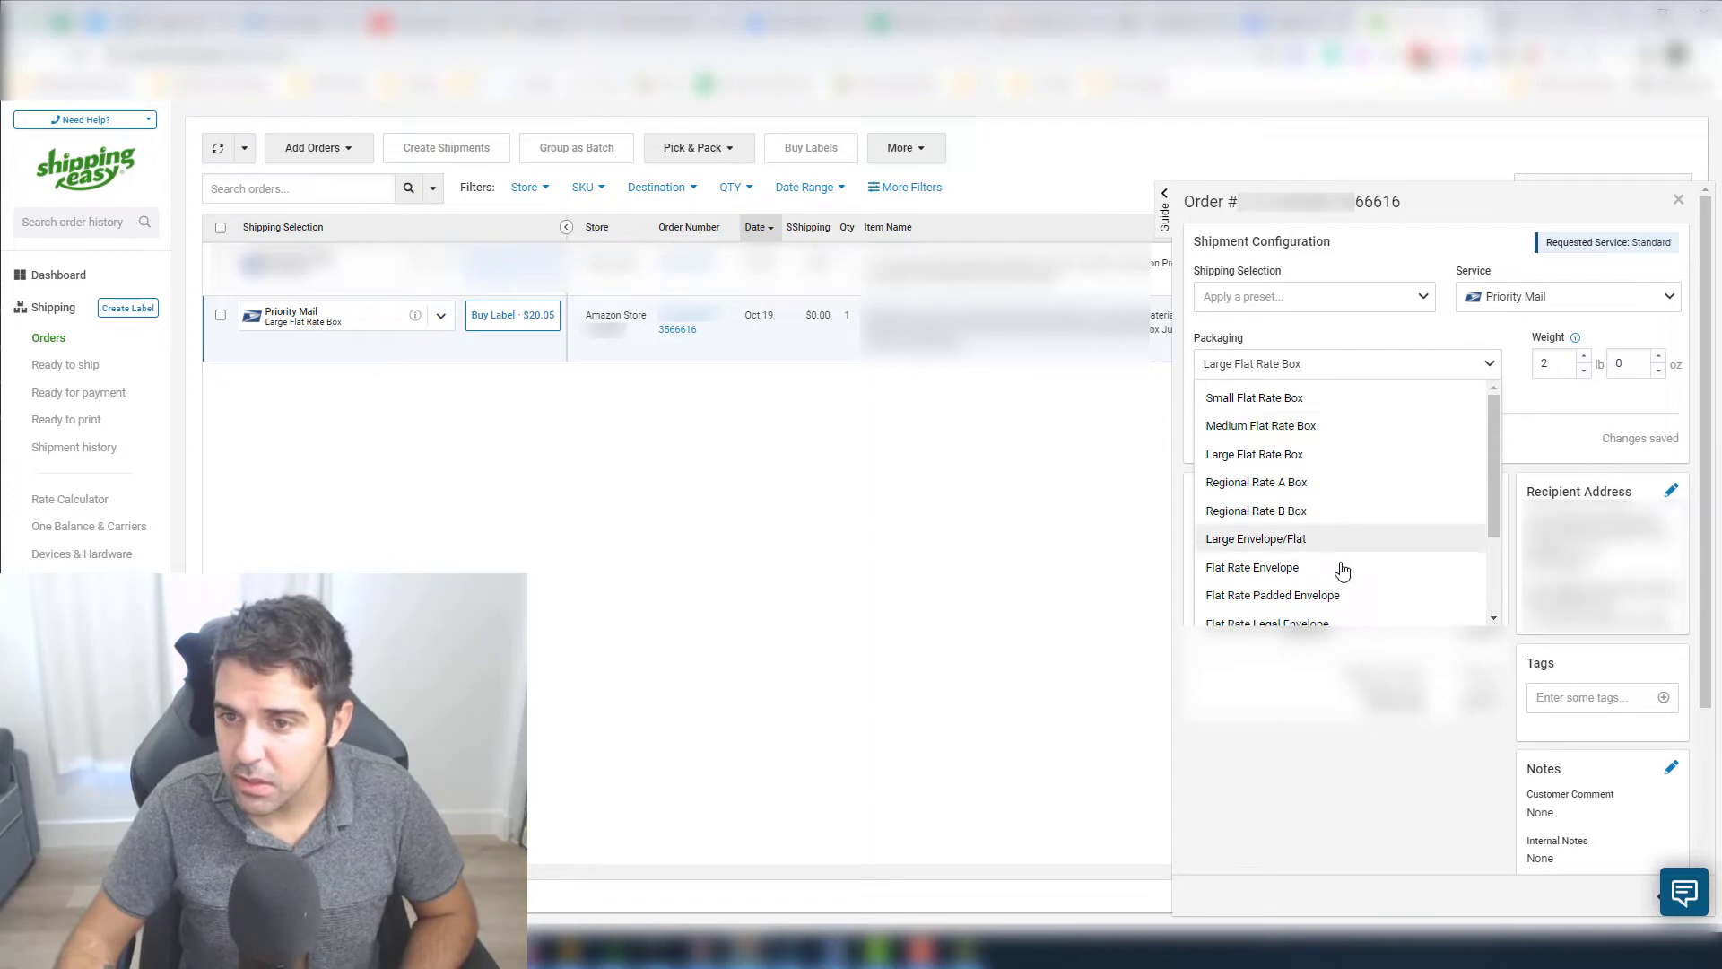
pyautogui.click(1256, 538)
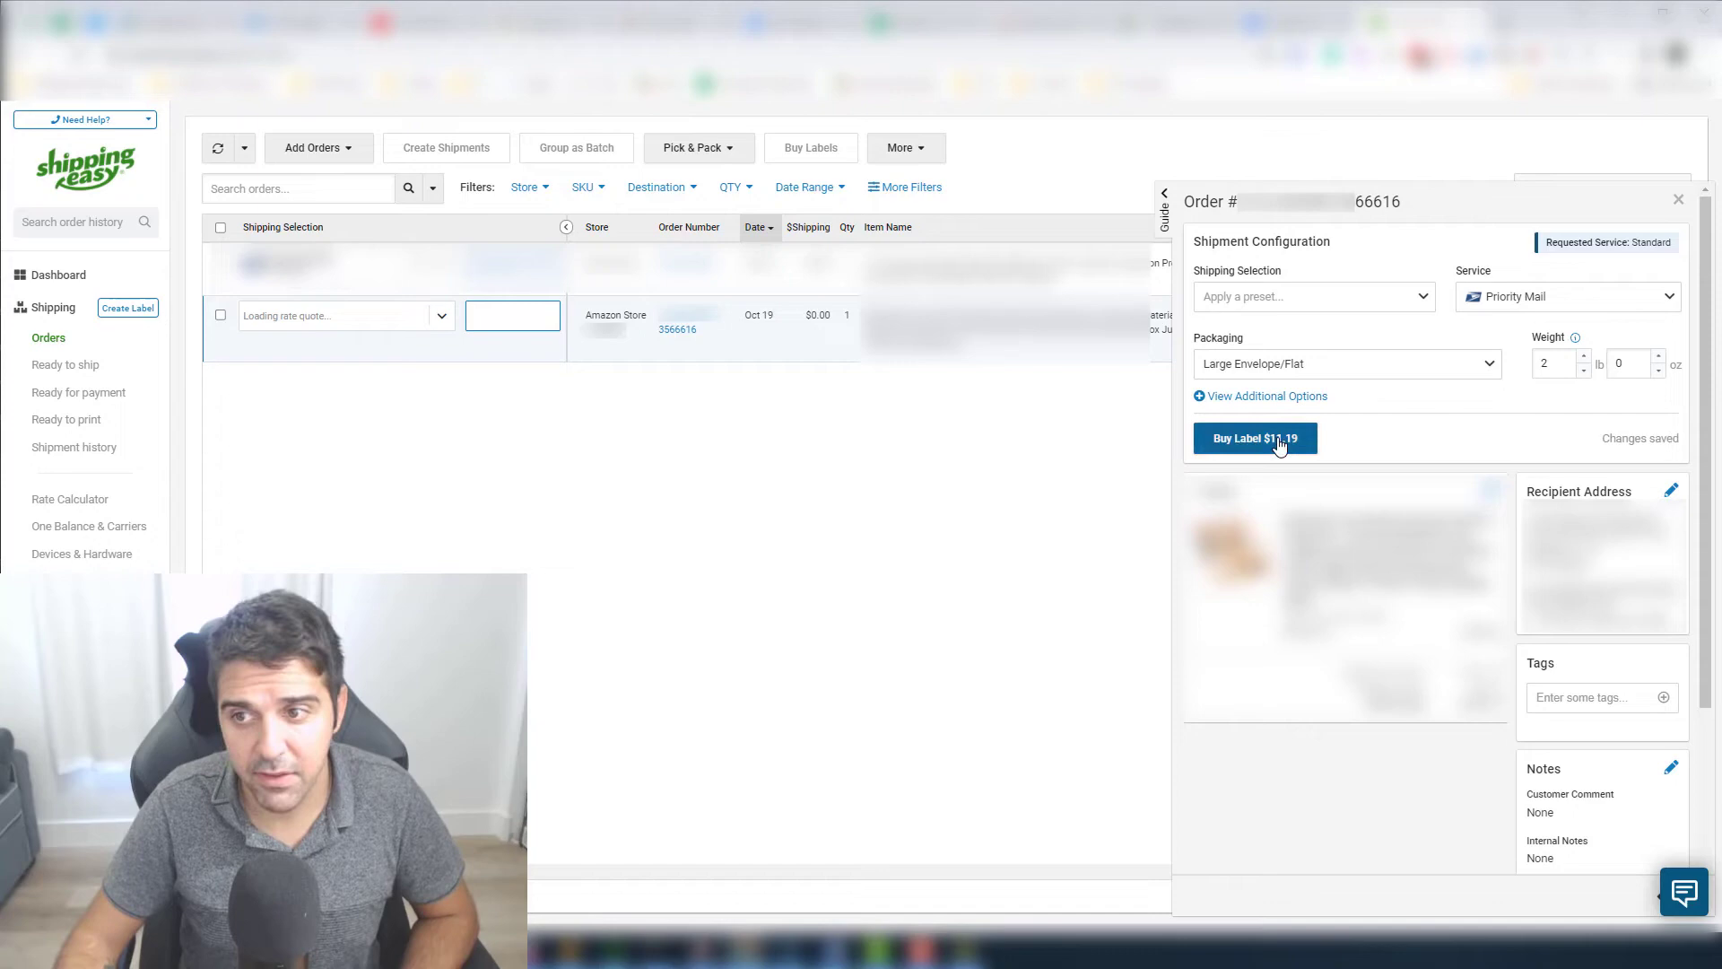
# Test Parcel Select, then switch back to Priority Mail and choose a packaging type
pyautogui.click(1347, 363)
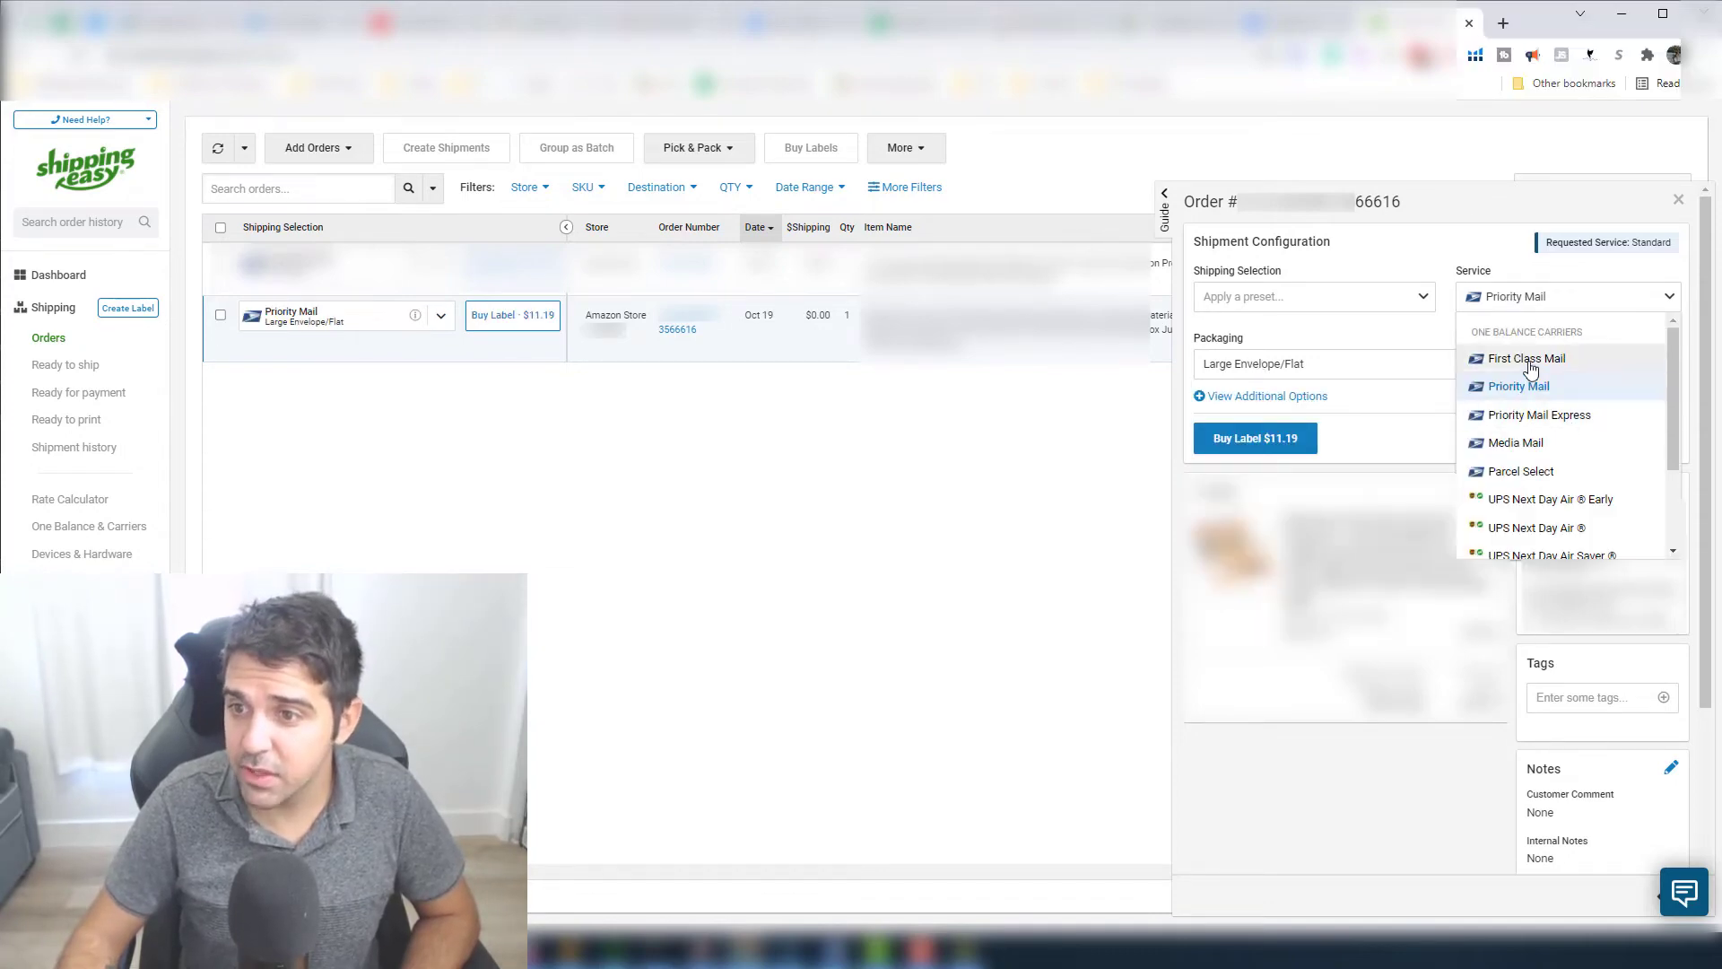
pyautogui.click(1519, 471)
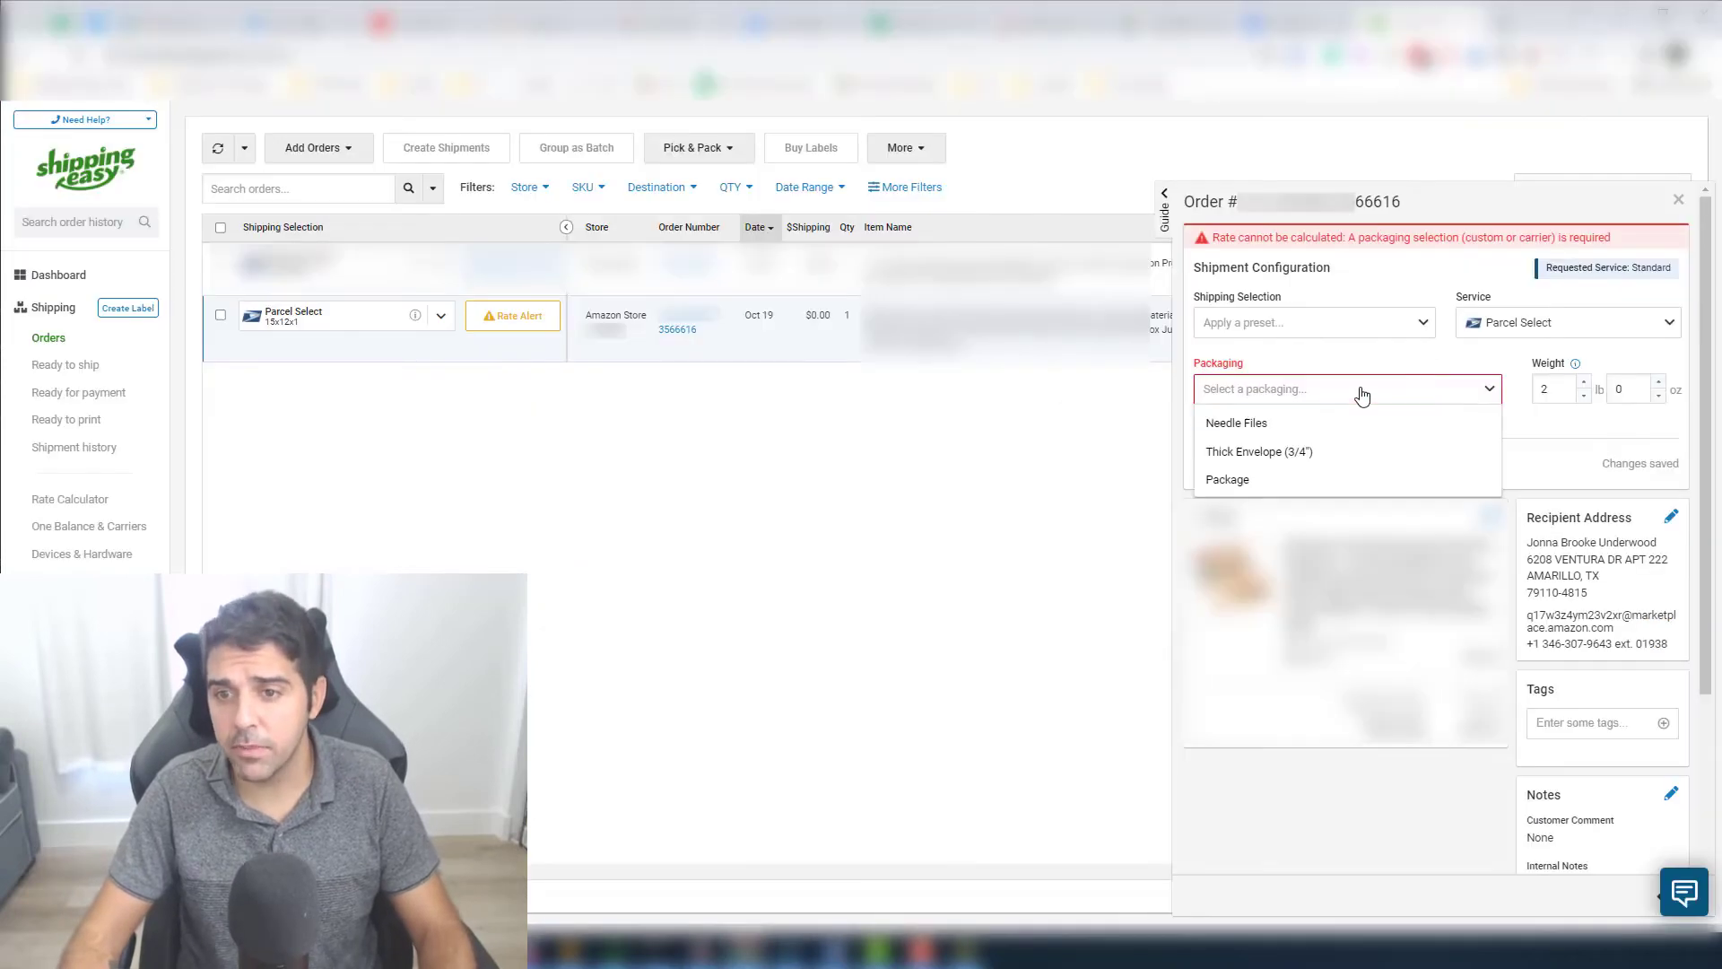
pyautogui.click(1567, 322)
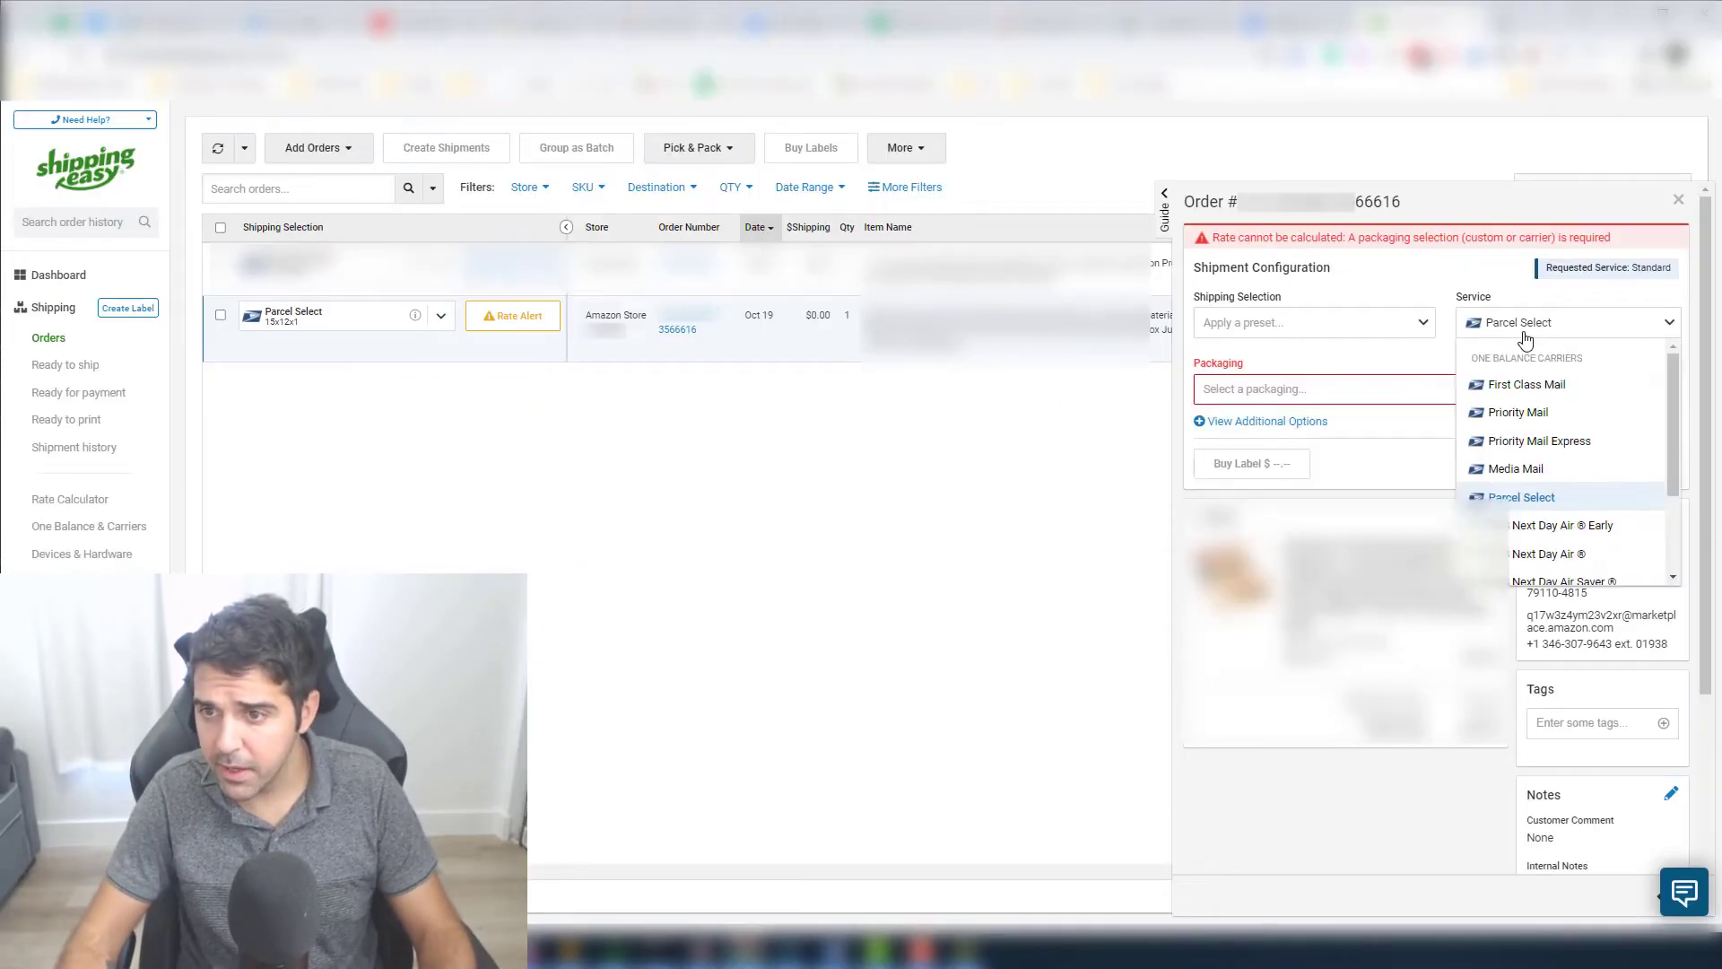
pyautogui.scroll(-3)
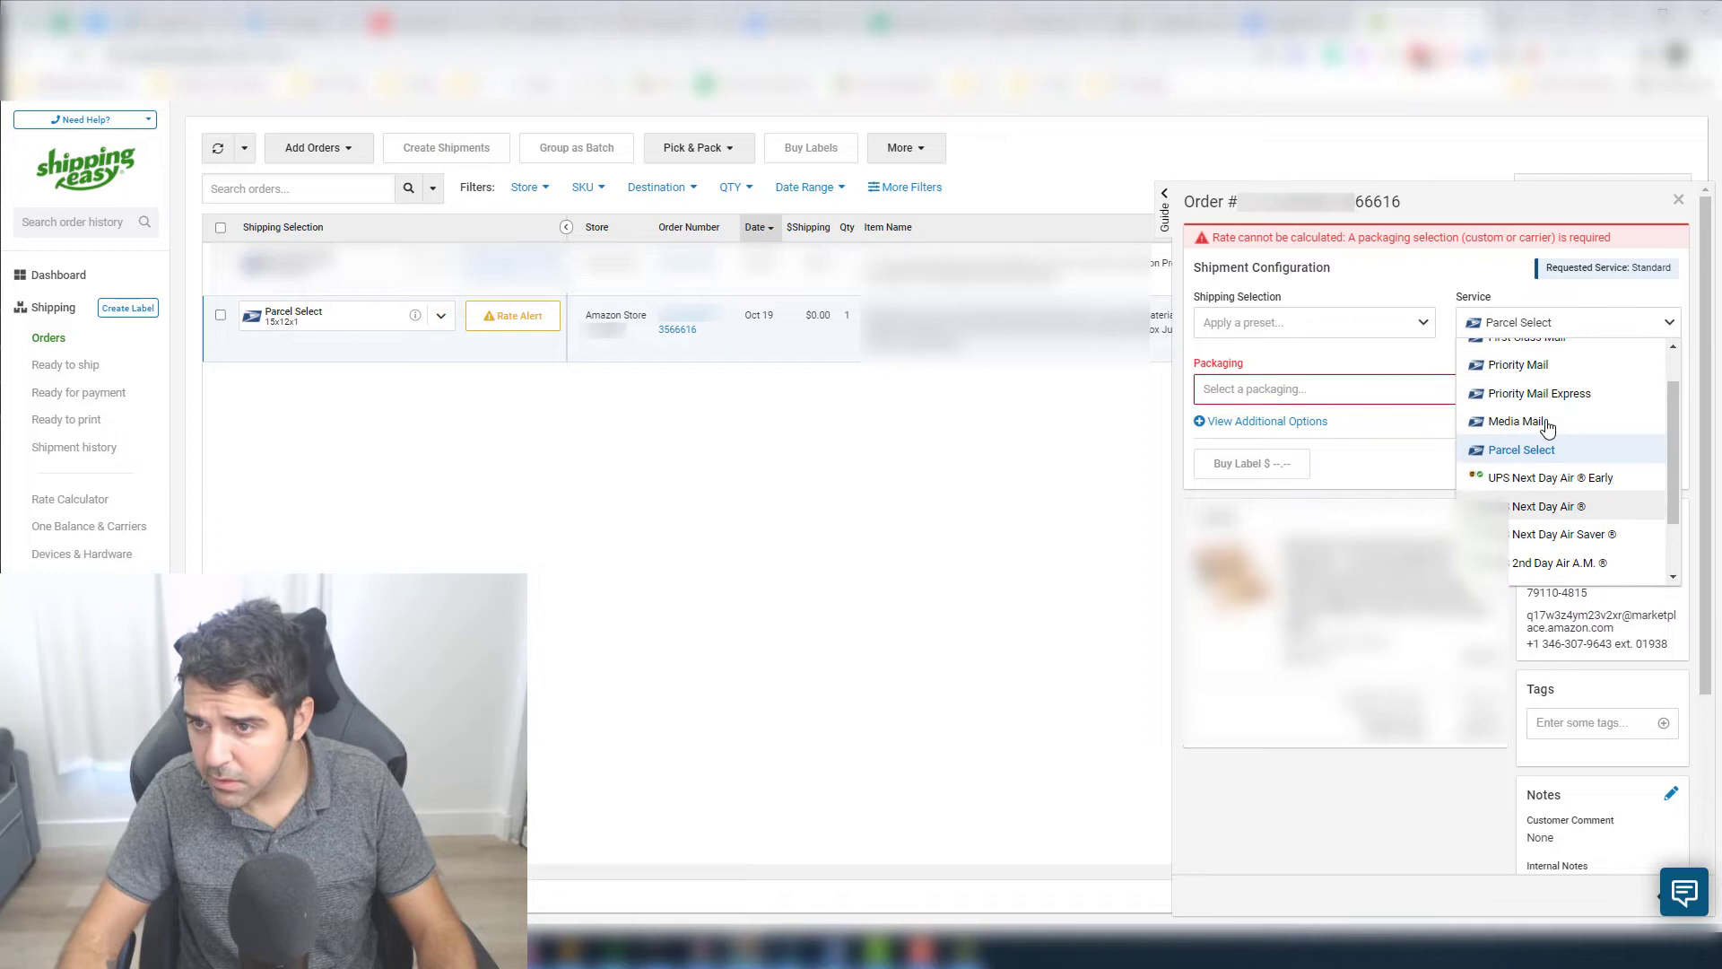
pyautogui.click(1517, 365)
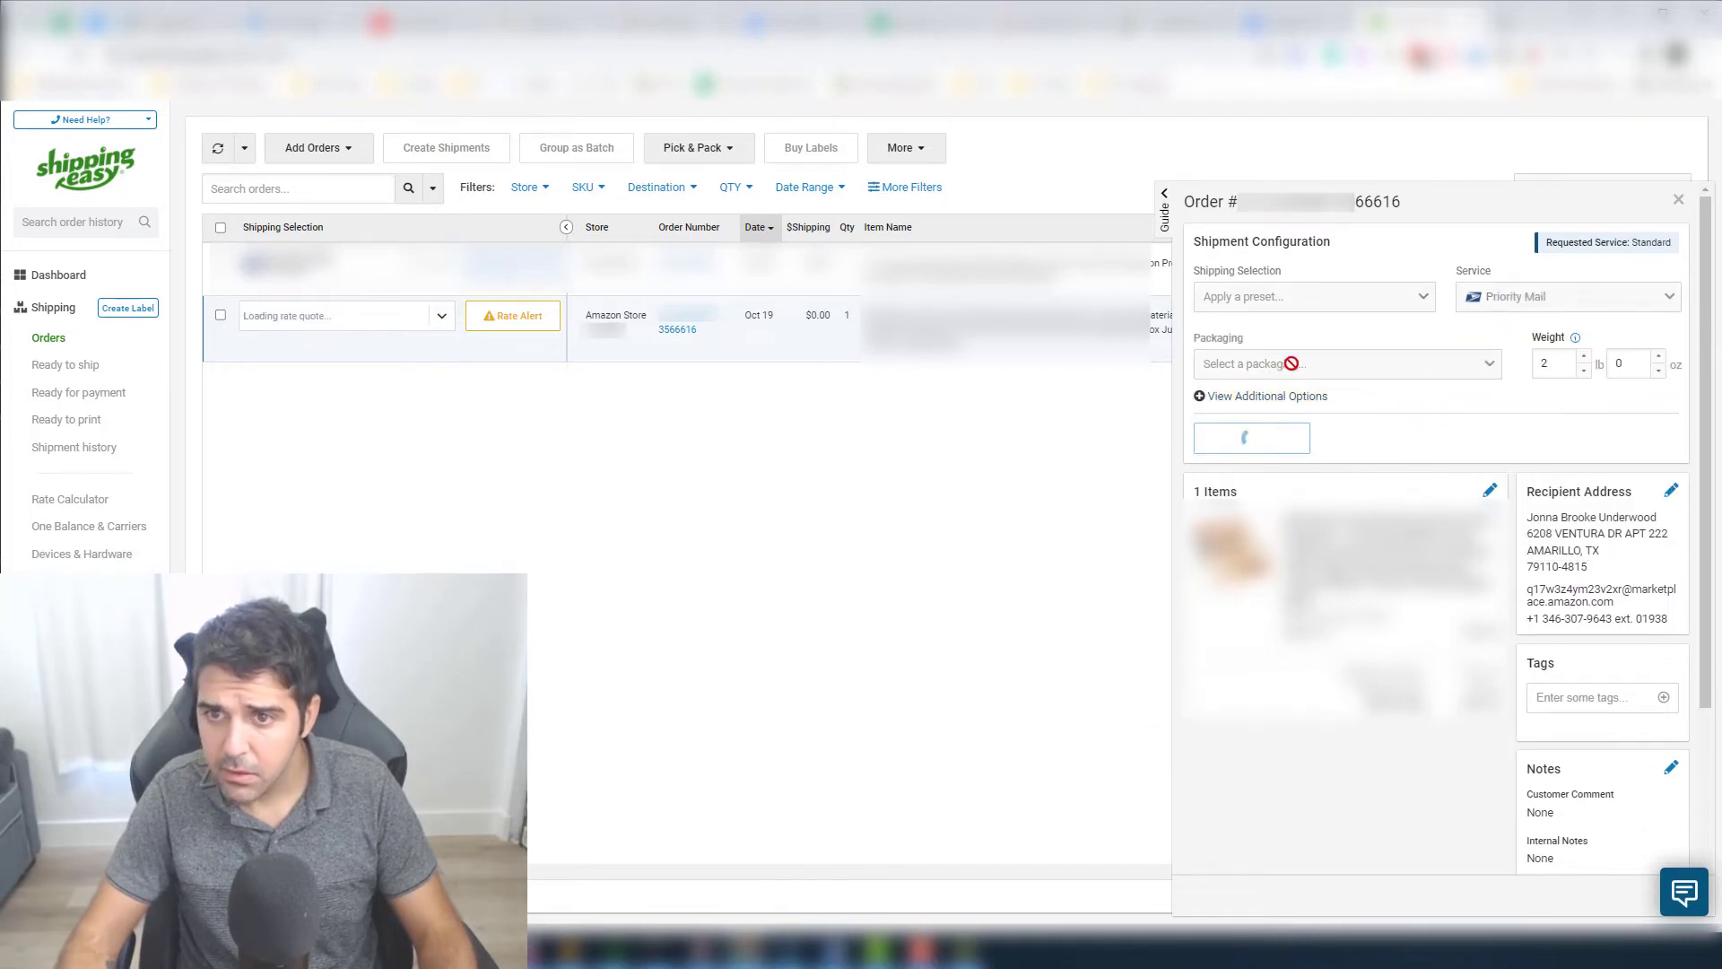
pyautogui.click(1347, 364)
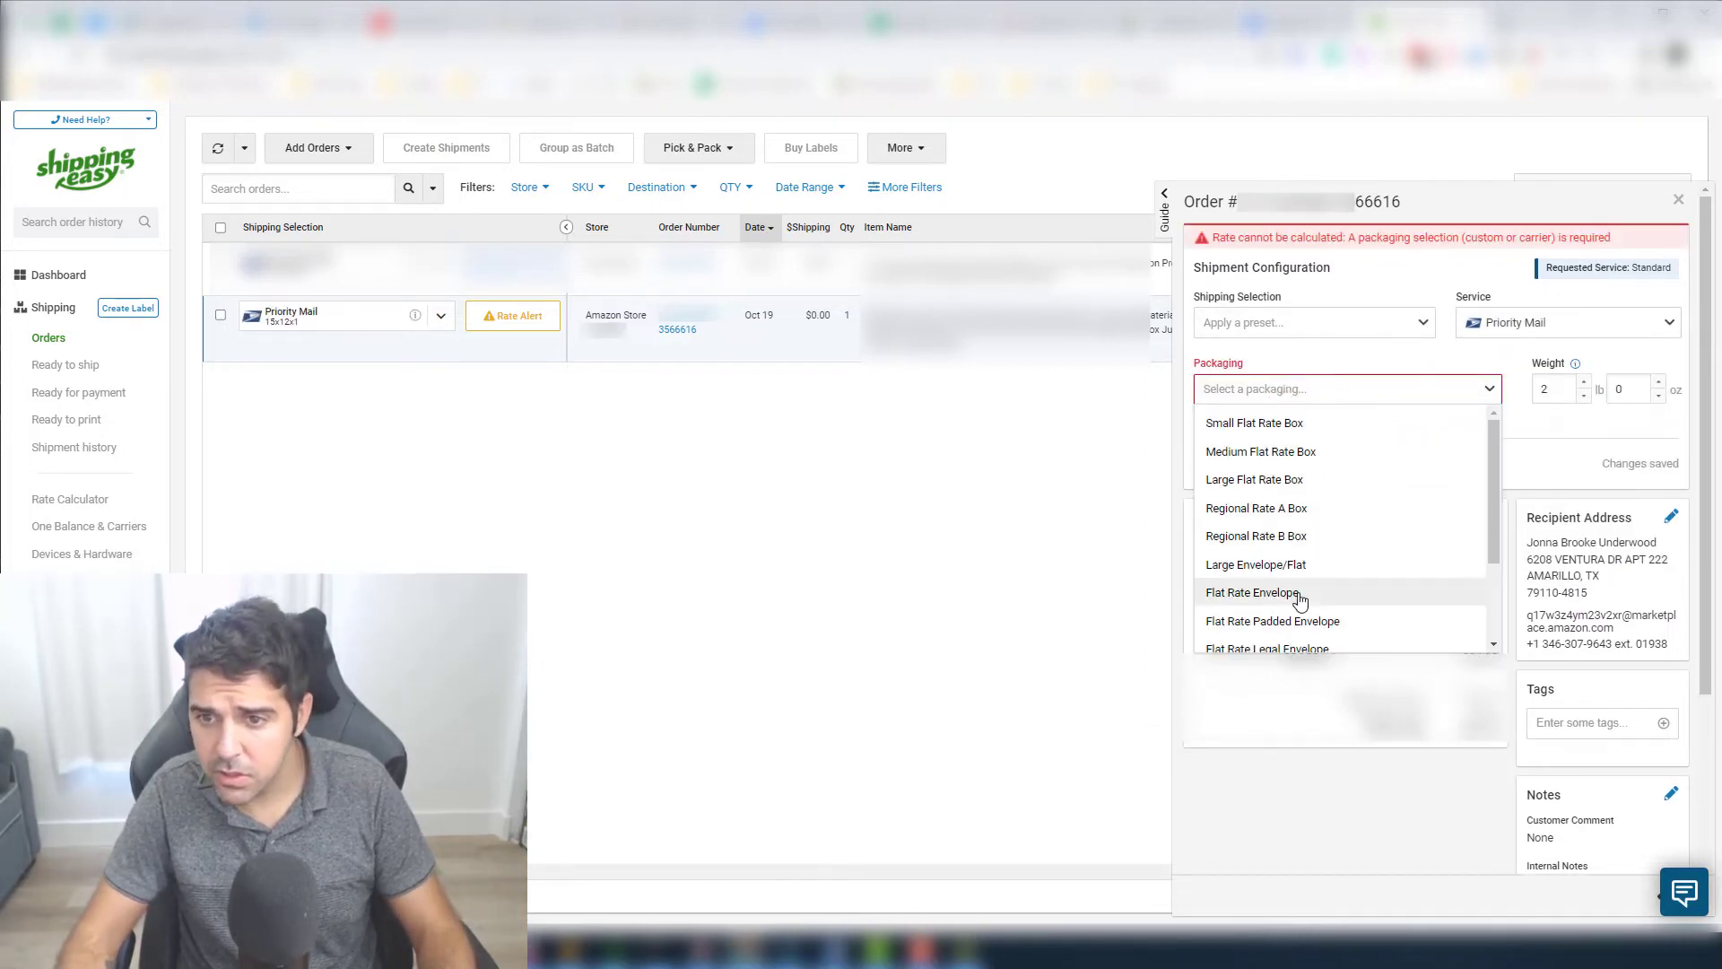
pyautogui.click(1255, 592)
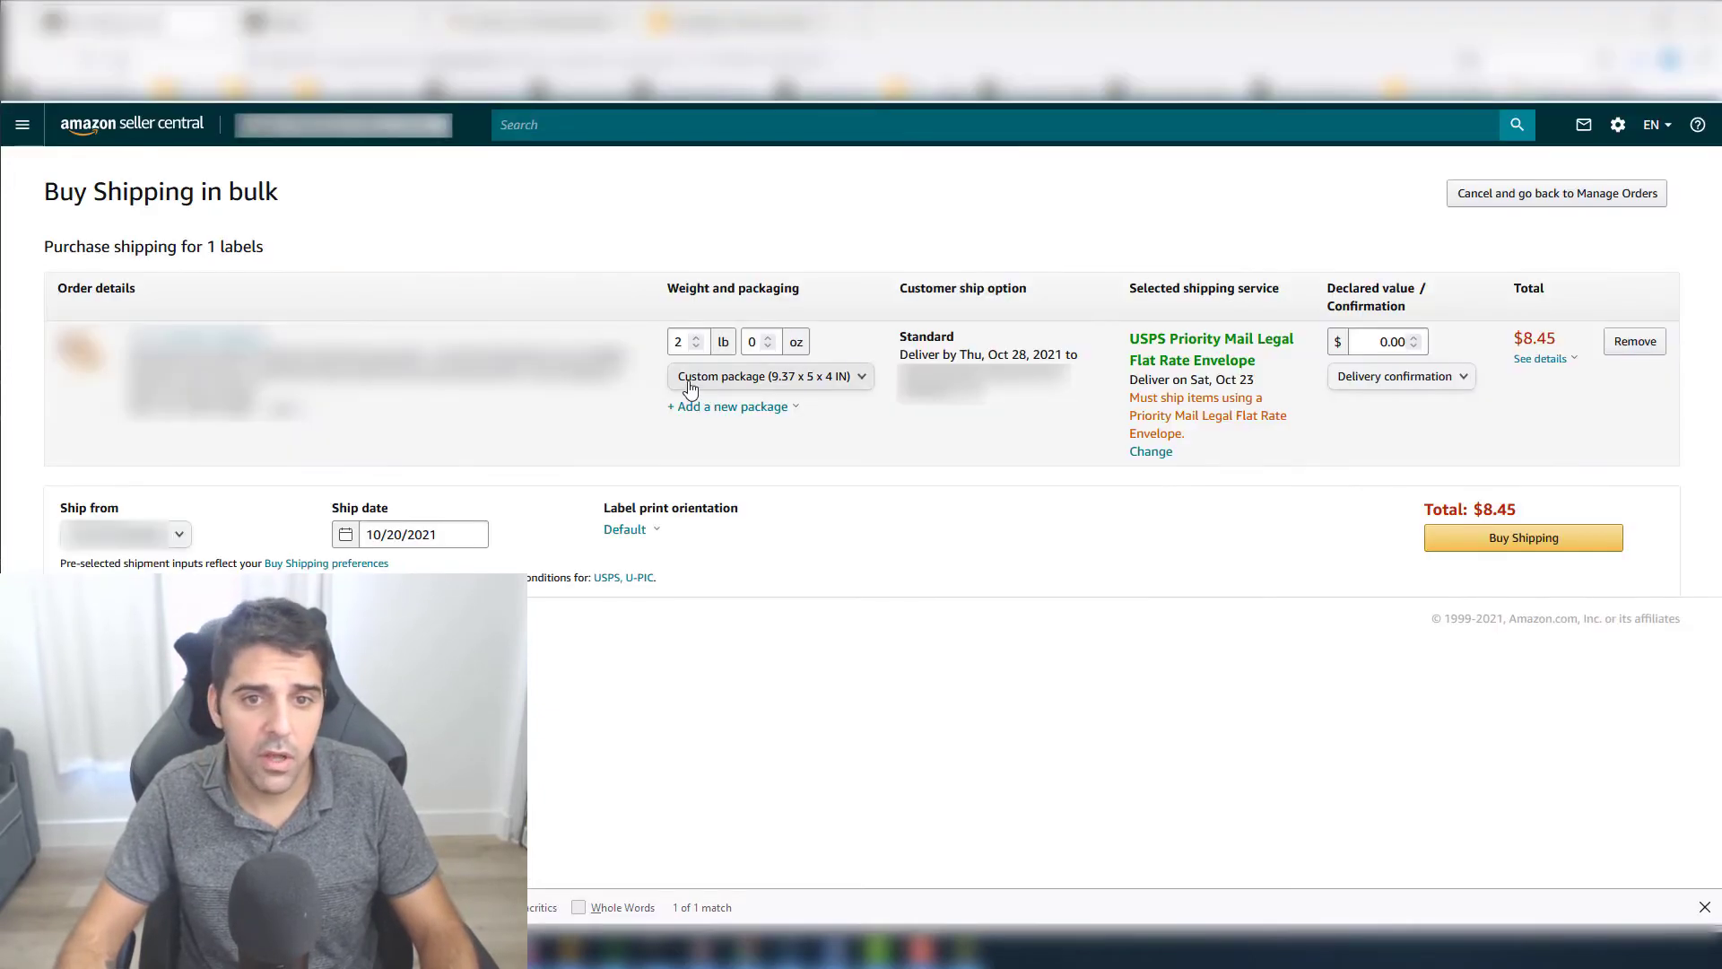
pyautogui.moveTo(878, 401)
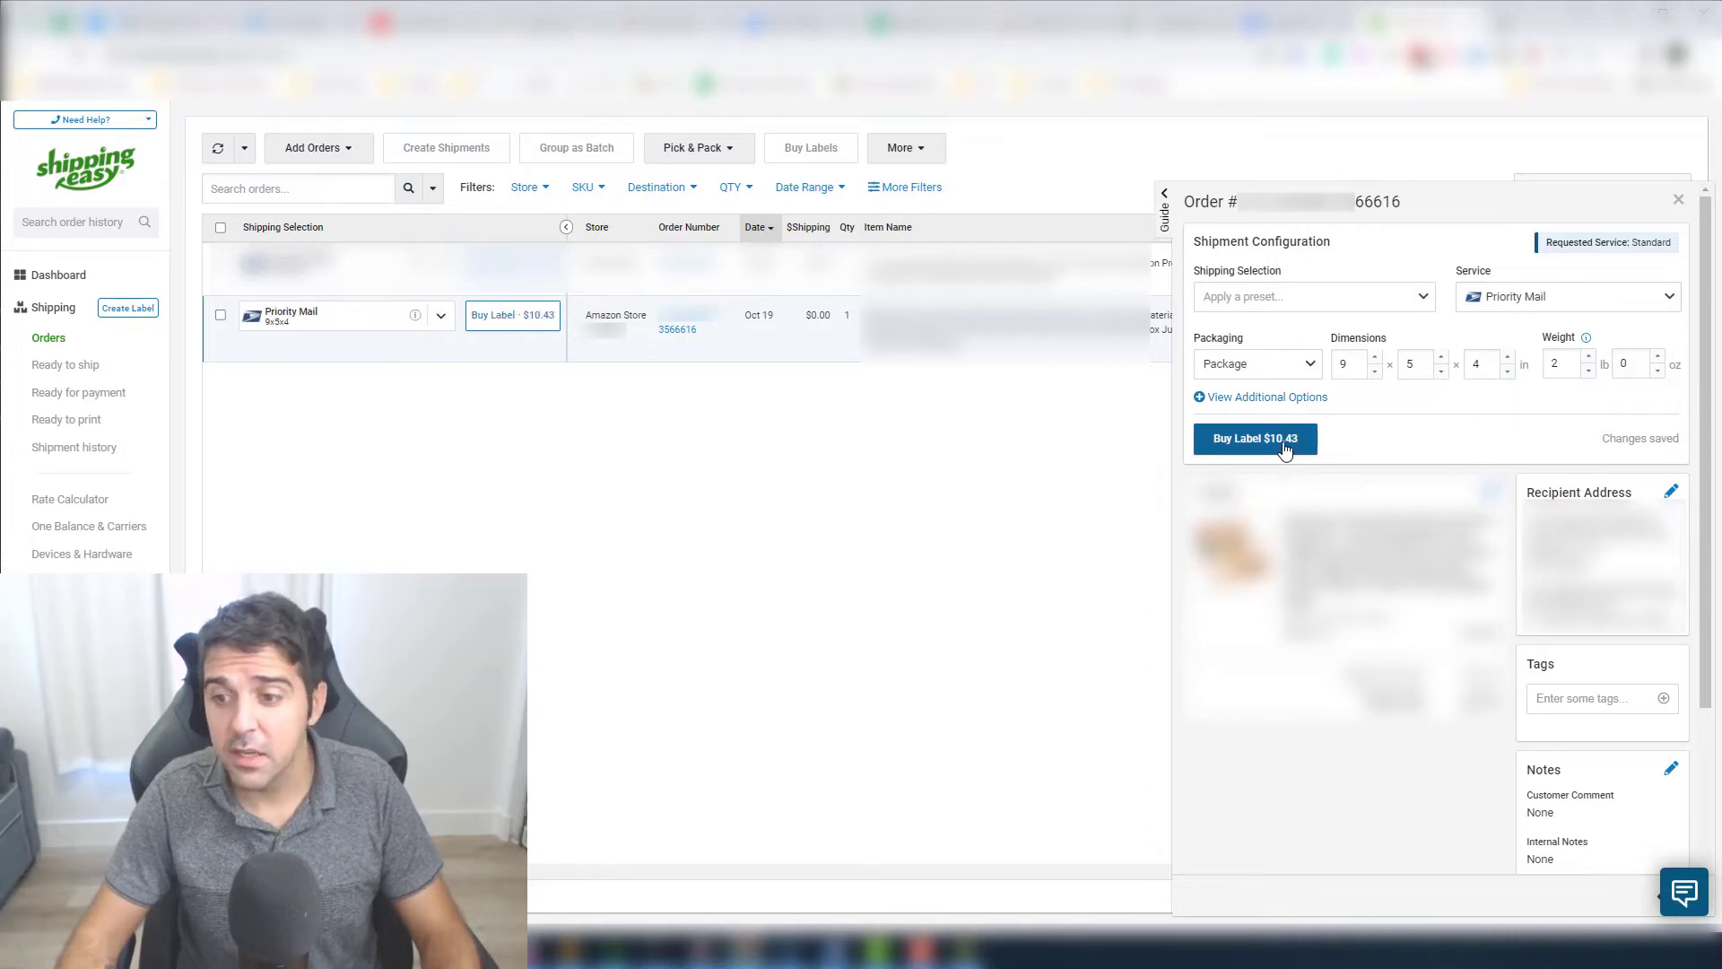
pyautogui.moveTo(1392, 175)
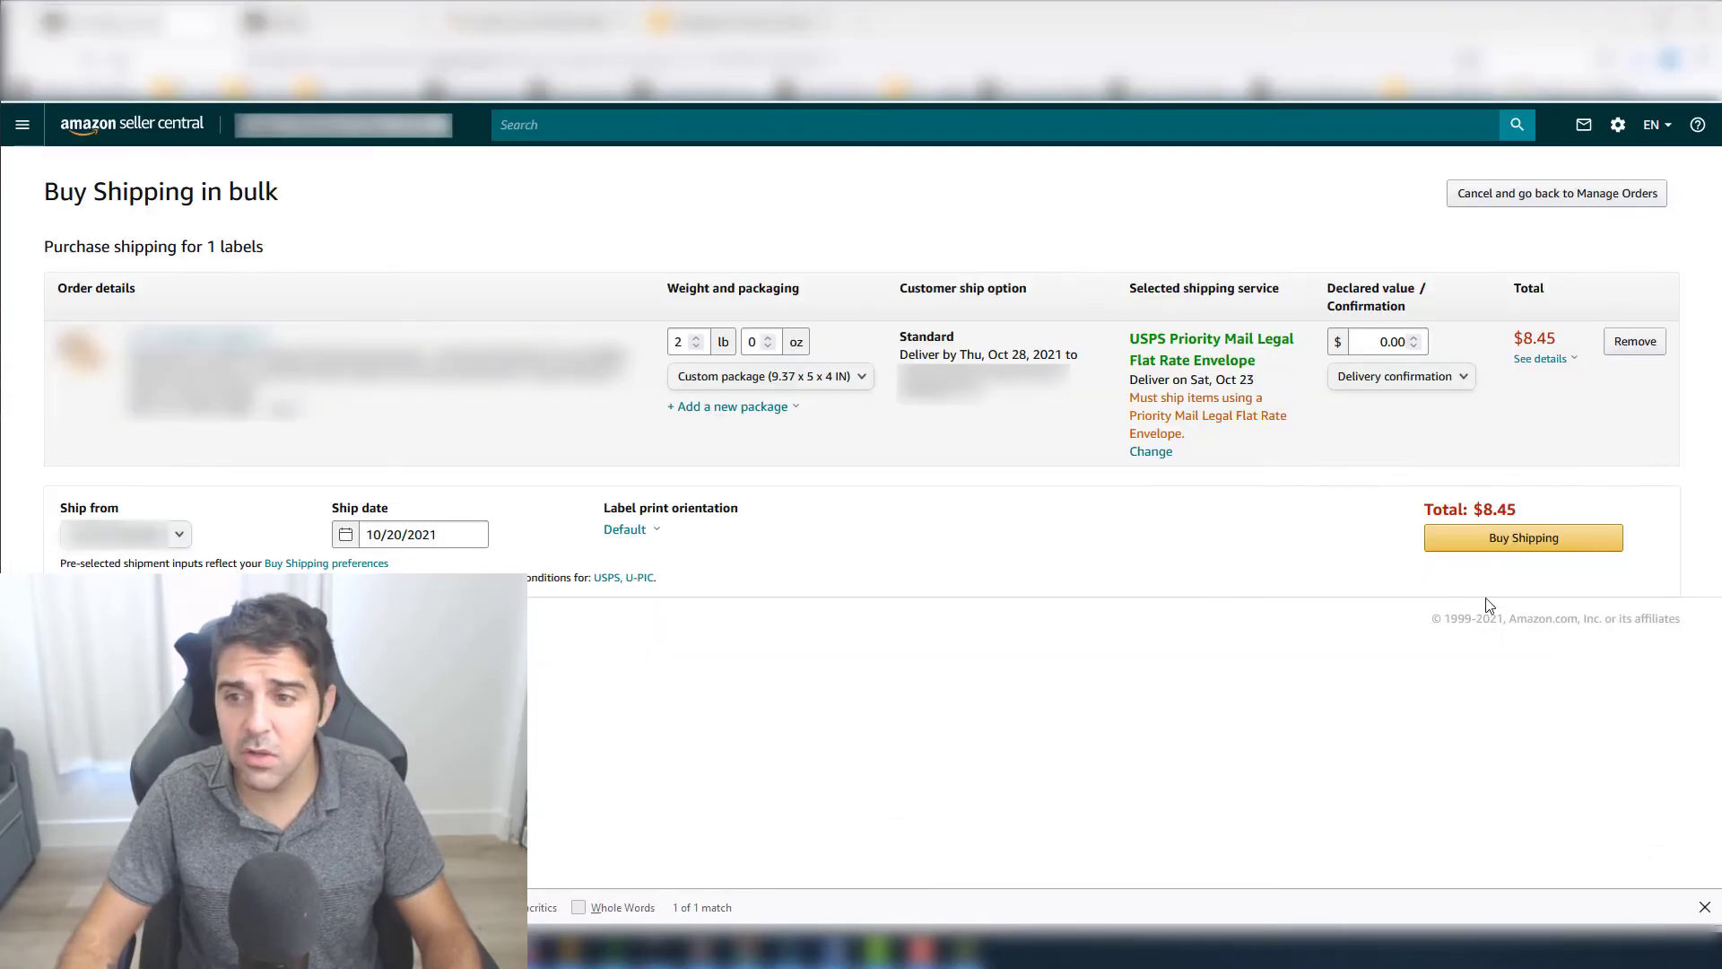
# Buy the $8.45 Priority Mail label in Seller Central over ShippingEasy's $10.43 quote
pyautogui.click(1523, 537)
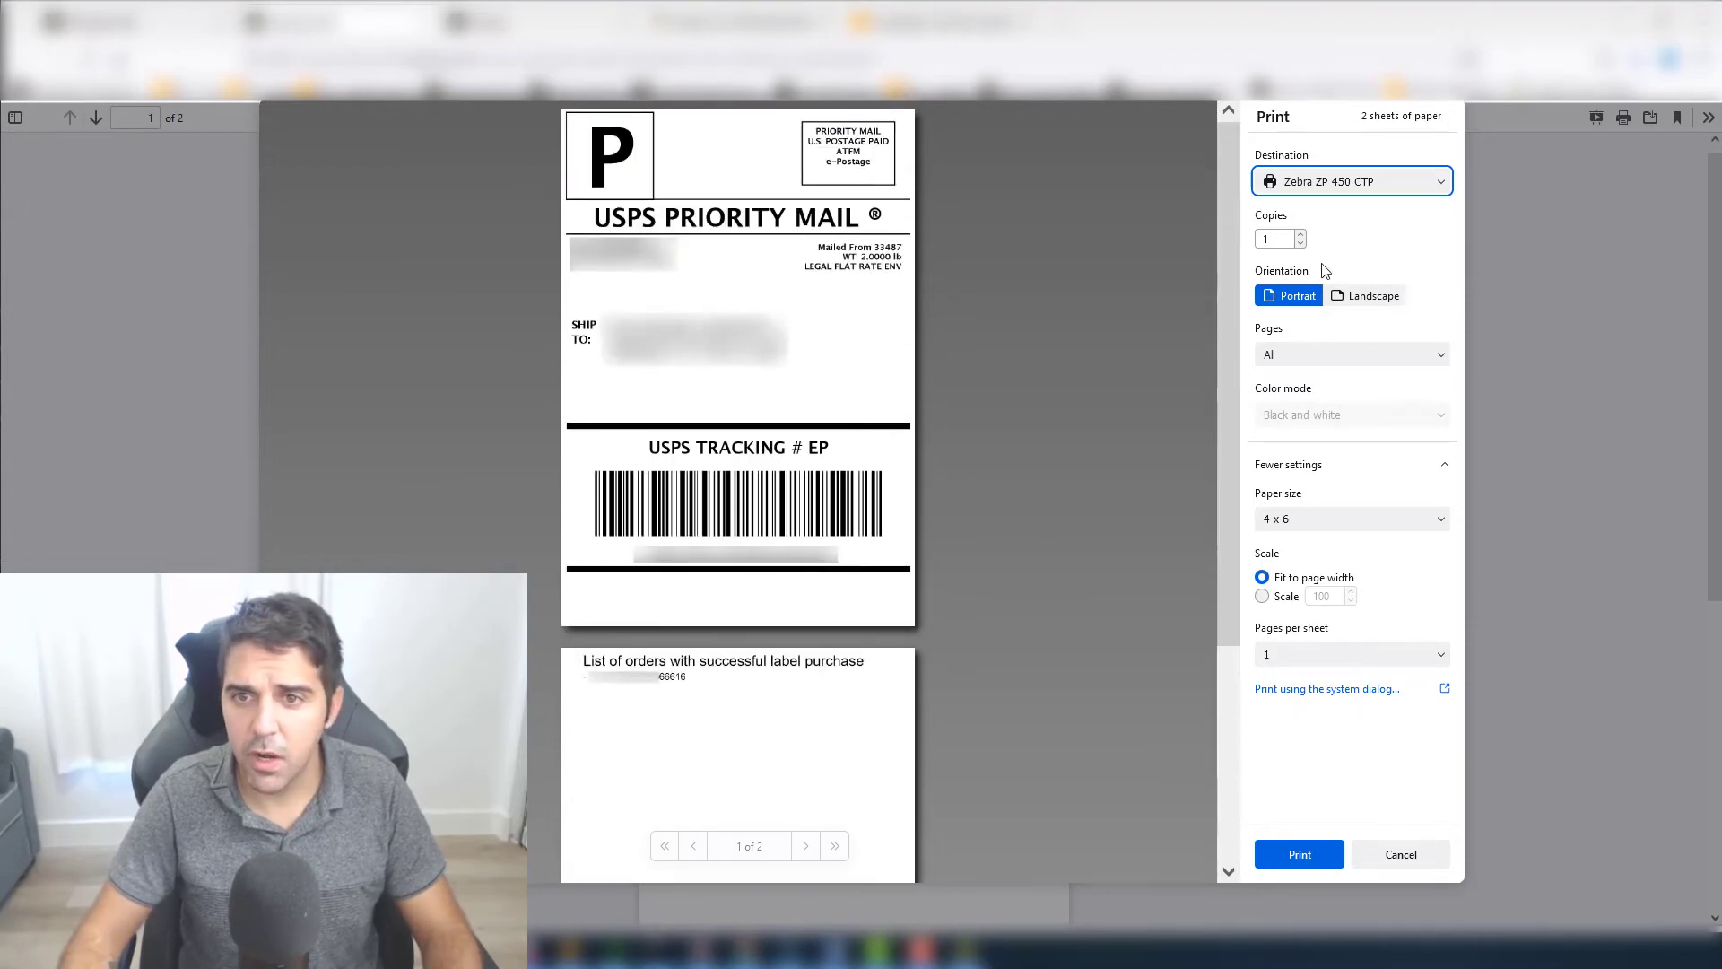
# Print only page 1 of the label to the Zebra ZP 450 CTP printer
pyautogui.click(1351, 355)
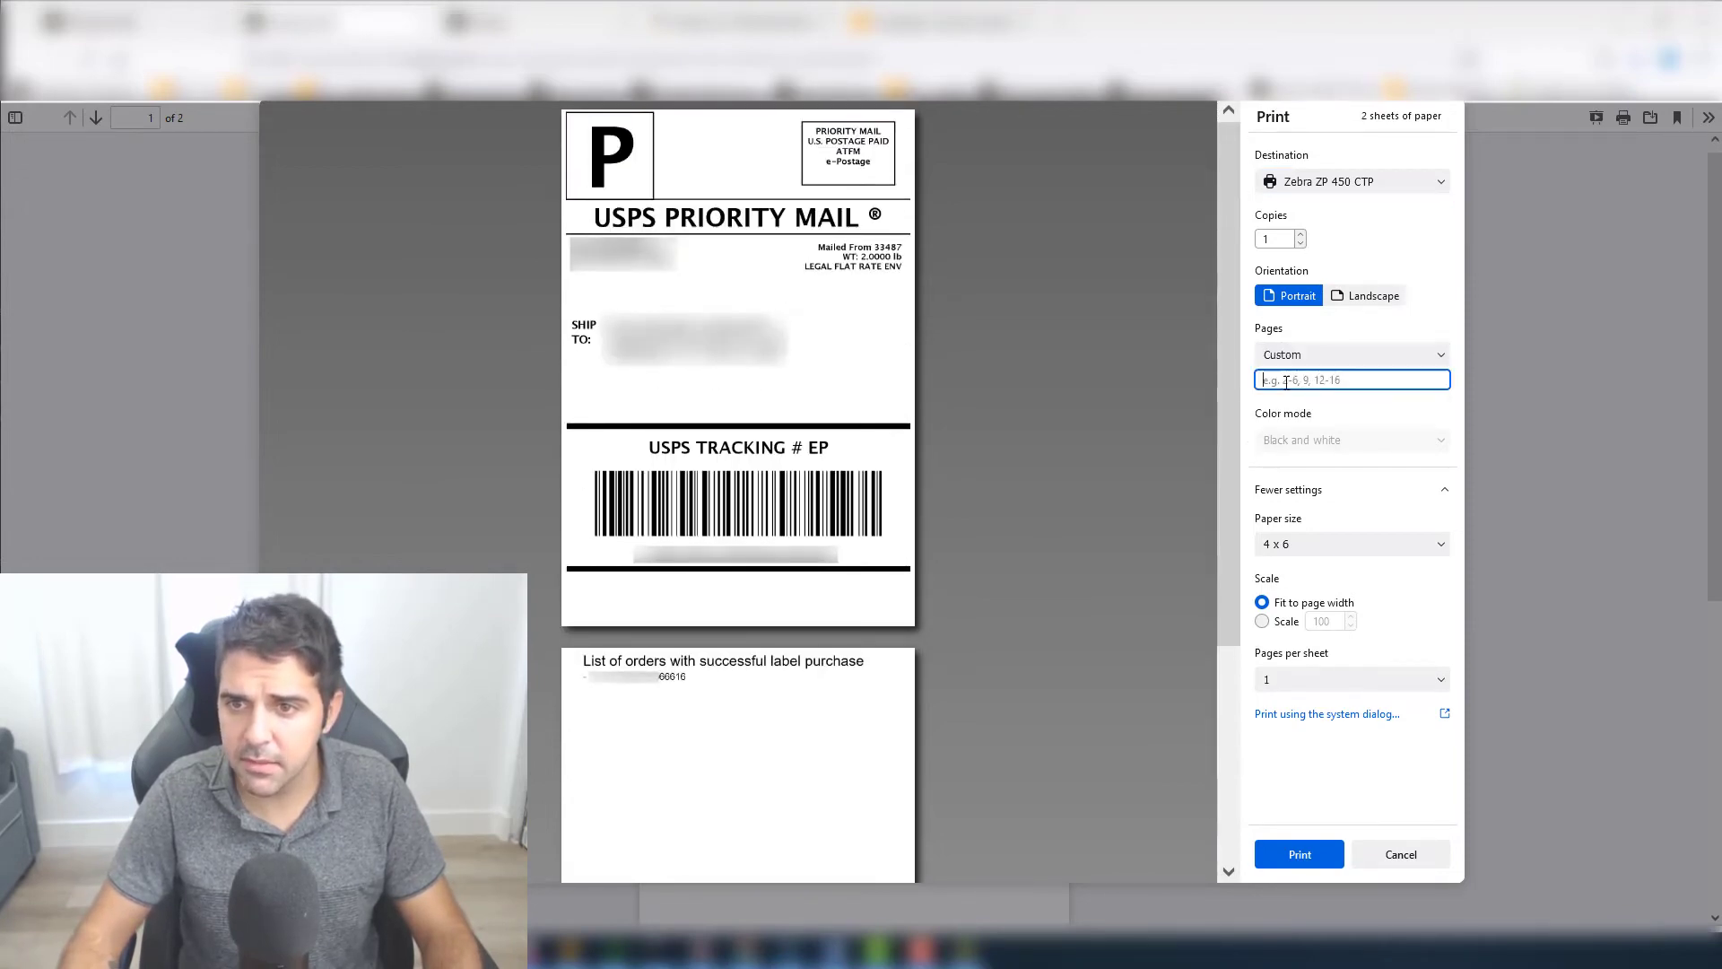
pyautogui.write('1')
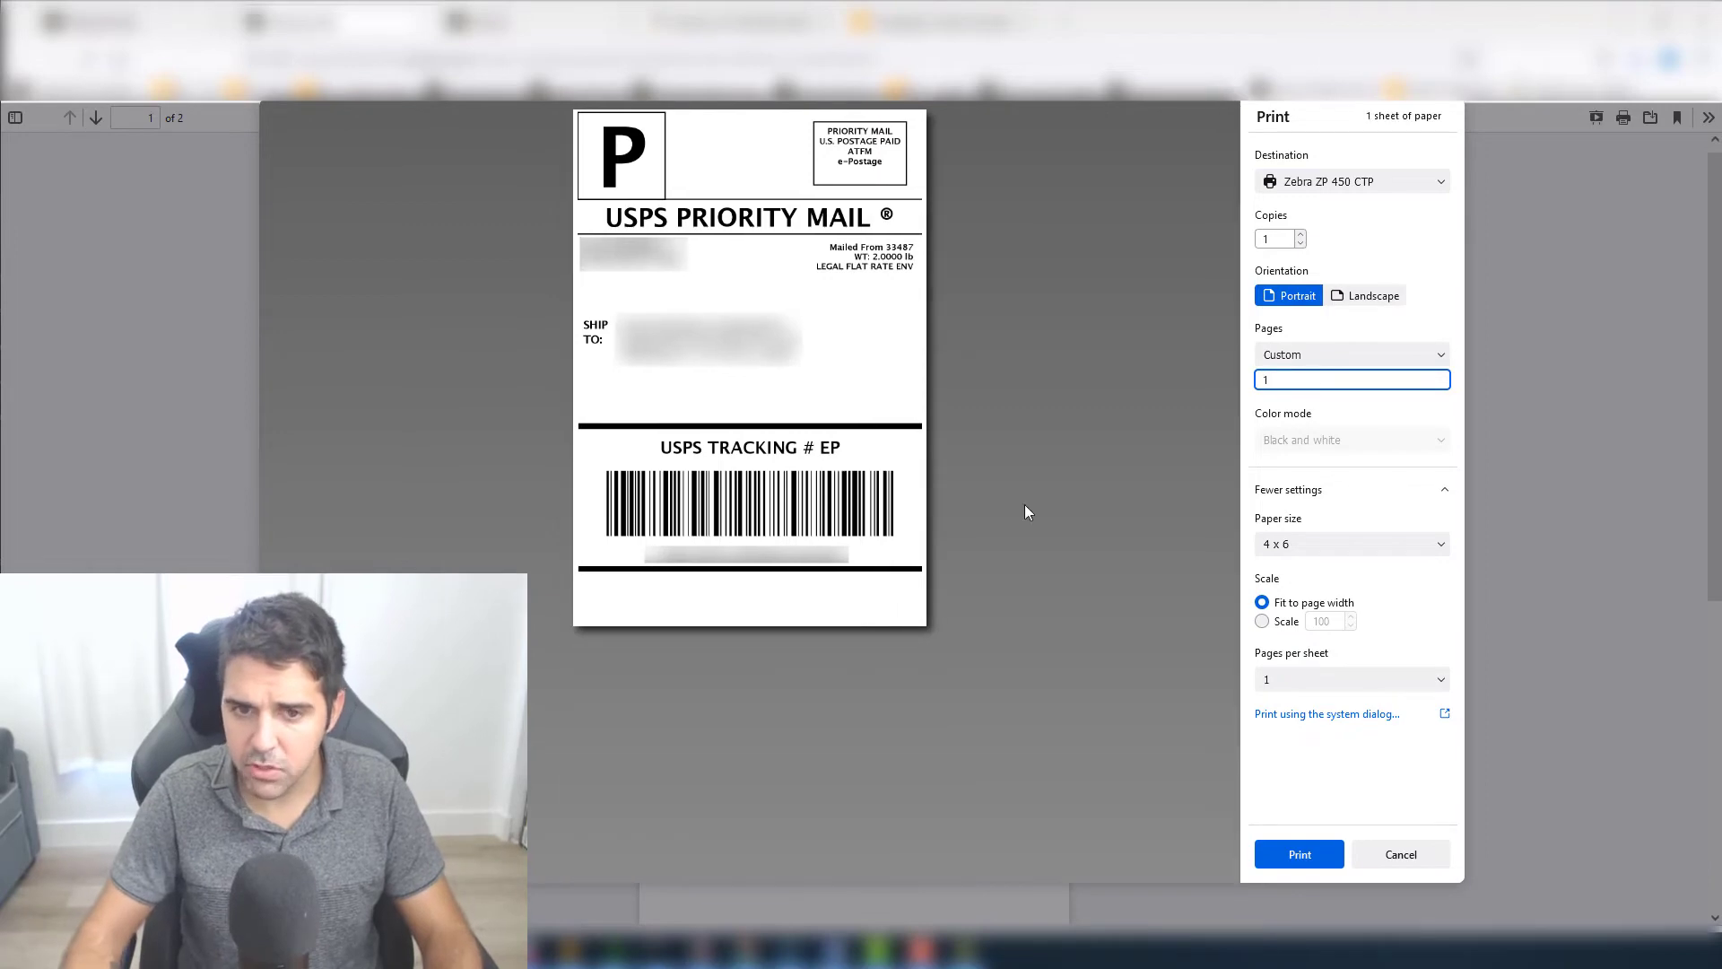
pyautogui.click(1400, 854)
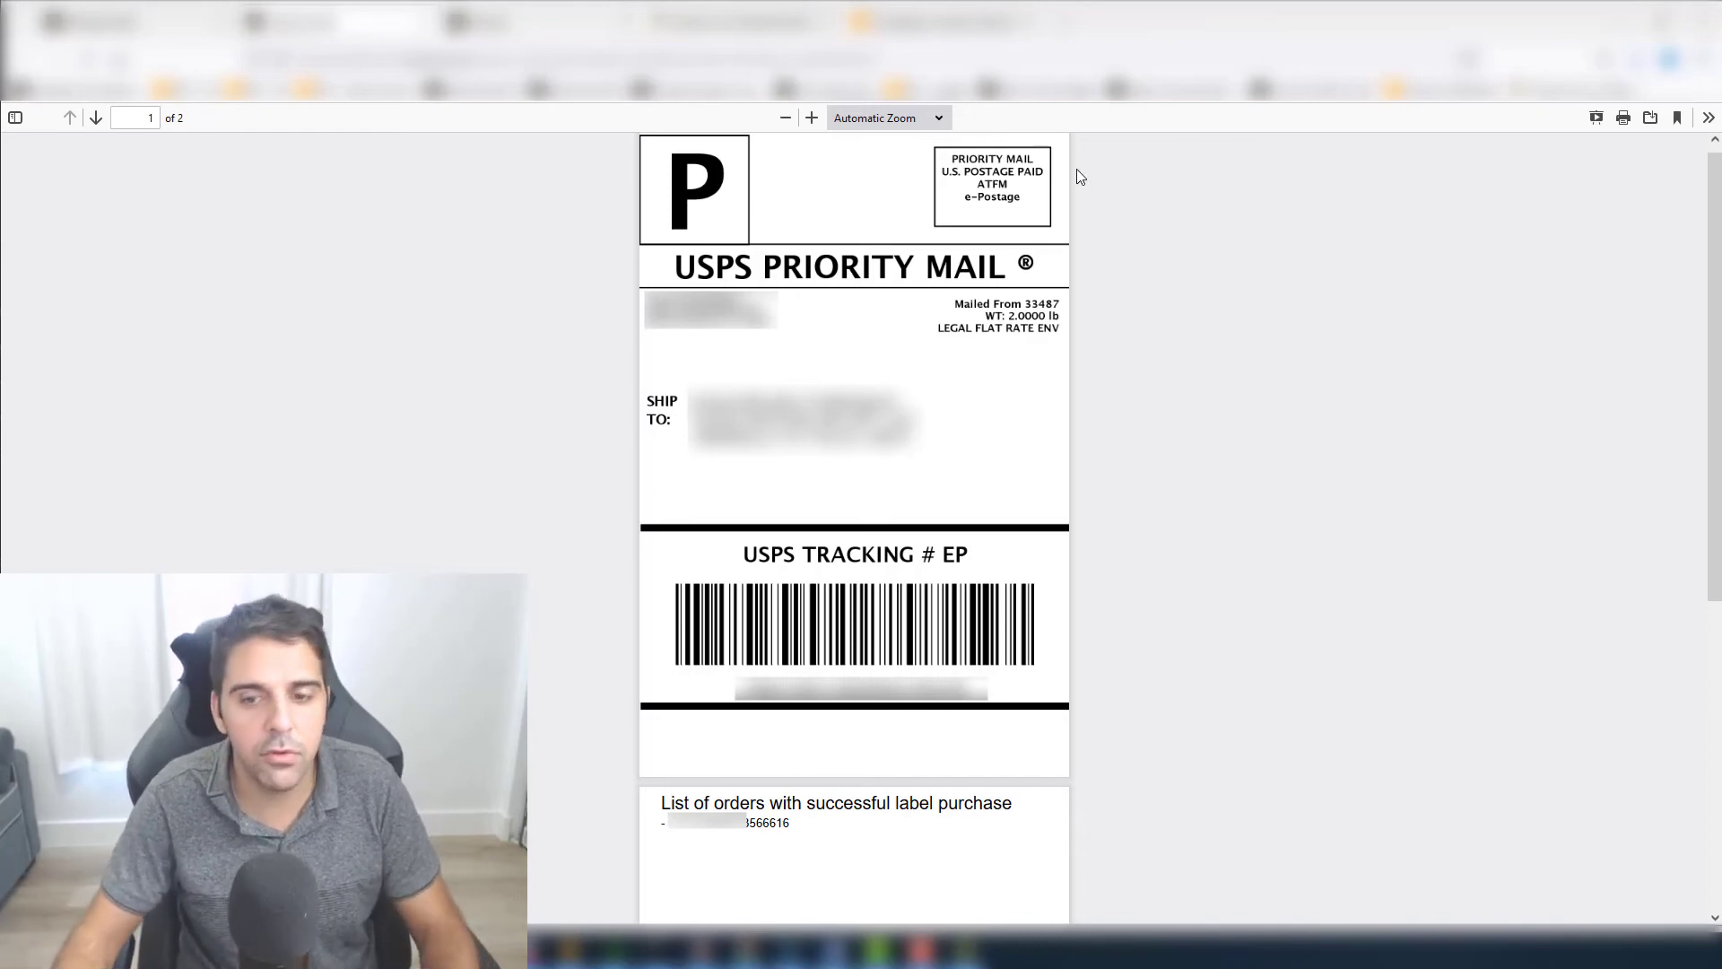
pyautogui.moveTo(940, 315)
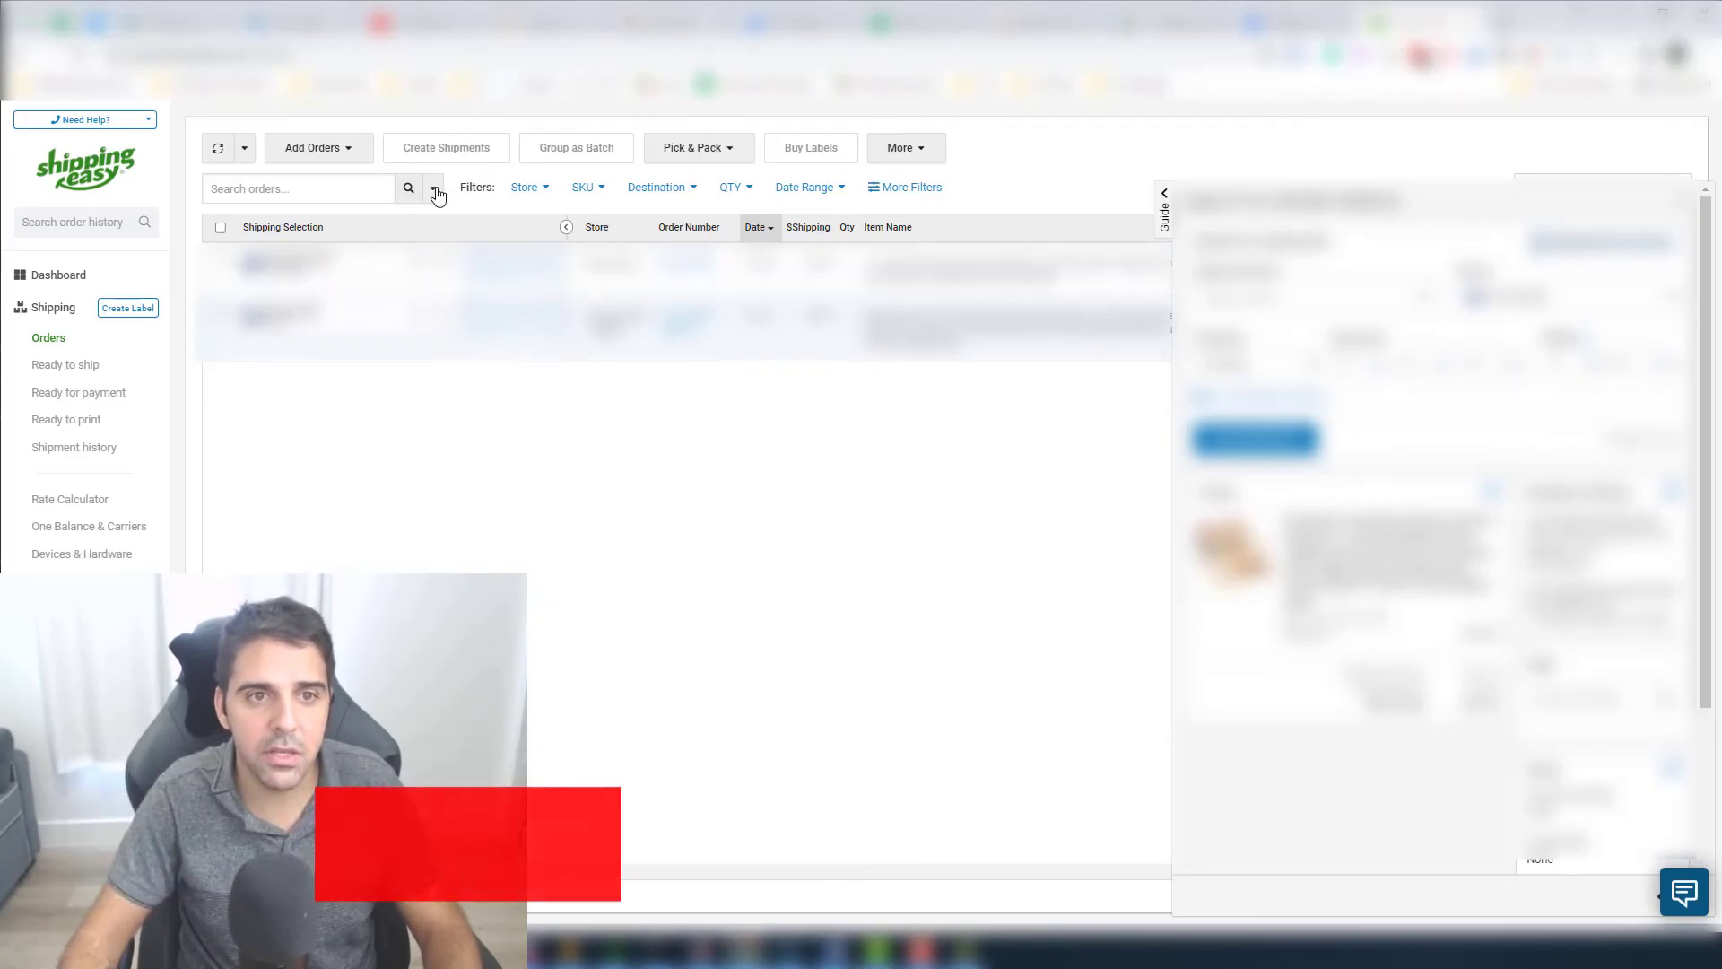
# Close the order panel and show the Amazon, Etsy, eBay, Shopify and Walmart sync list
pyautogui.click(244, 148)
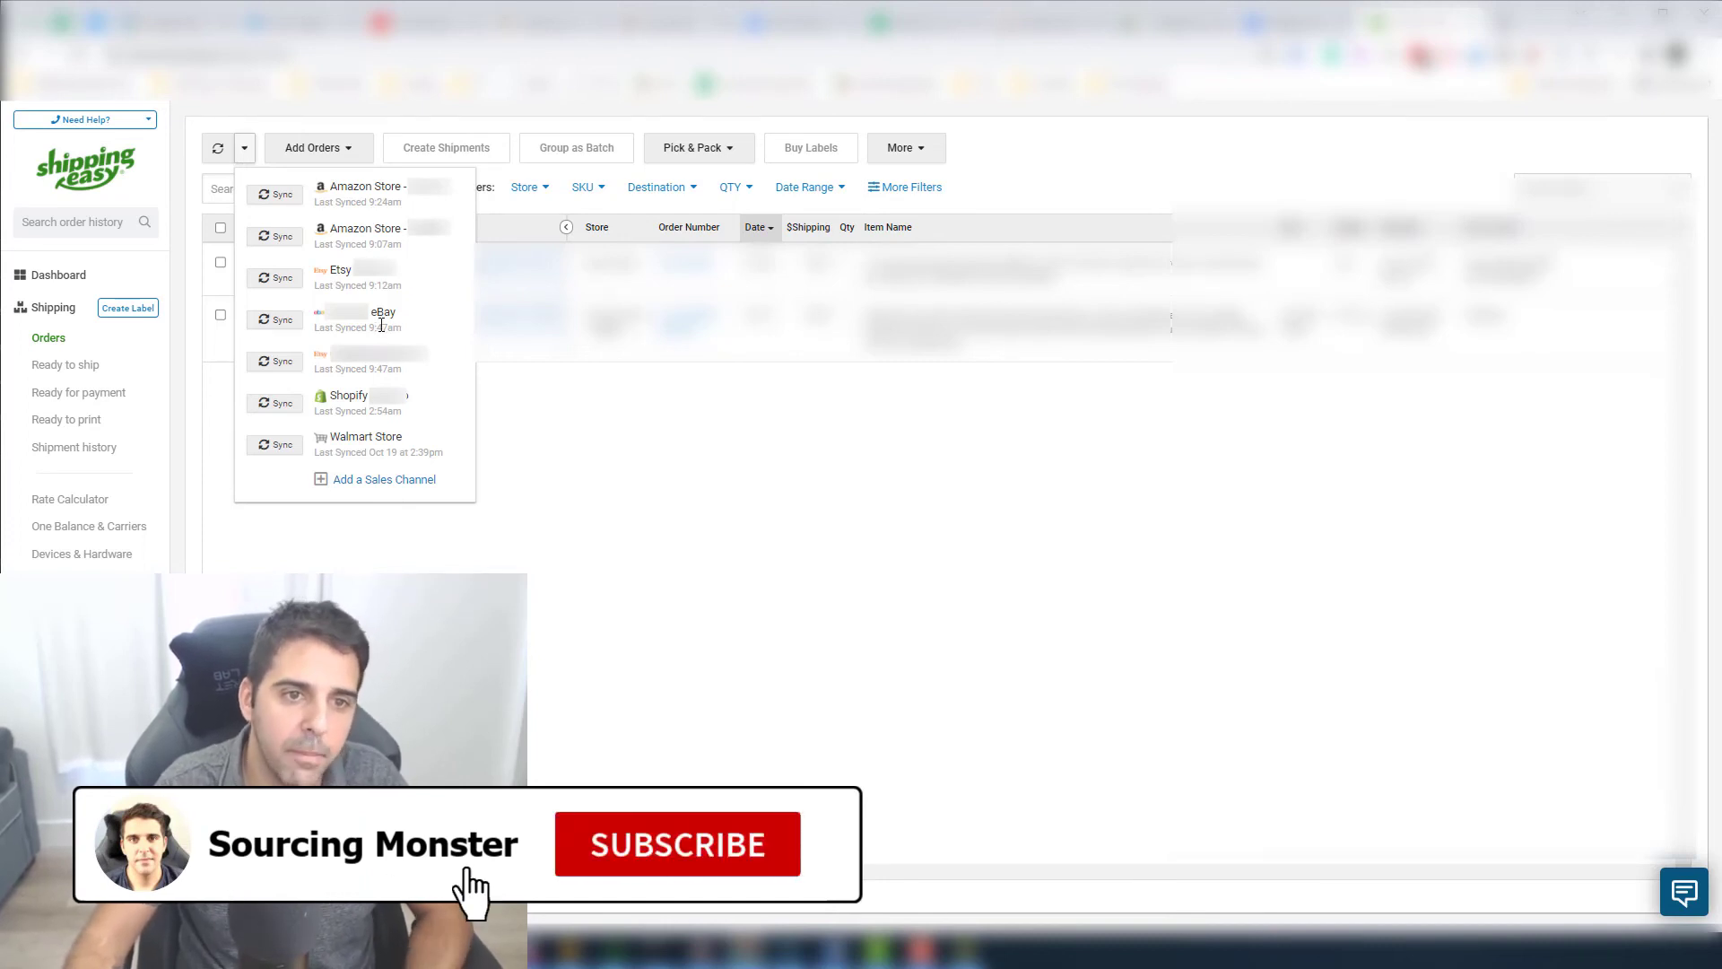
pyautogui.click(677, 844)
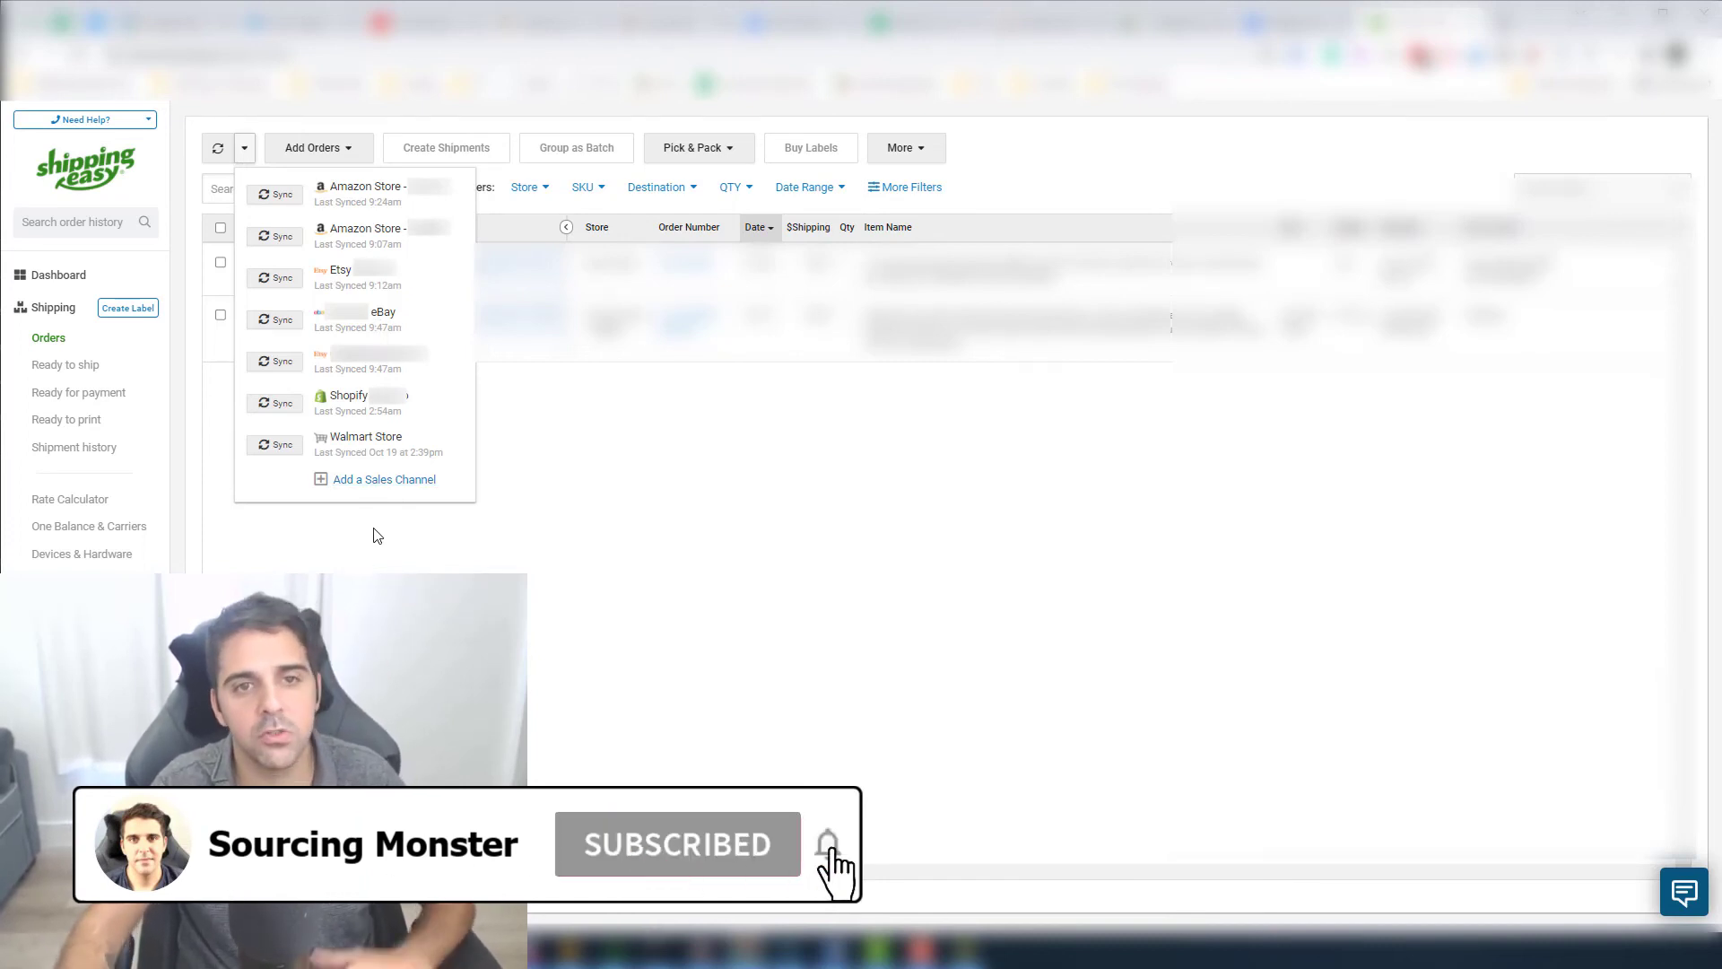